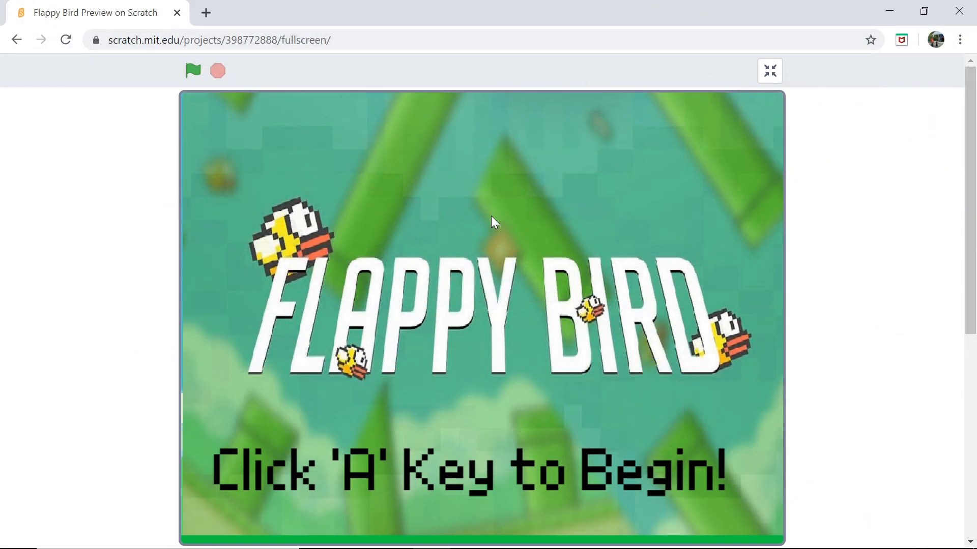
mouse_move(253, 226)
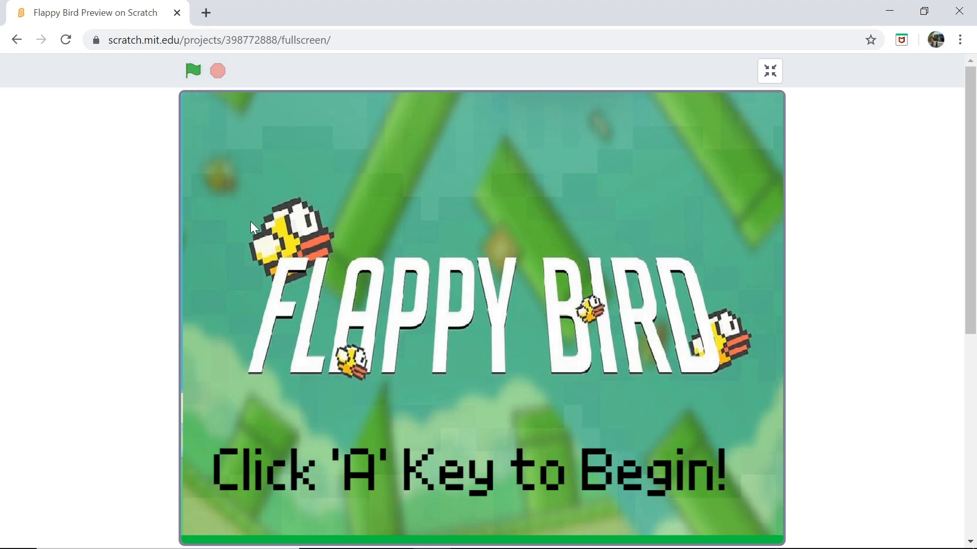
Demo the finished Flappy Bird game, starting it from the title screen and restarting with the green flag
key(a)
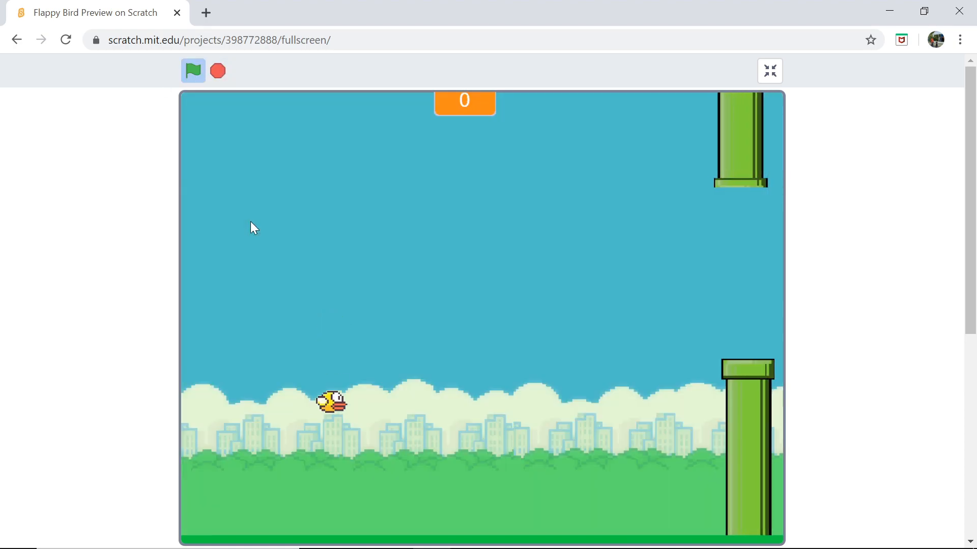
click(193, 70)
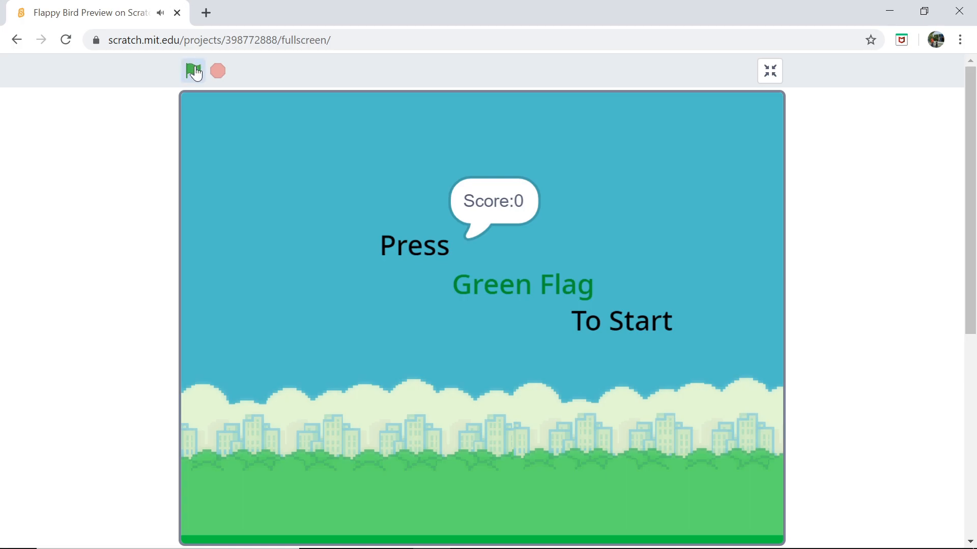
click(192, 70)
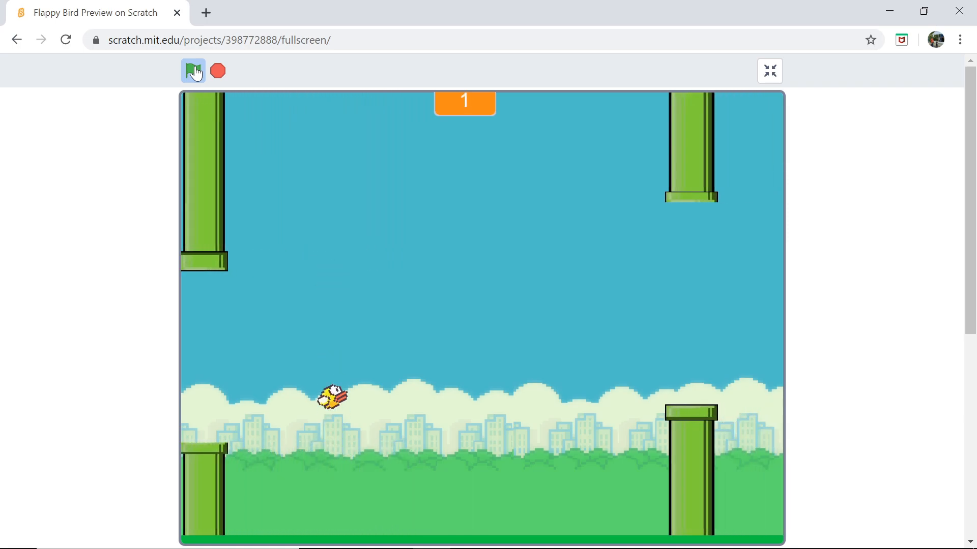
click(193, 70)
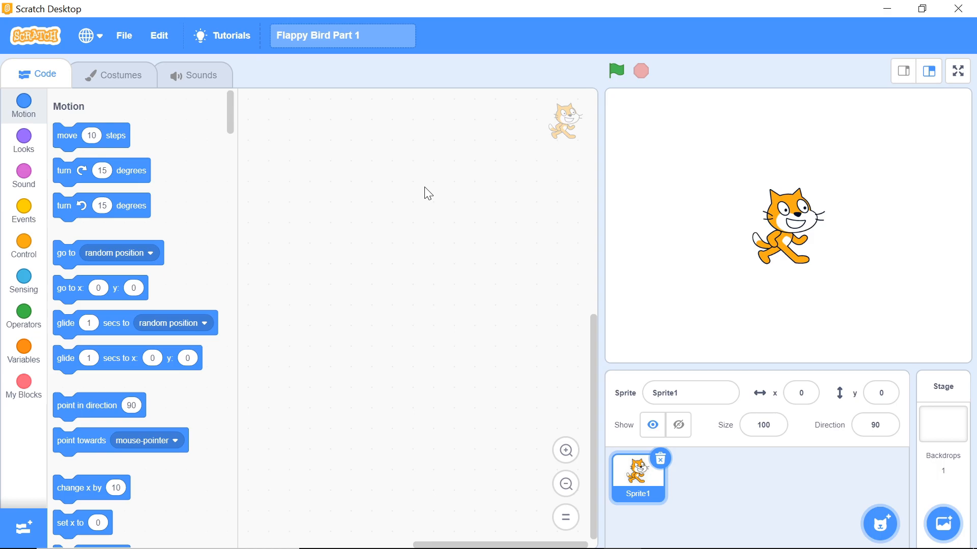
mouse_move(517, 344)
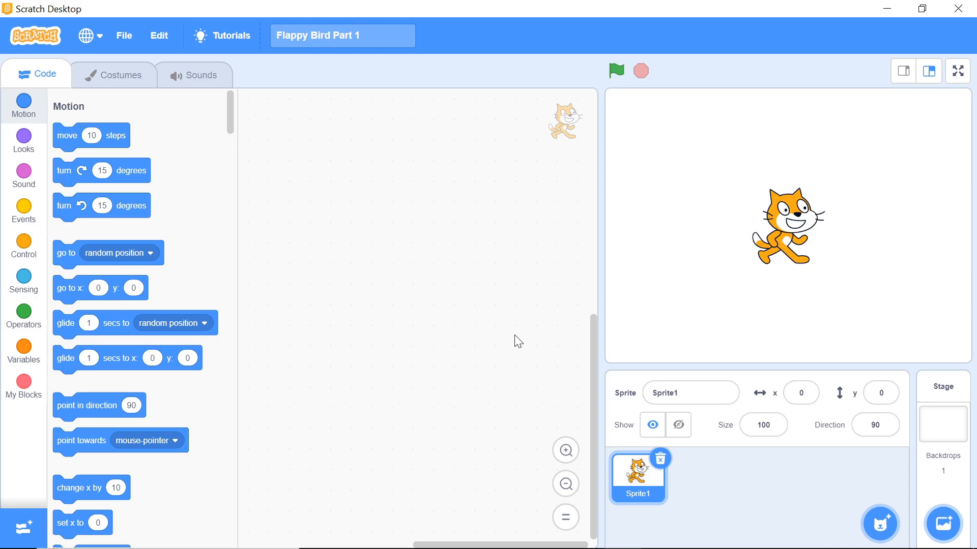
mouse_move(942, 386)
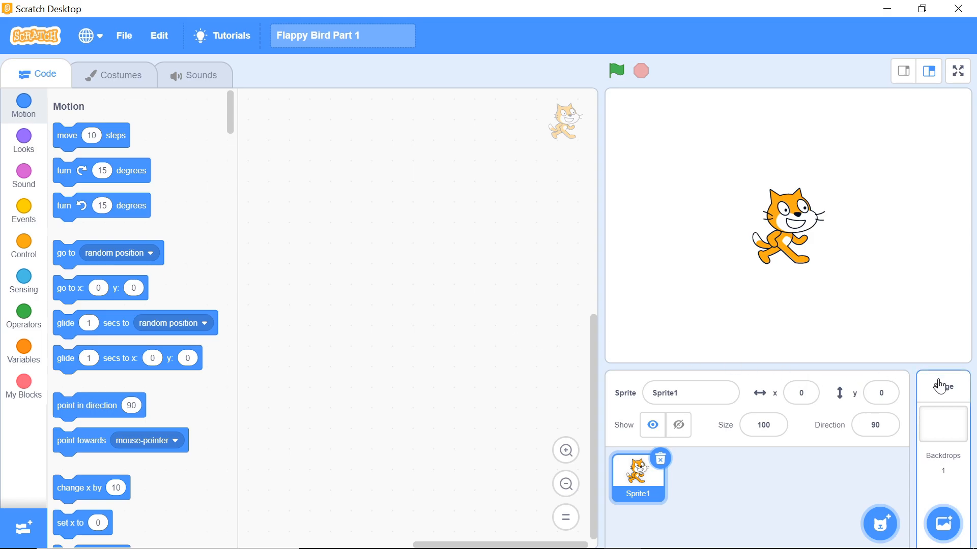
Upload Light Backdrop.svg as the stage's sky, skyline and grass backdrop
click(941, 424)
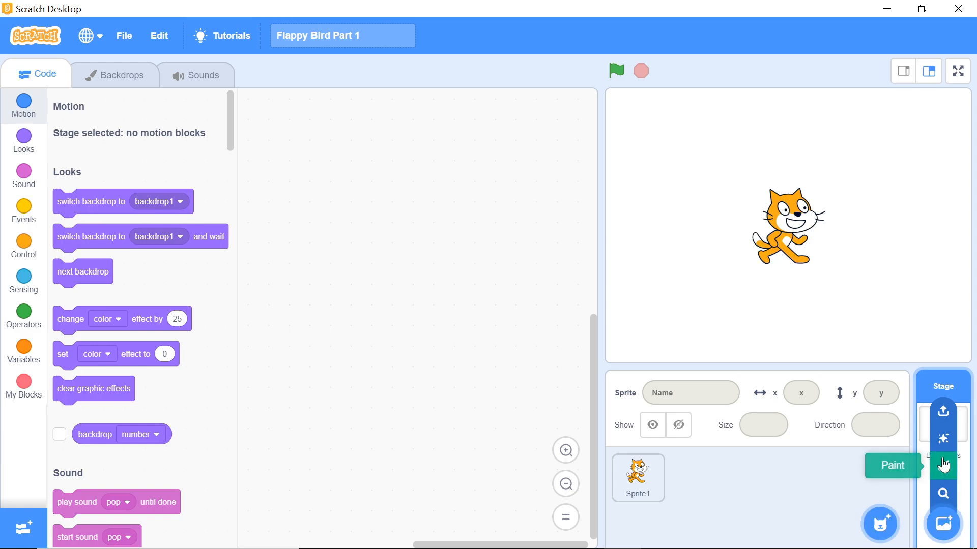
mouse_move(942, 413)
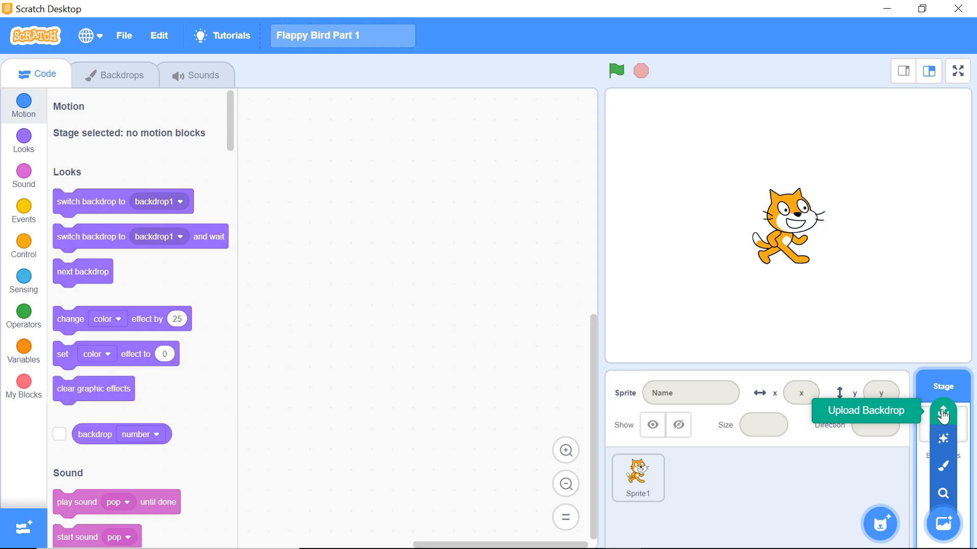
click(942, 411)
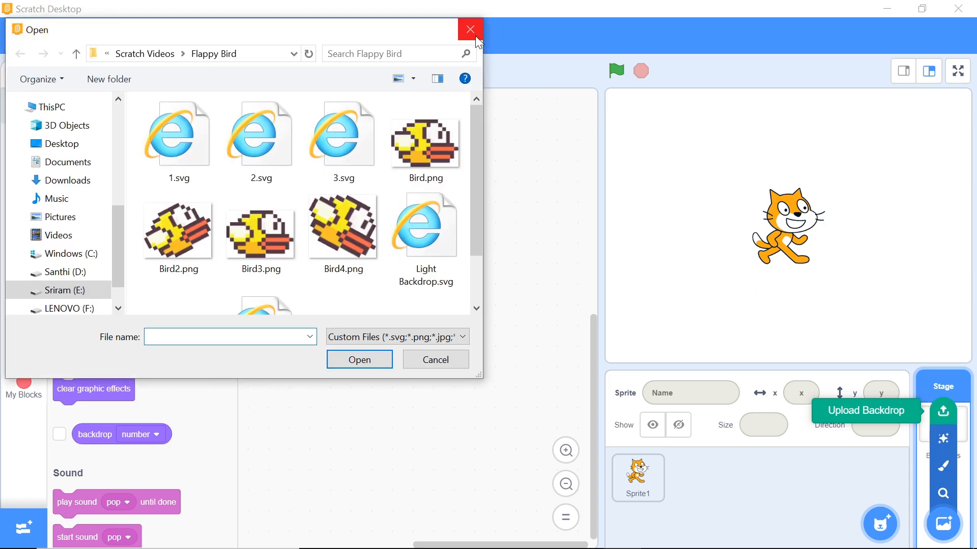
mouse_move(372, 39)
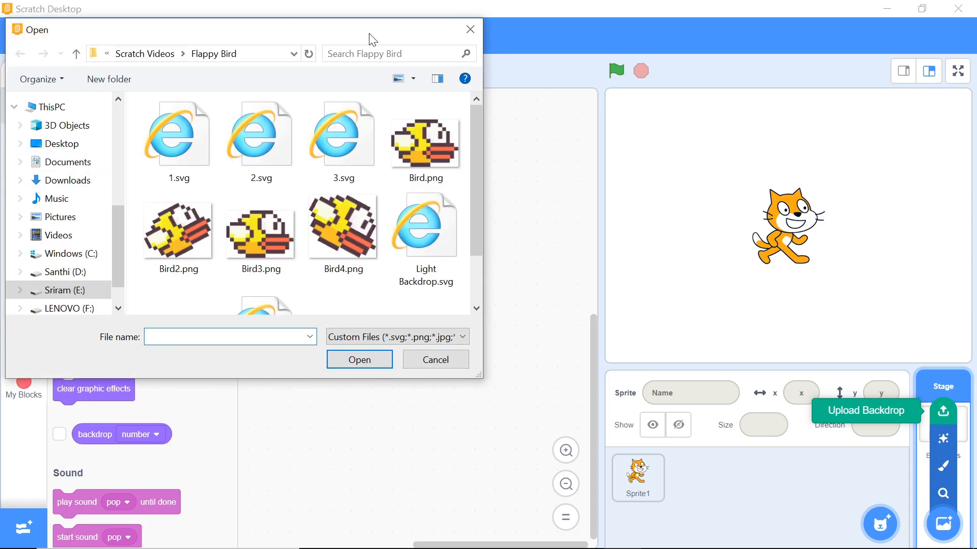
scroll(down, 3)
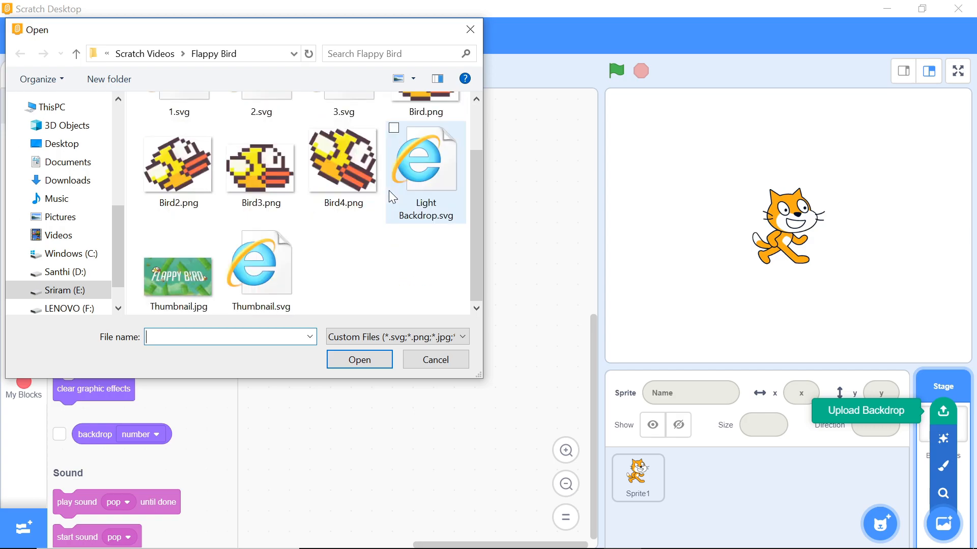
click(434, 359)
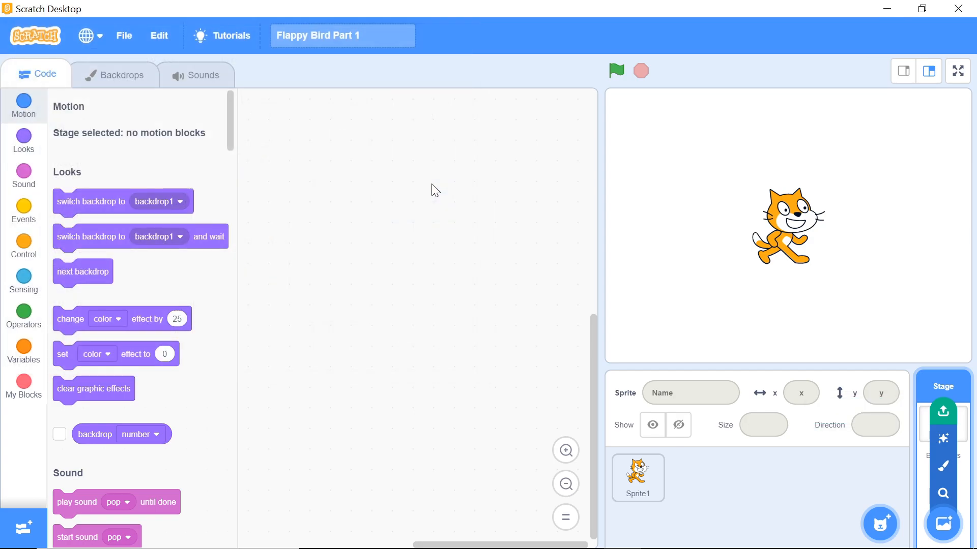
Delete the blank default backdrop1 so Light Backdrop is the only one
click(113, 75)
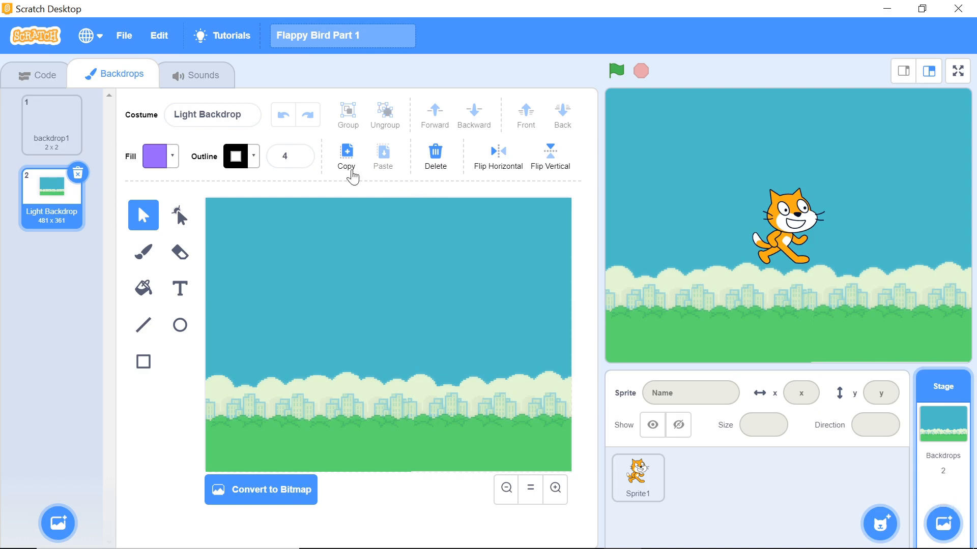
click(51, 121)
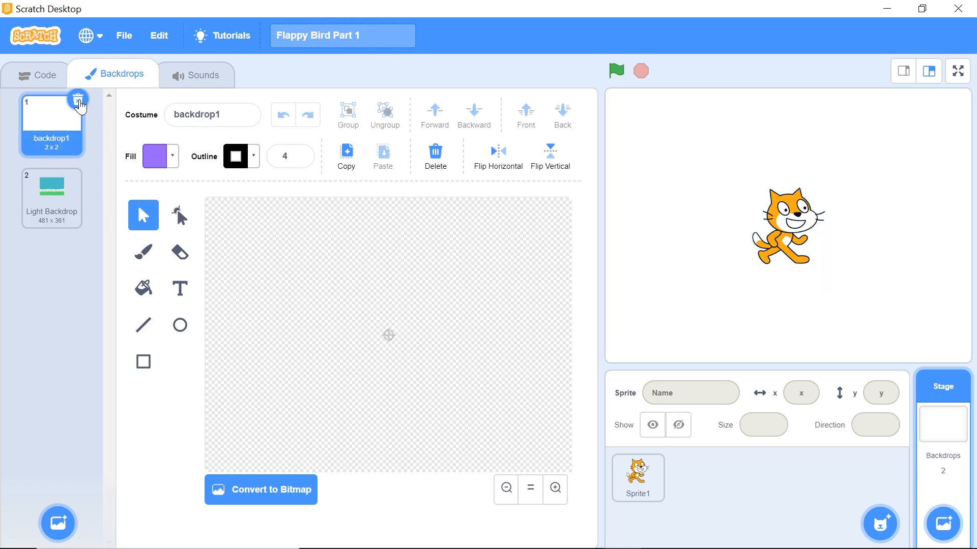
click(77, 98)
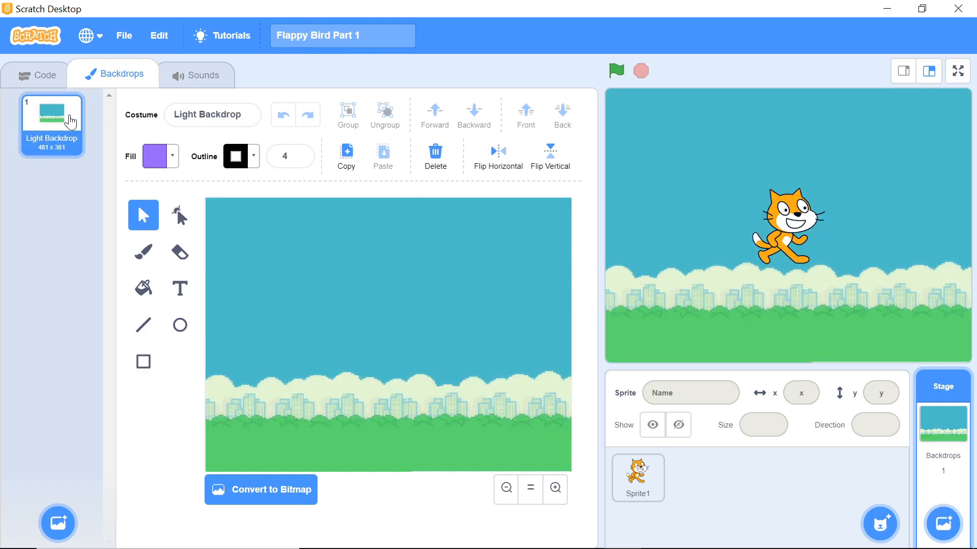
mouse_move(83, 153)
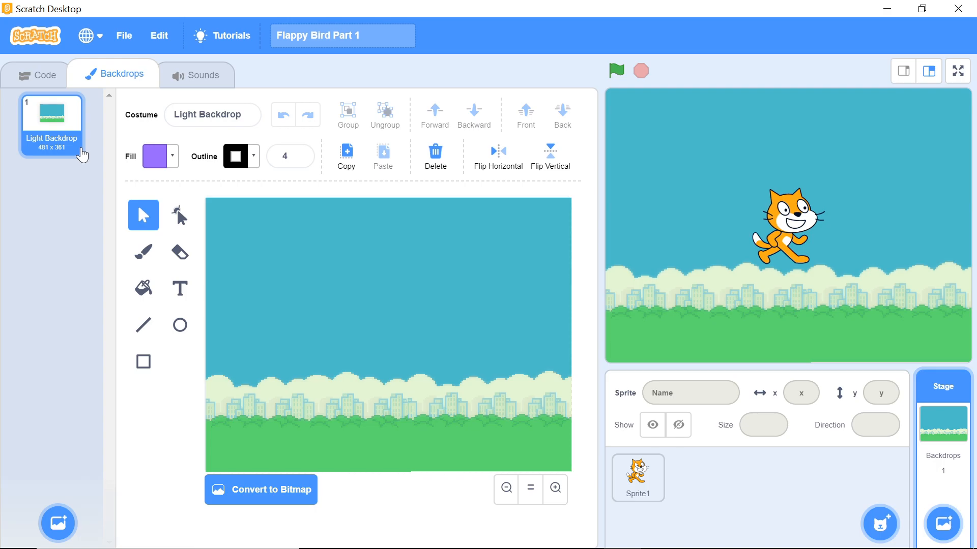
click(35, 74)
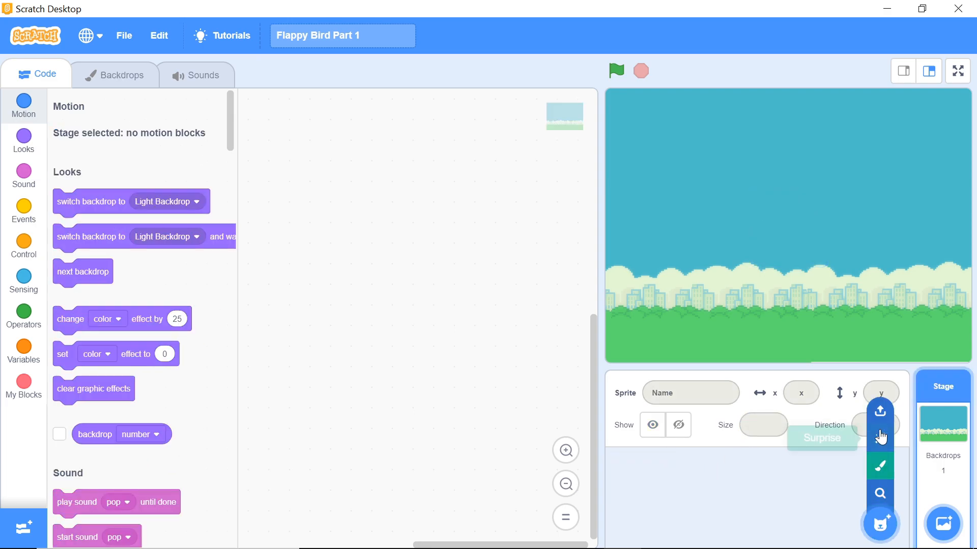
Upload Bird.png as a new sprite in place of the cat
click(879, 410)
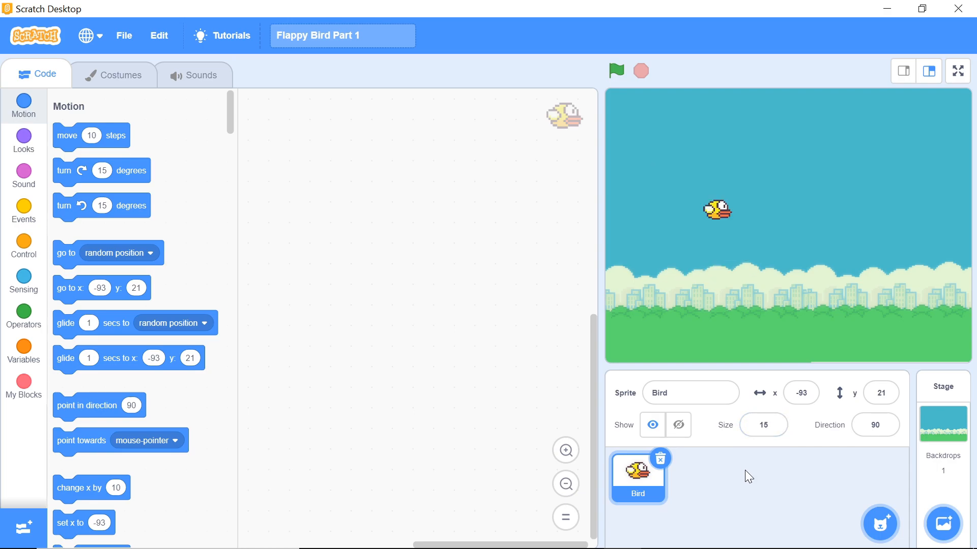
mouse_move(711, 231)
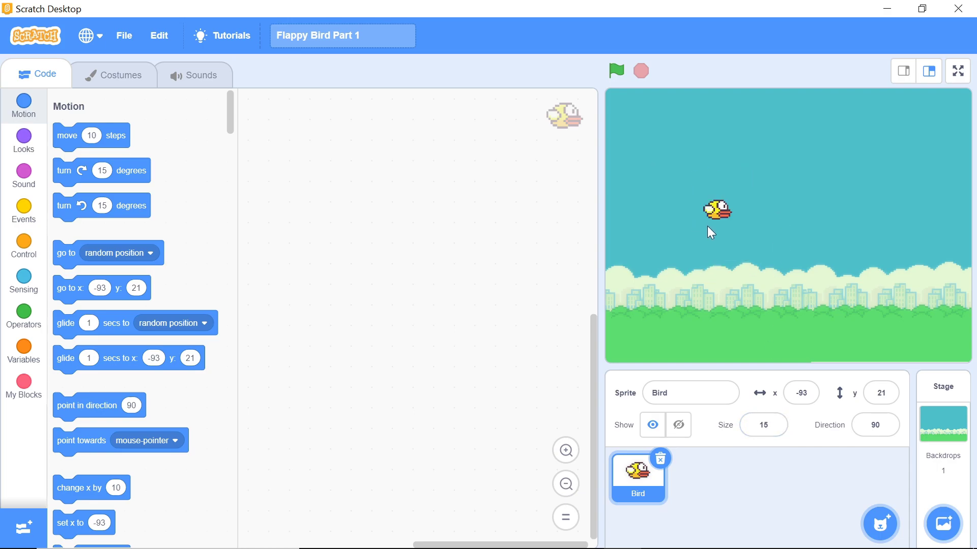
mouse_move(613, 159)
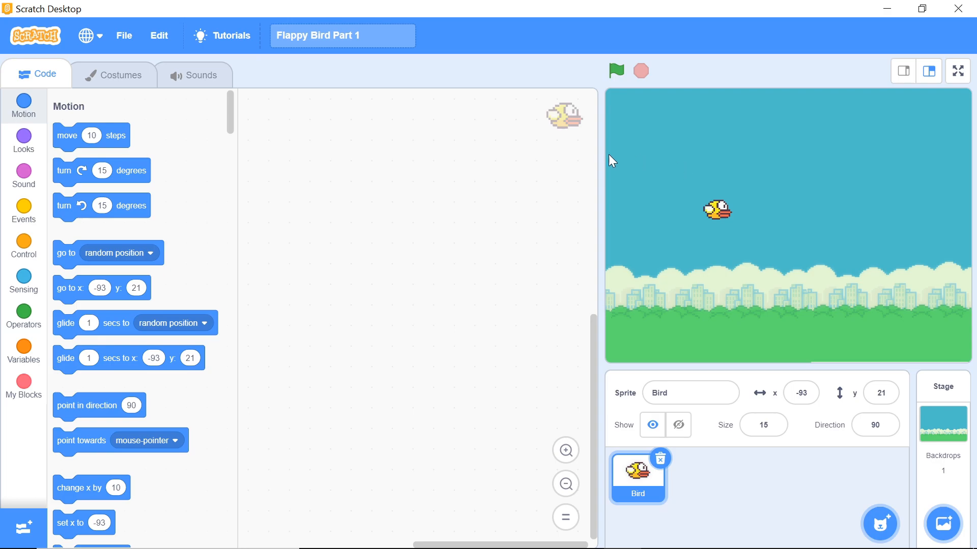
mouse_move(140, 74)
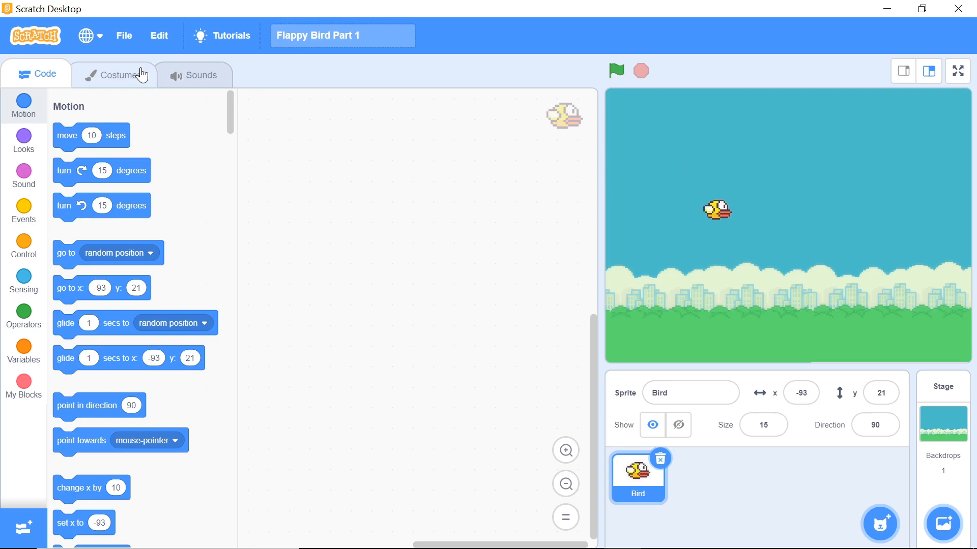
Upload the Bird2 and Bird3 images as extra costumes for the Bird sprite
click(115, 74)
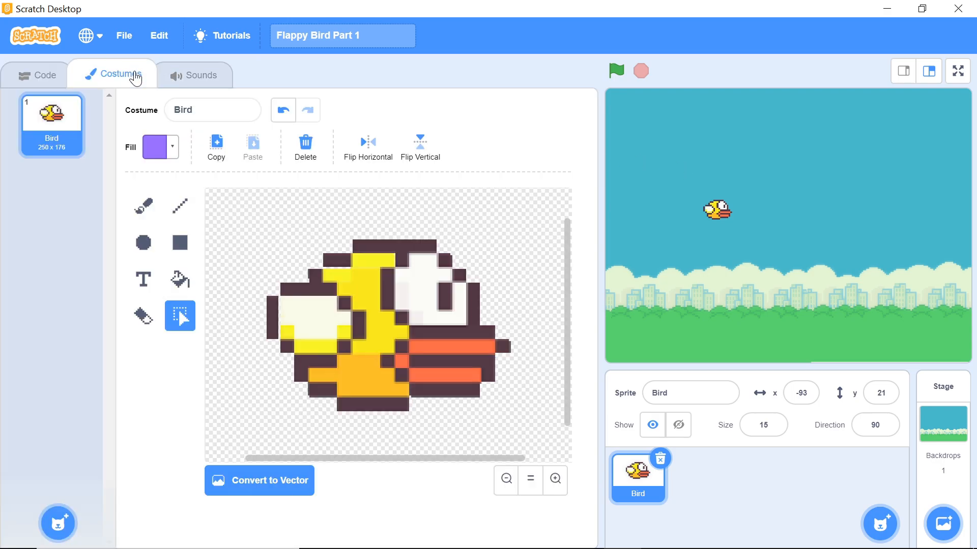
mouse_move(15, 412)
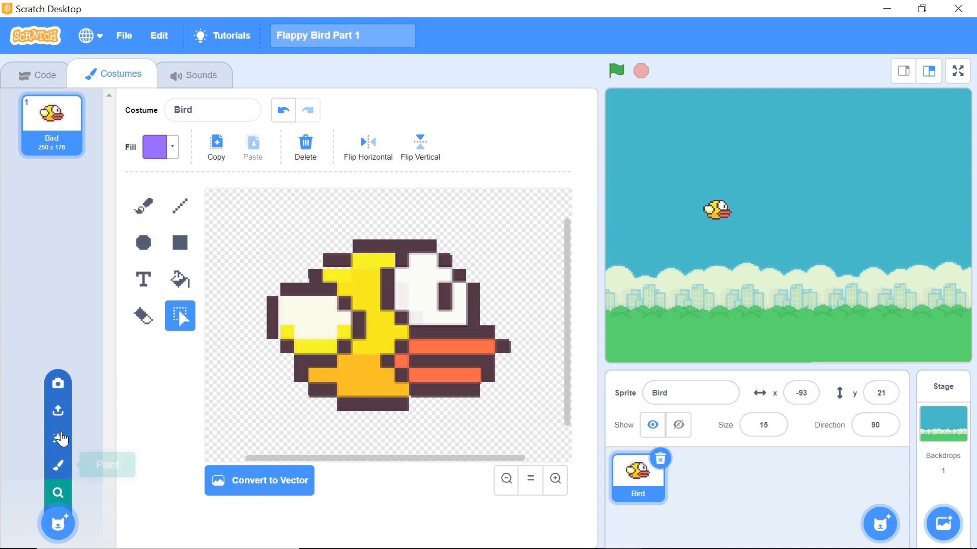
click(57, 410)
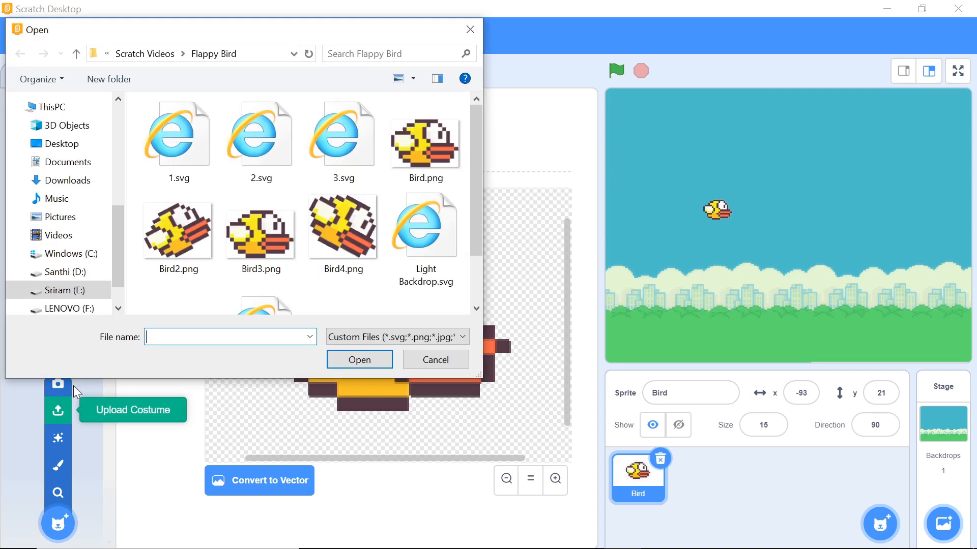
click(177, 226)
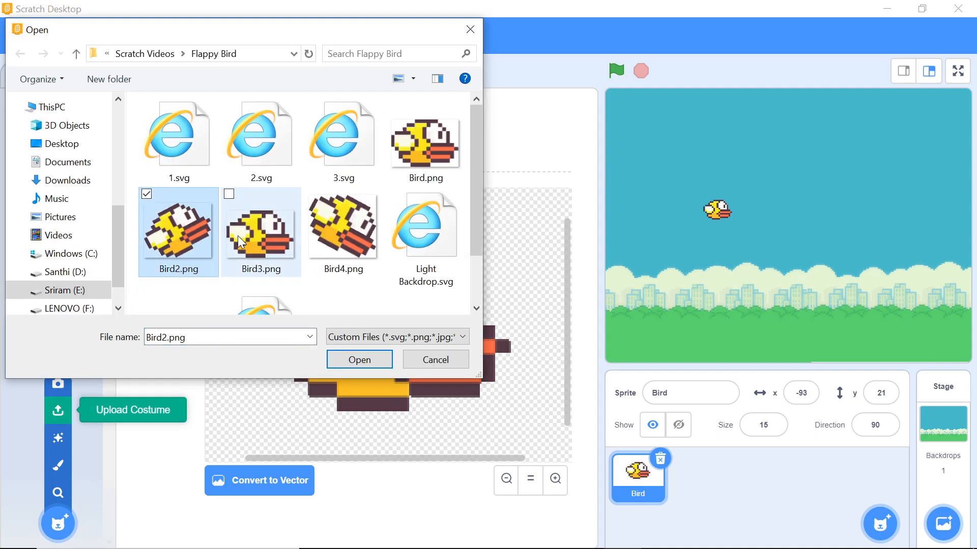
click(343, 224)
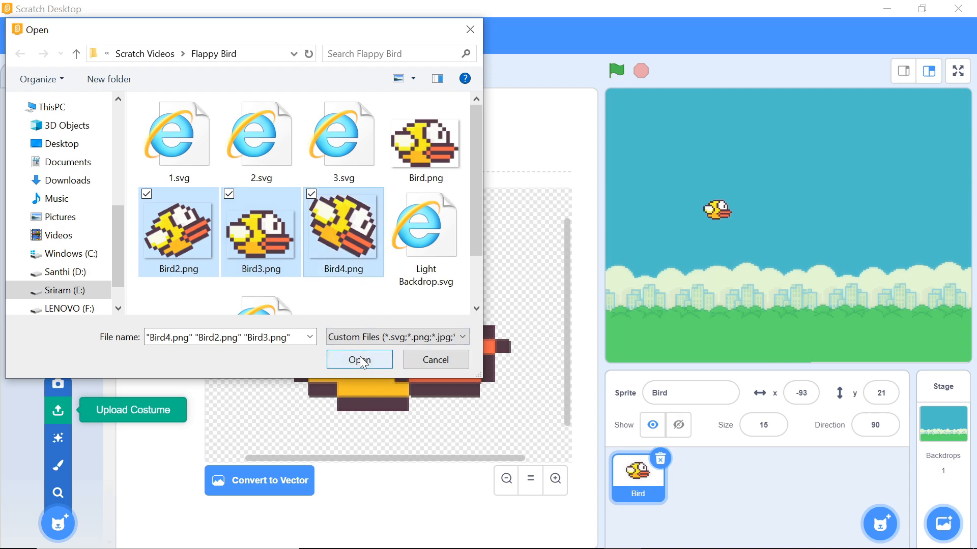
click(359, 360)
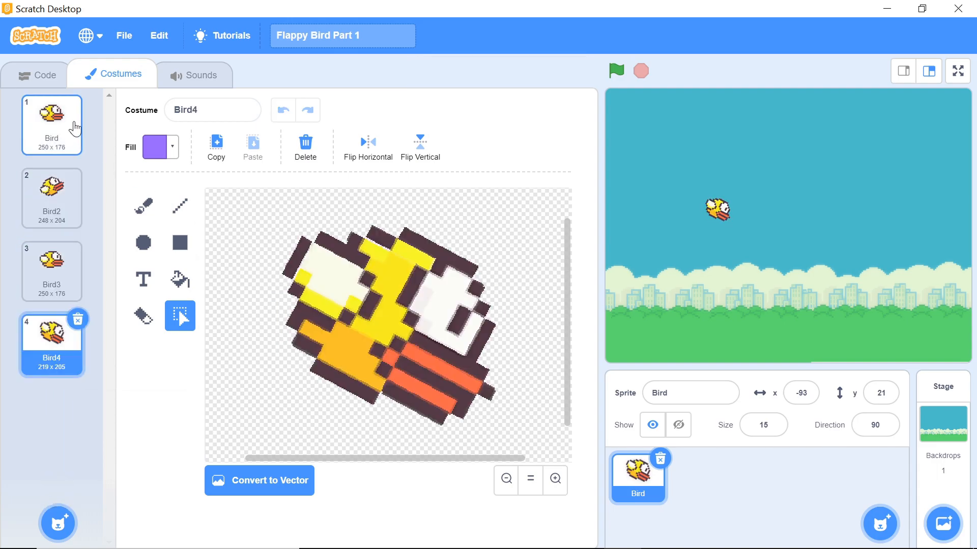
mouse_move(57, 94)
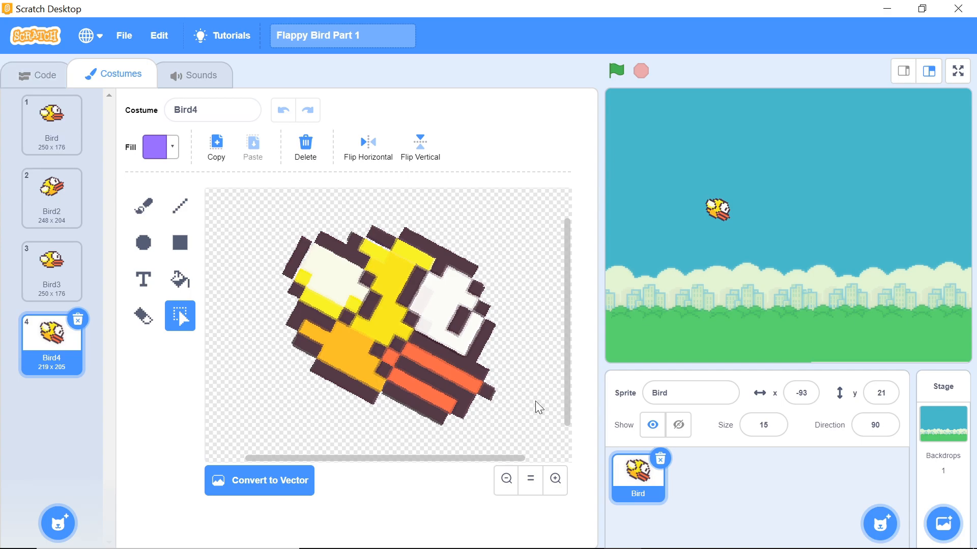
mouse_move(486, 379)
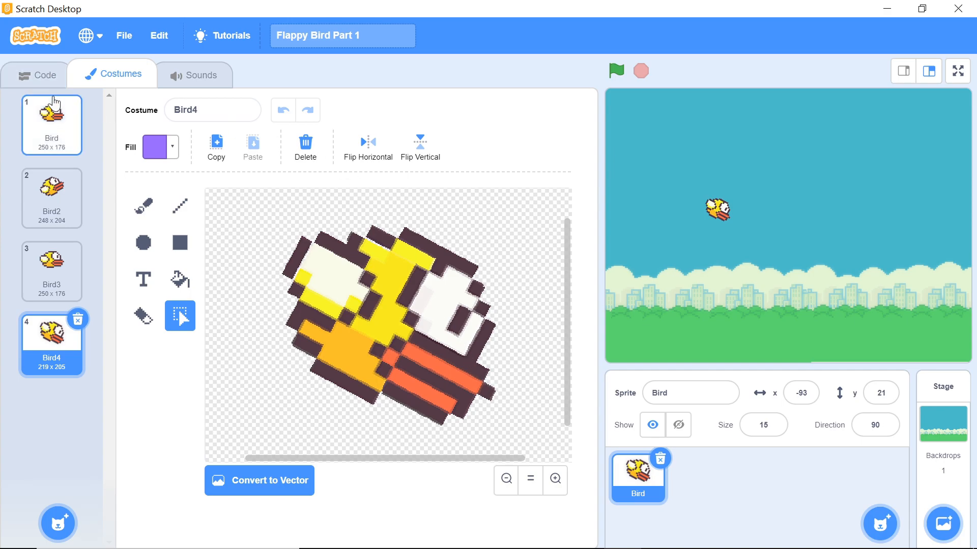
Start a 'when green flag clicked' script for the Bird sprite
click(42, 75)
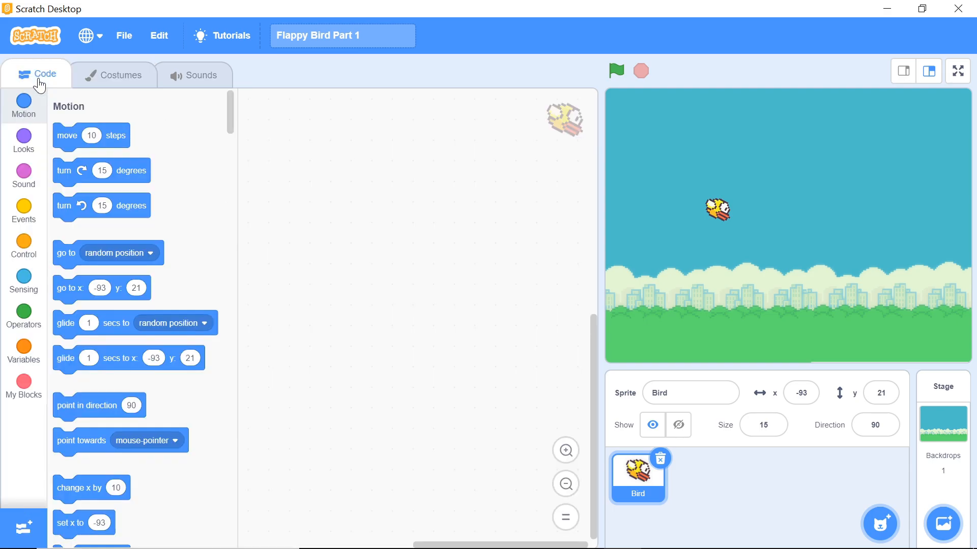
click(23, 212)
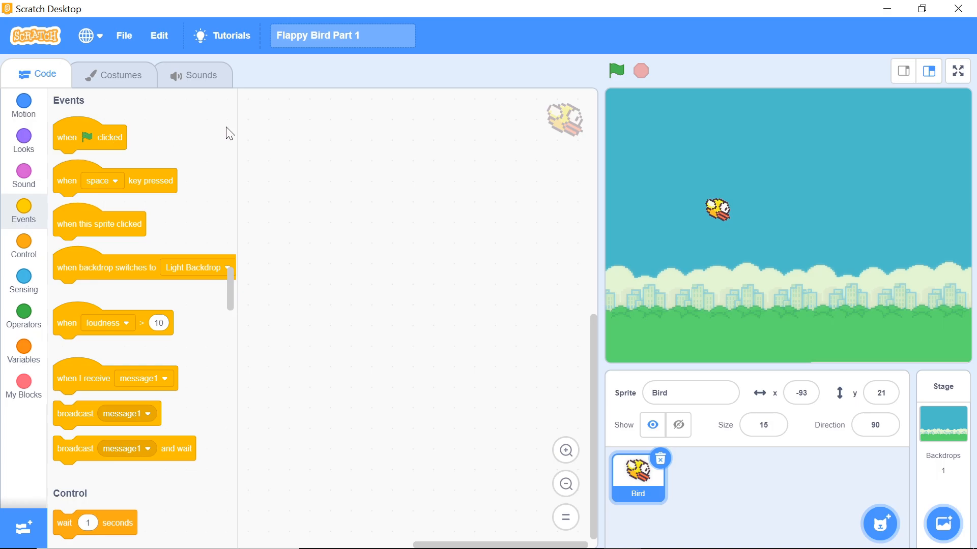
drag(90, 137, 331, 103)
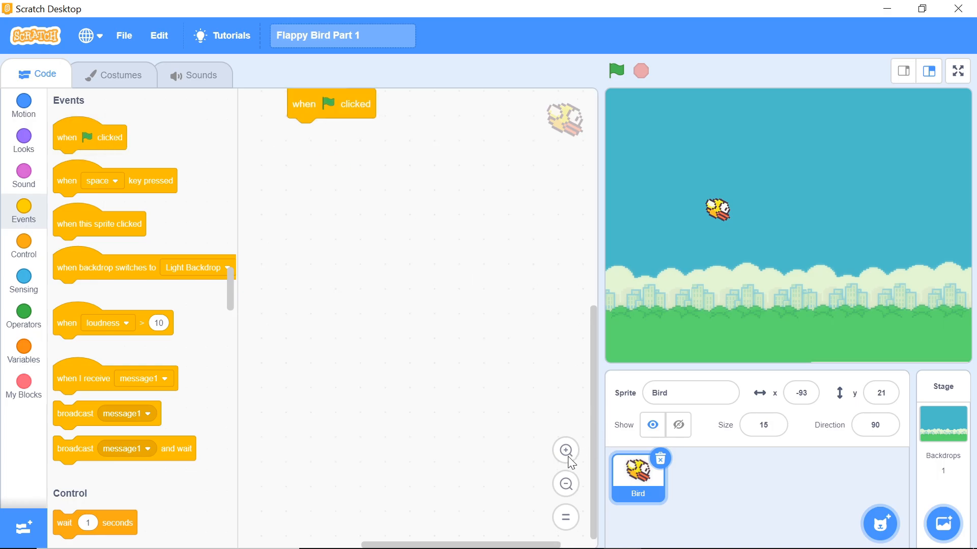
drag(331, 103, 362, 200)
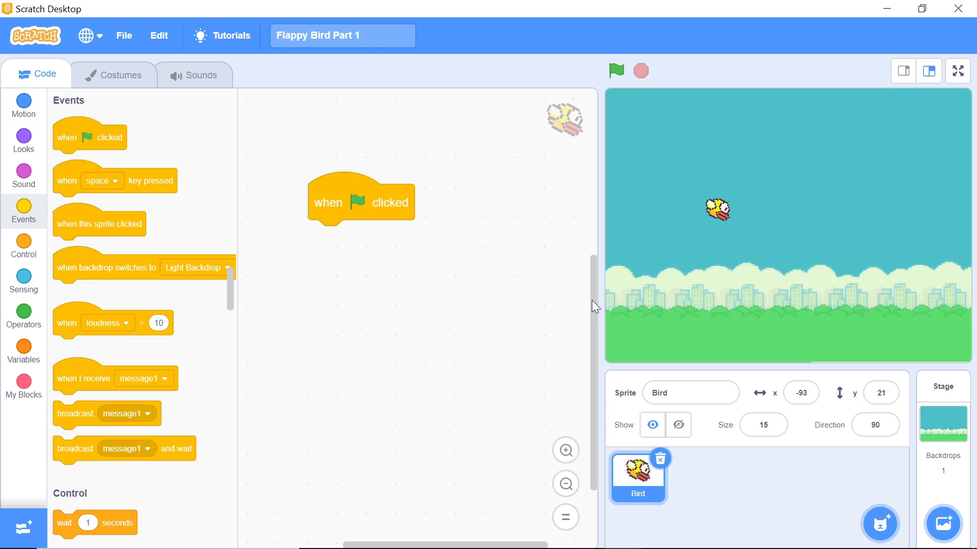
mouse_move(615, 70)
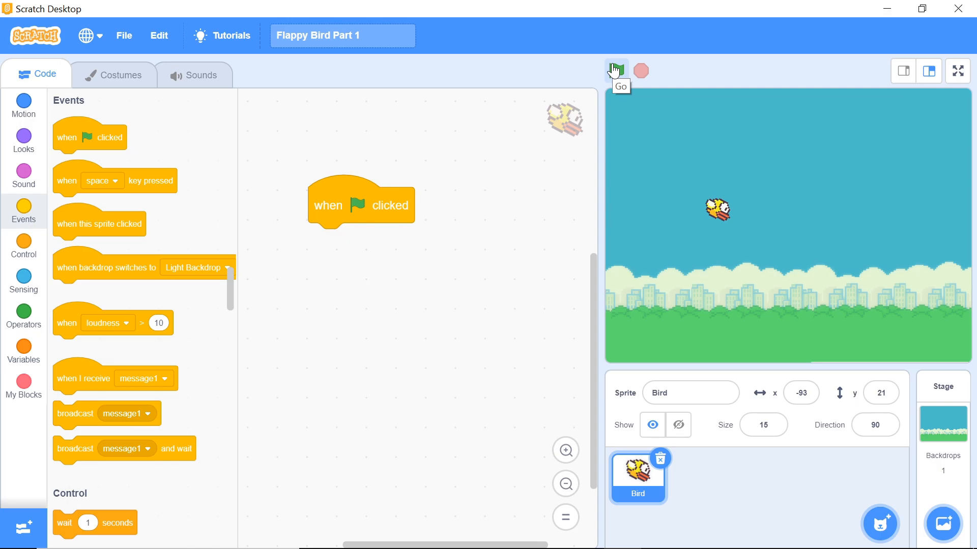
mouse_move(423, 99)
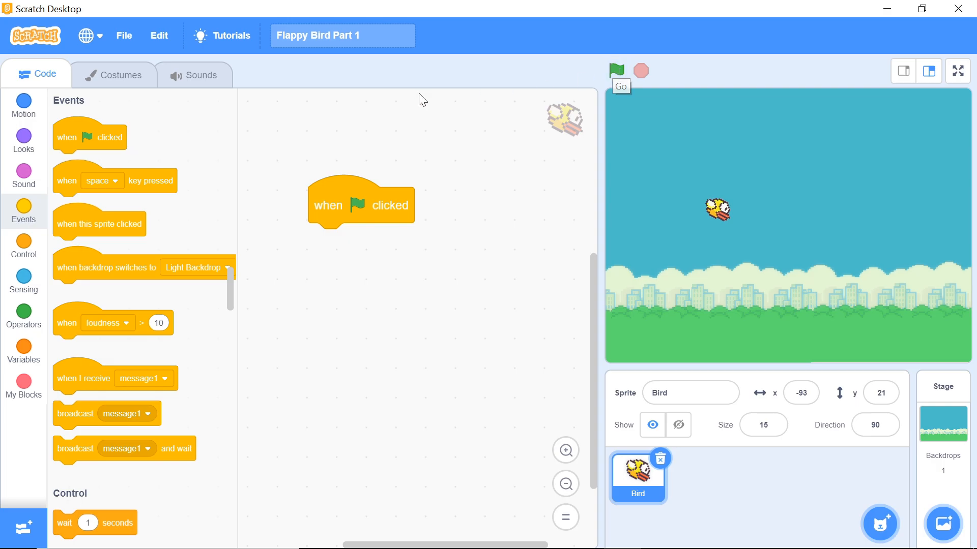
Create a 'speed' variable and delete the unused 'my variable'
click(23, 351)
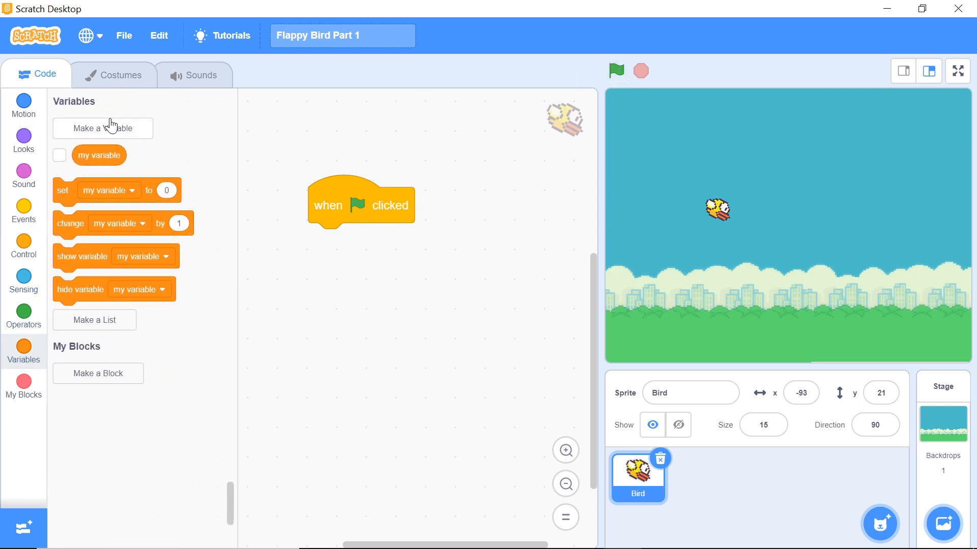
click(103, 128)
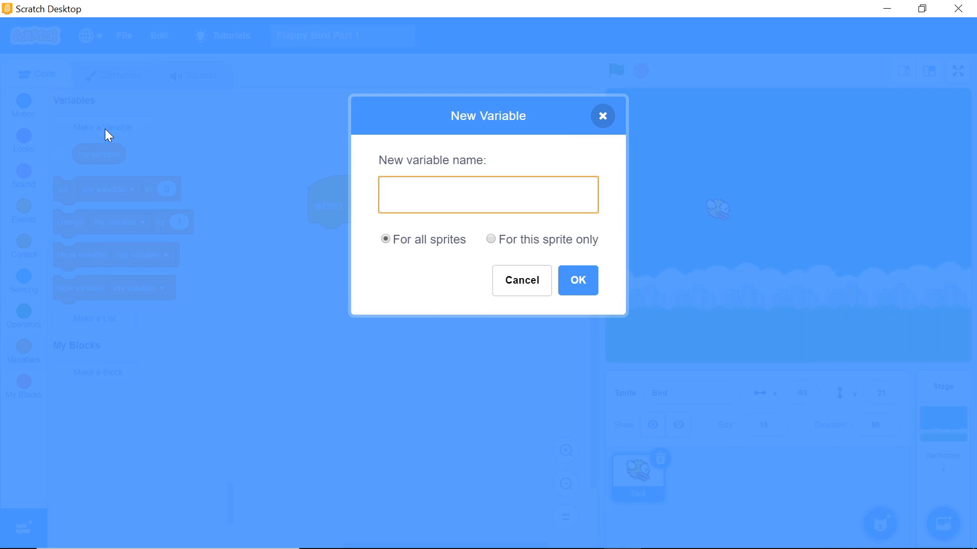
text(spee)
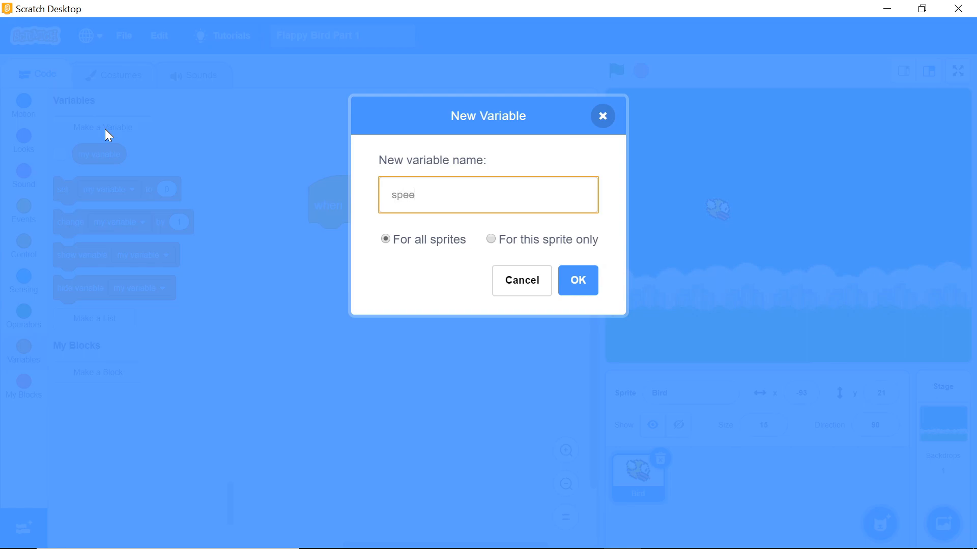
click(576, 280)
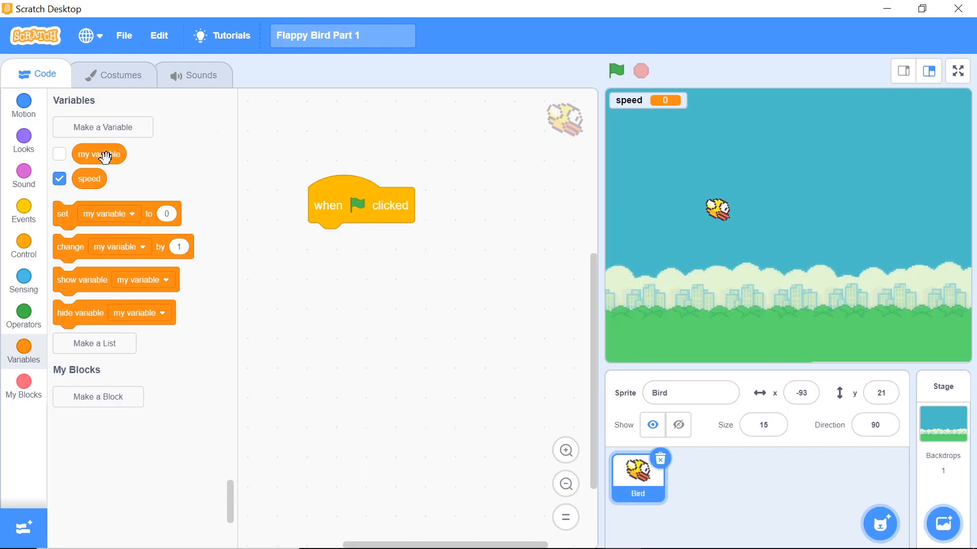
click(59, 153)
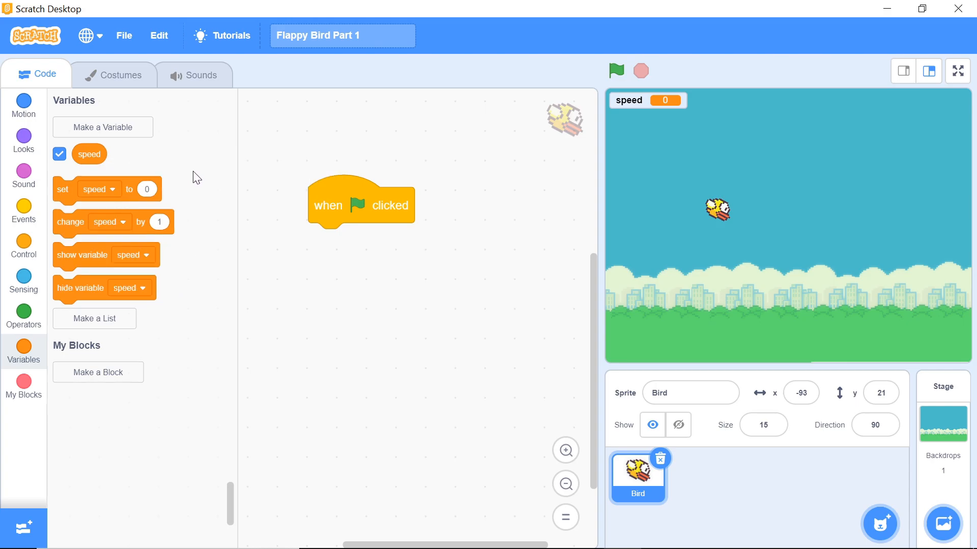
mouse_move(67, 195)
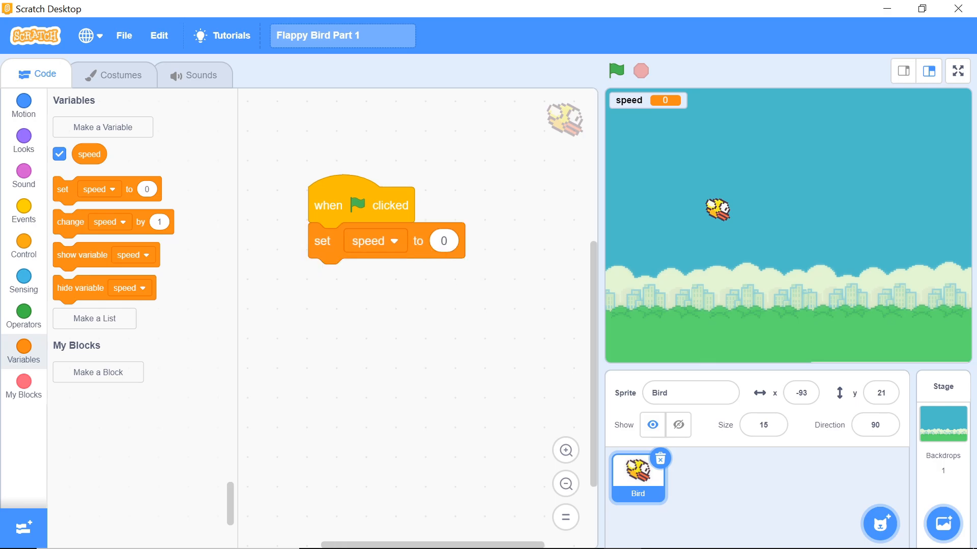
mouse_move(636, 199)
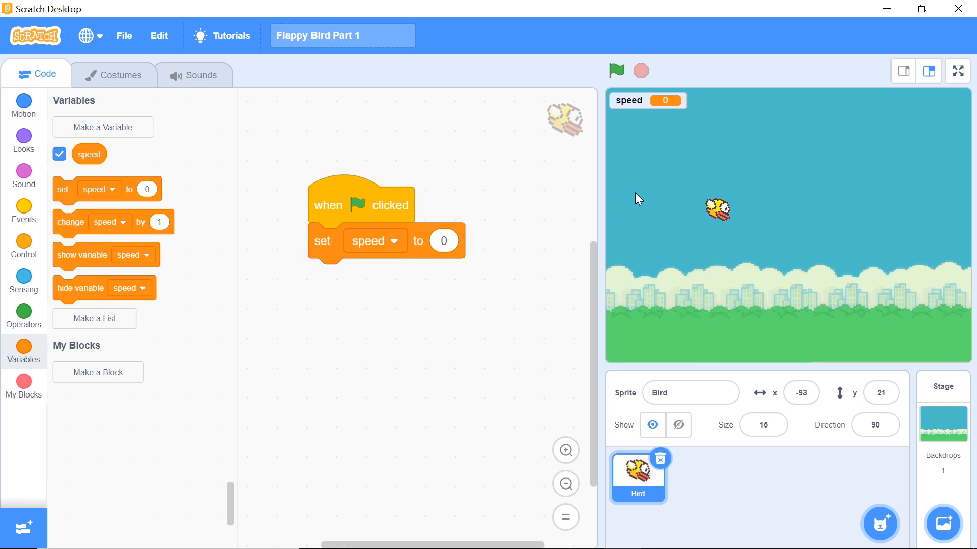
mouse_move(694, 146)
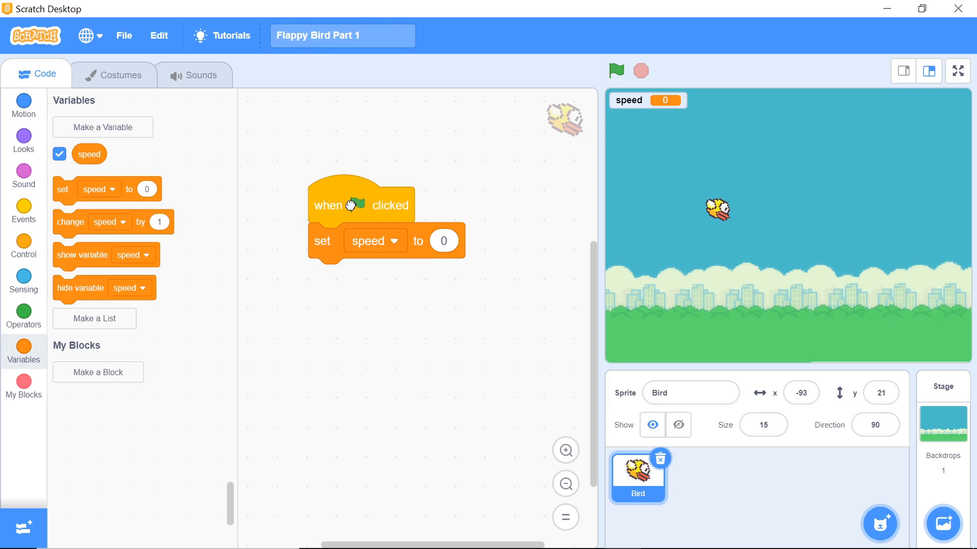
drag(360, 205, 343, 162)
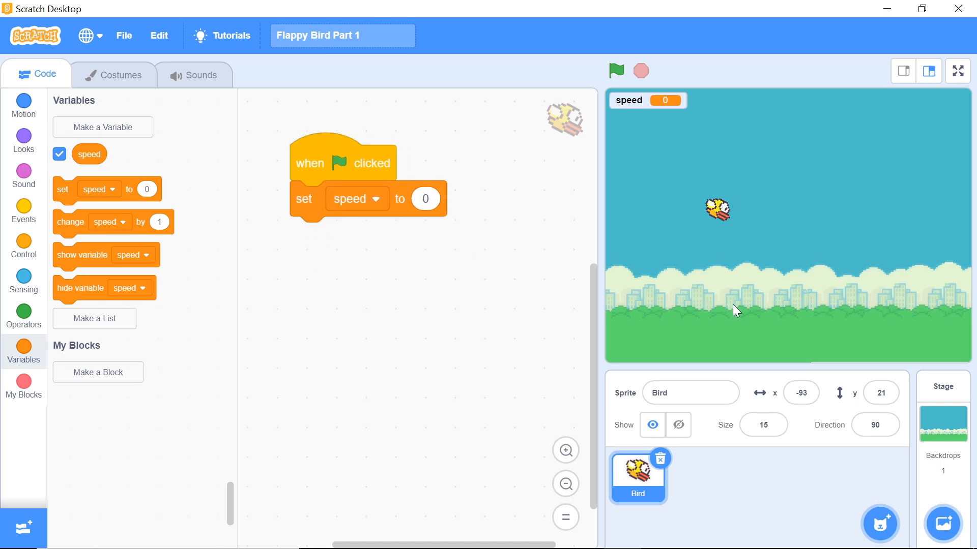
mouse_move(731, 312)
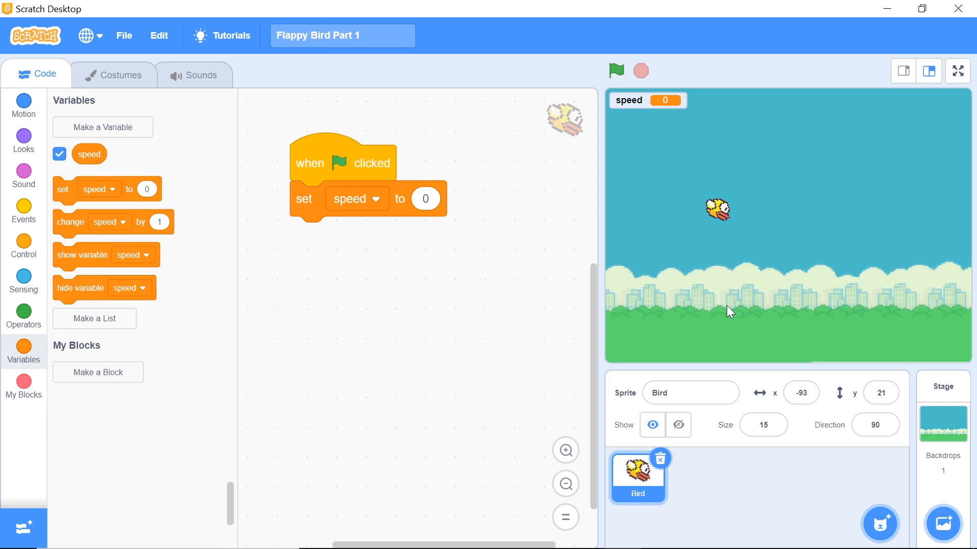
mouse_move(717, 319)
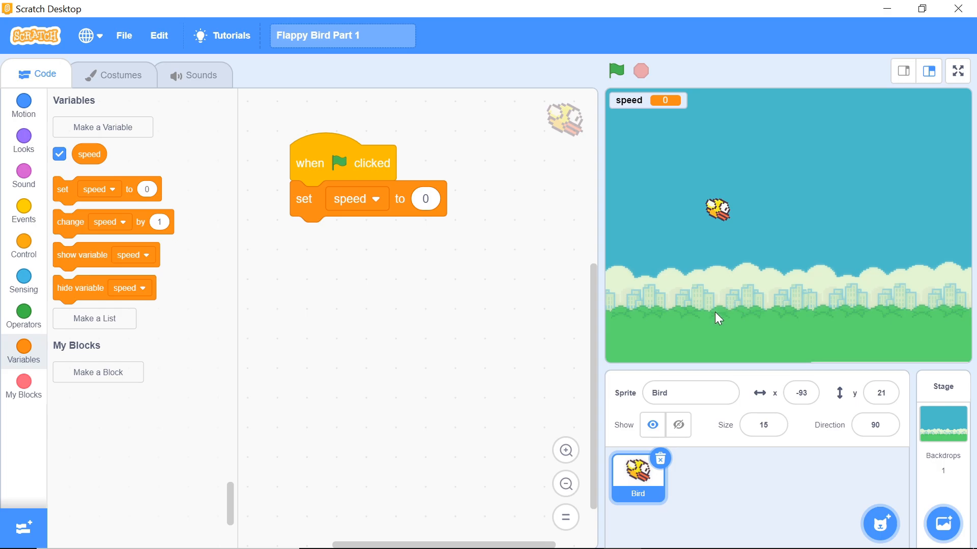
mouse_move(527, 269)
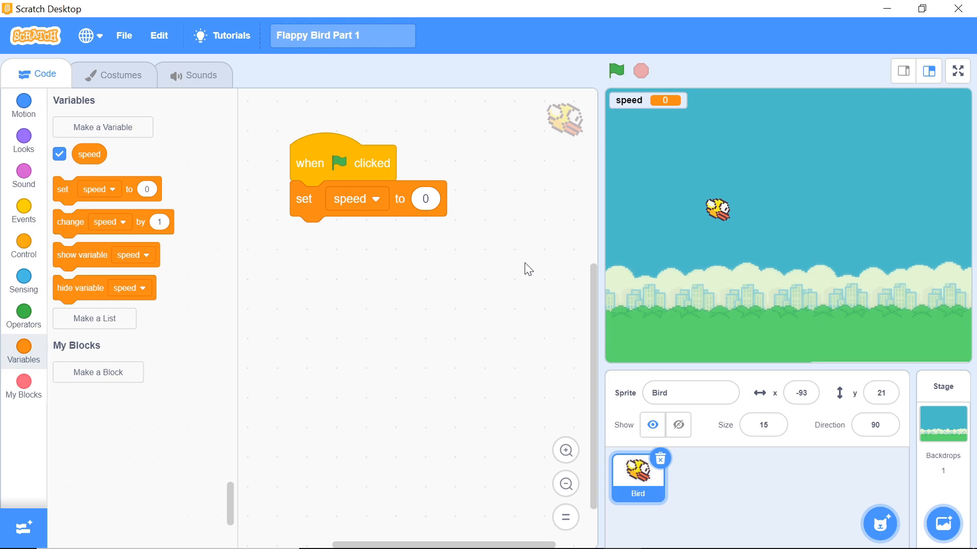
mouse_move(510, 272)
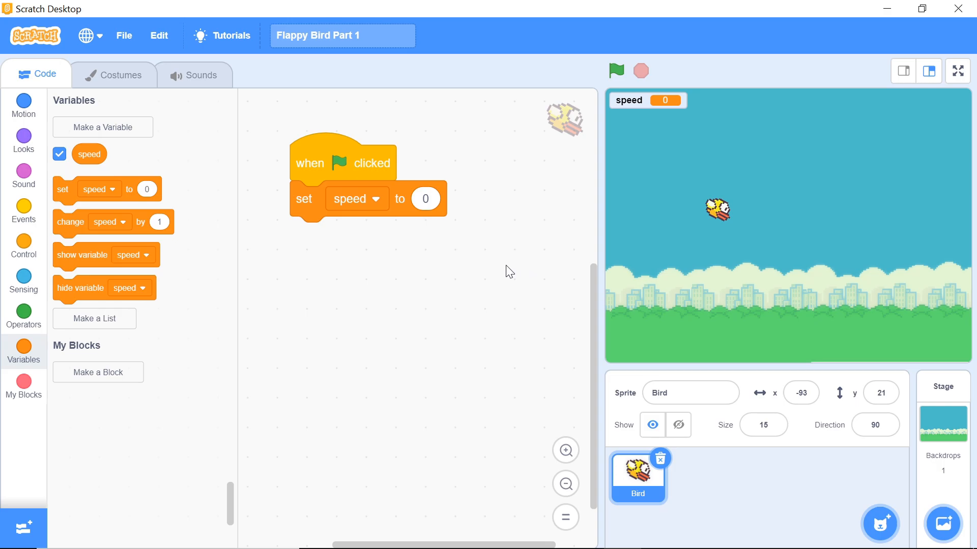
Make the start script switch the costume to Bird after setting speed to 0
click(23, 138)
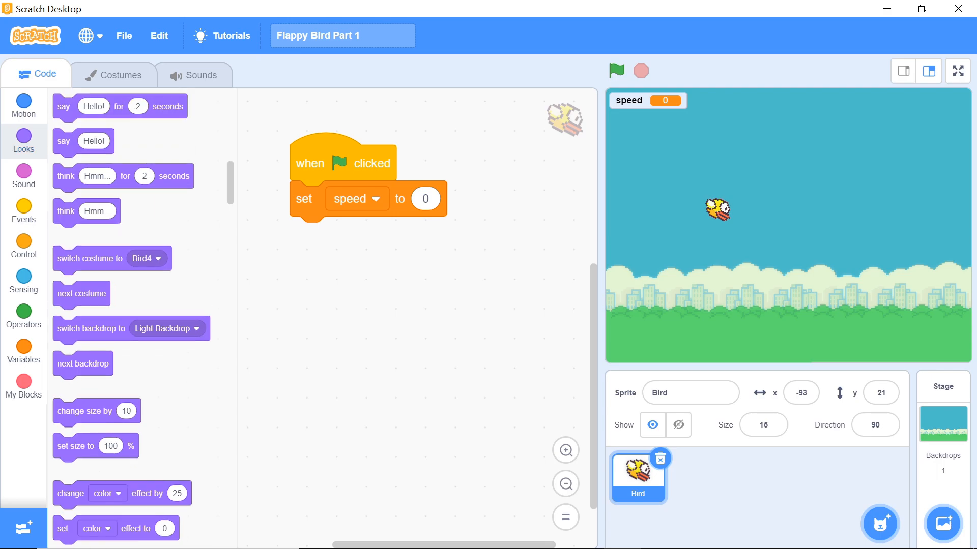
scroll(down, 3)
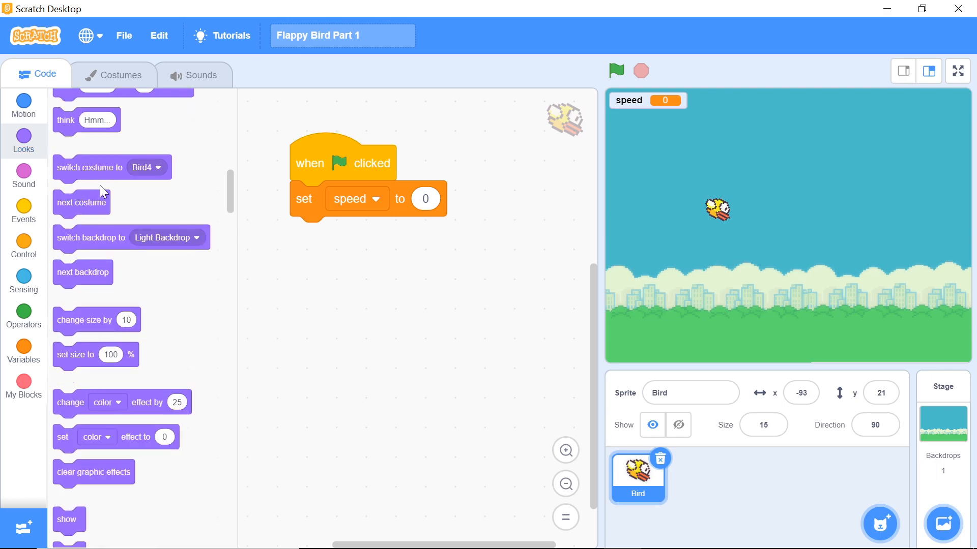
click(441, 235)
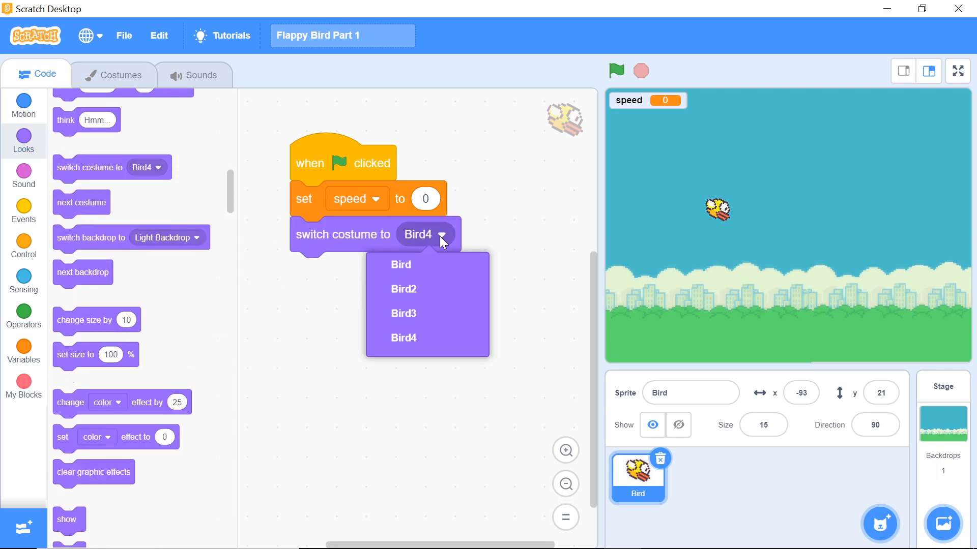
click(401, 264)
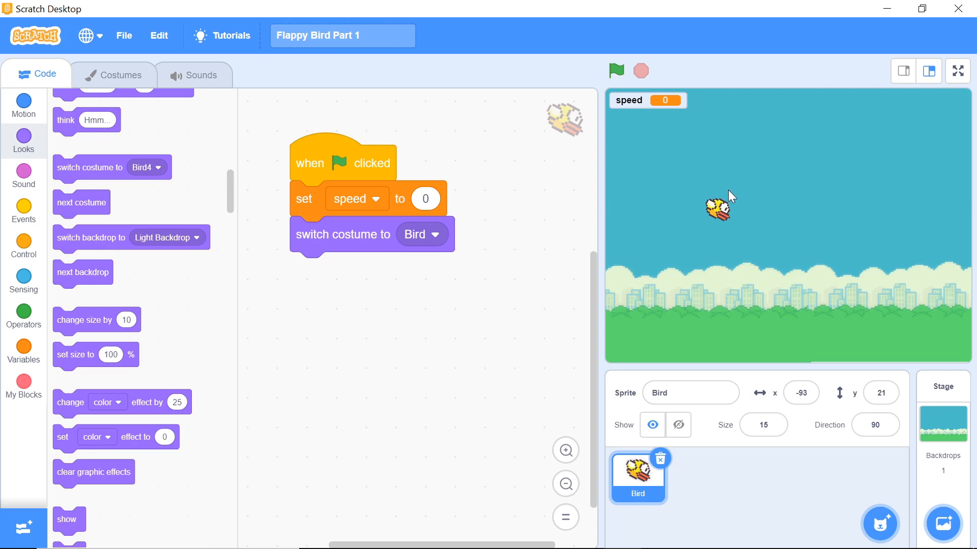
mouse_move(720, 227)
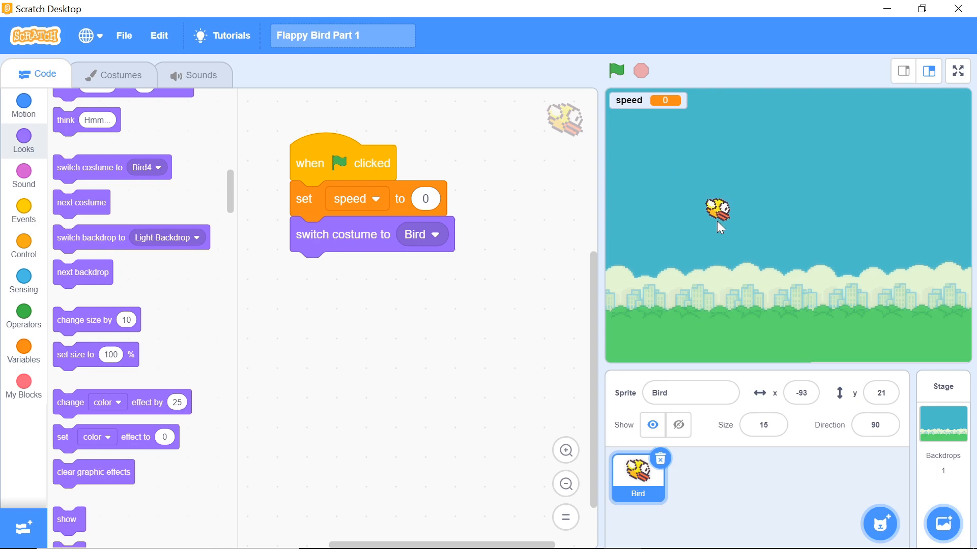
mouse_move(716, 208)
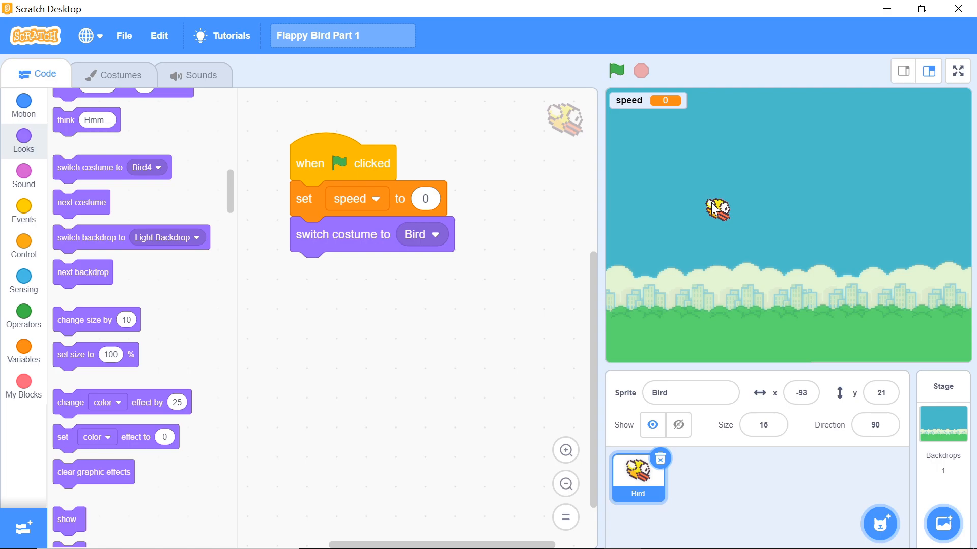
mouse_move(41, 226)
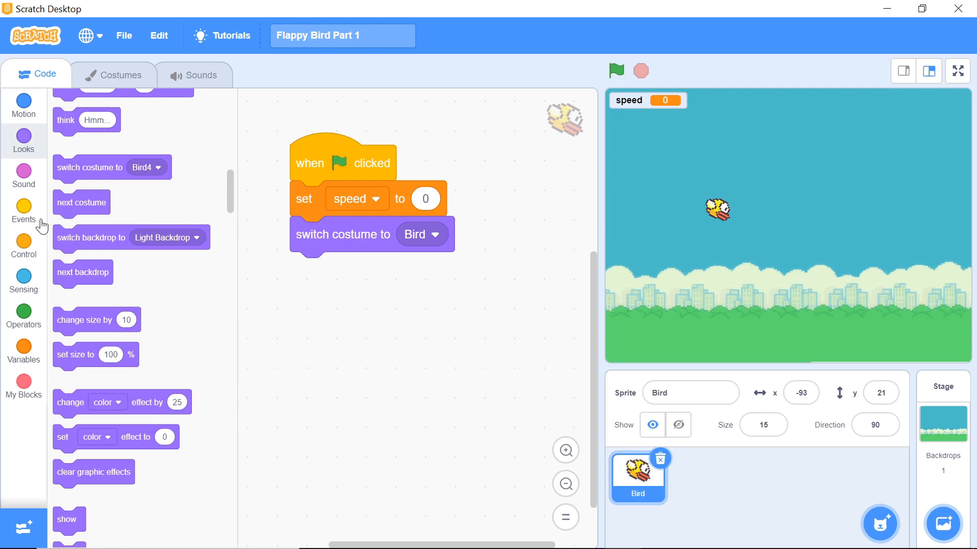
click(23, 212)
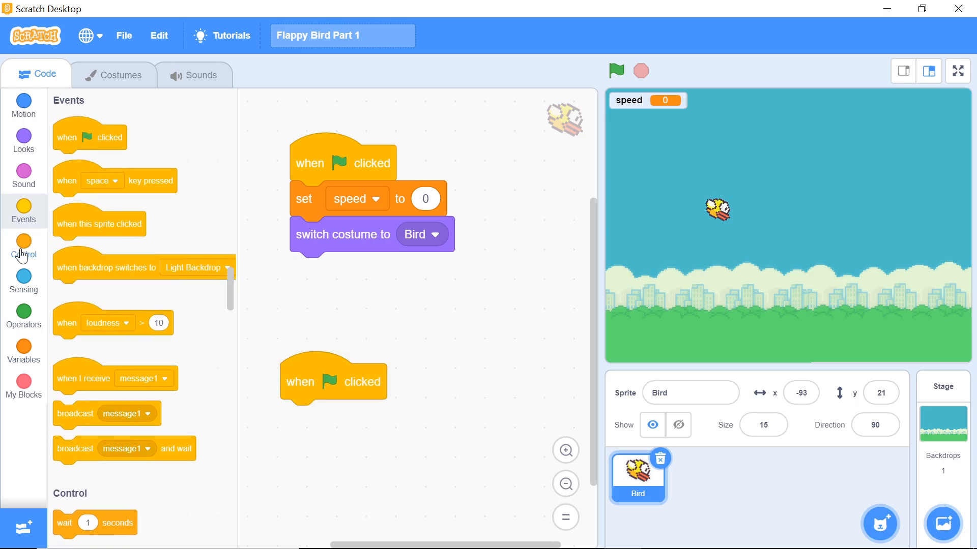
click(23, 245)
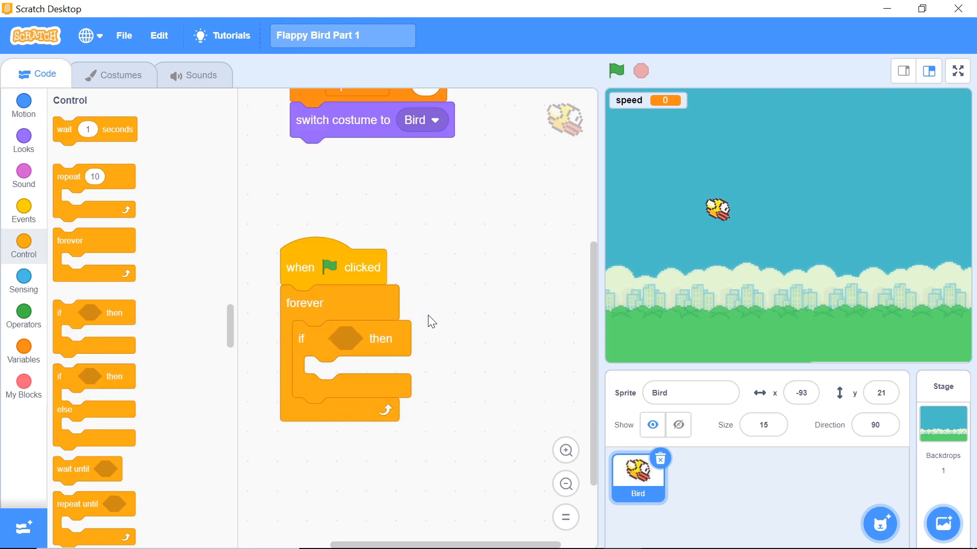
mouse_move(331, 331)
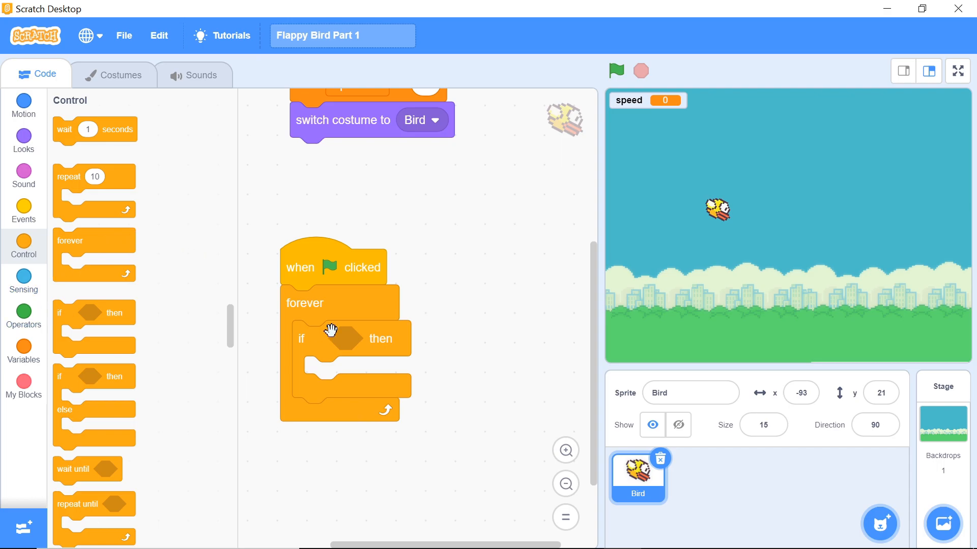
mouse_move(725, 243)
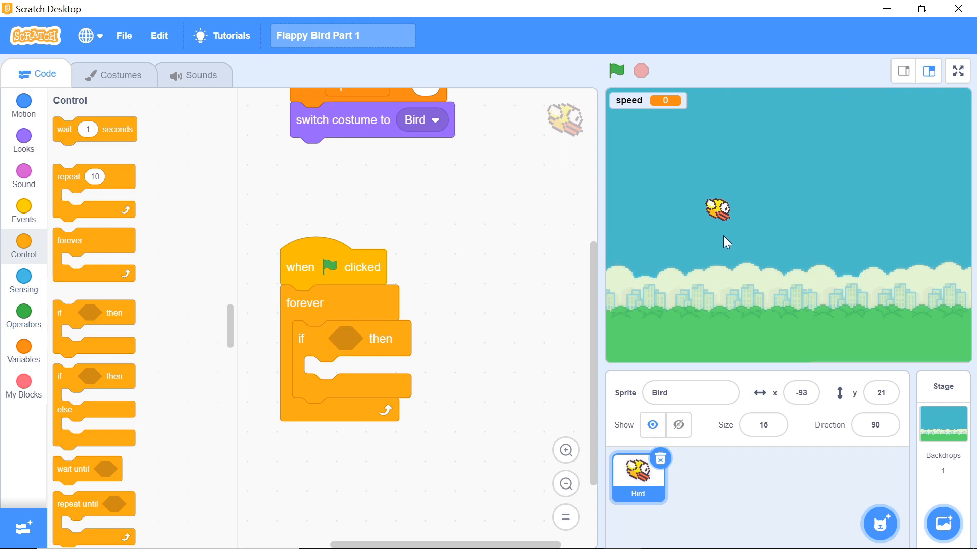
mouse_move(703, 284)
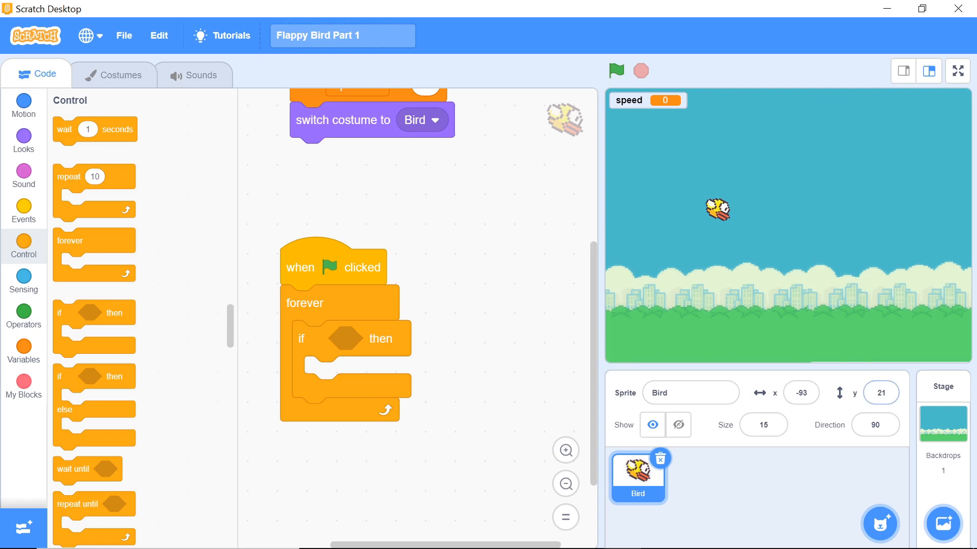
mouse_move(847, 502)
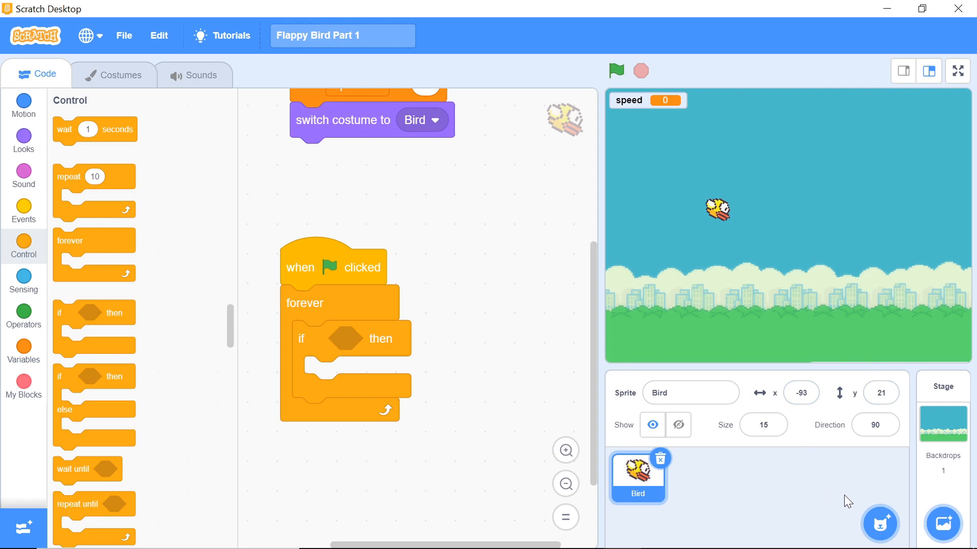
mouse_move(448, 315)
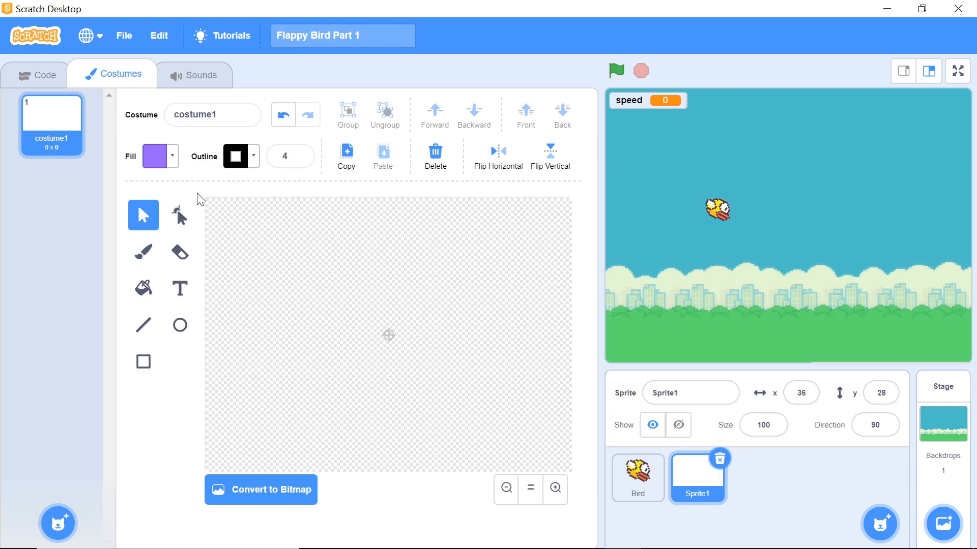
Set the Rectangle tool to a green fill with no outline
click(143, 362)
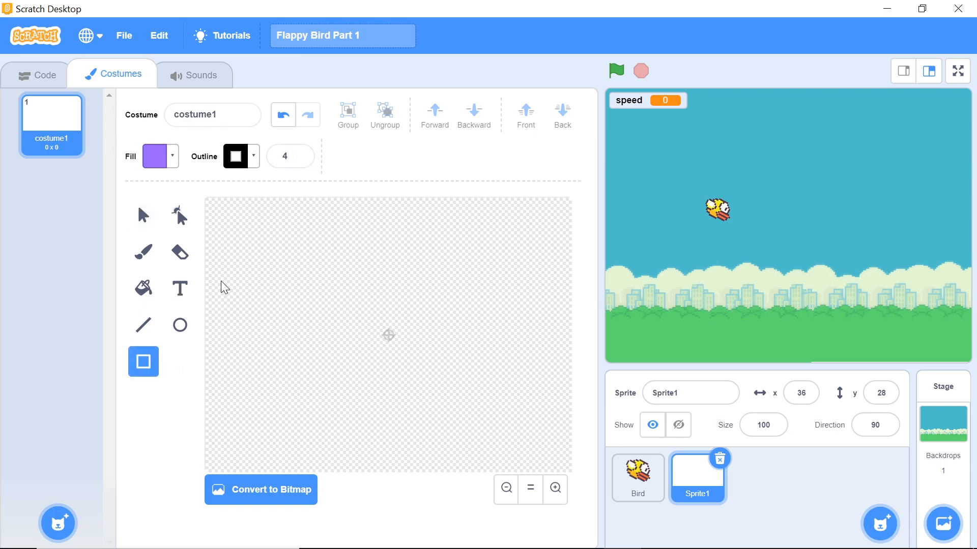
click(156, 155)
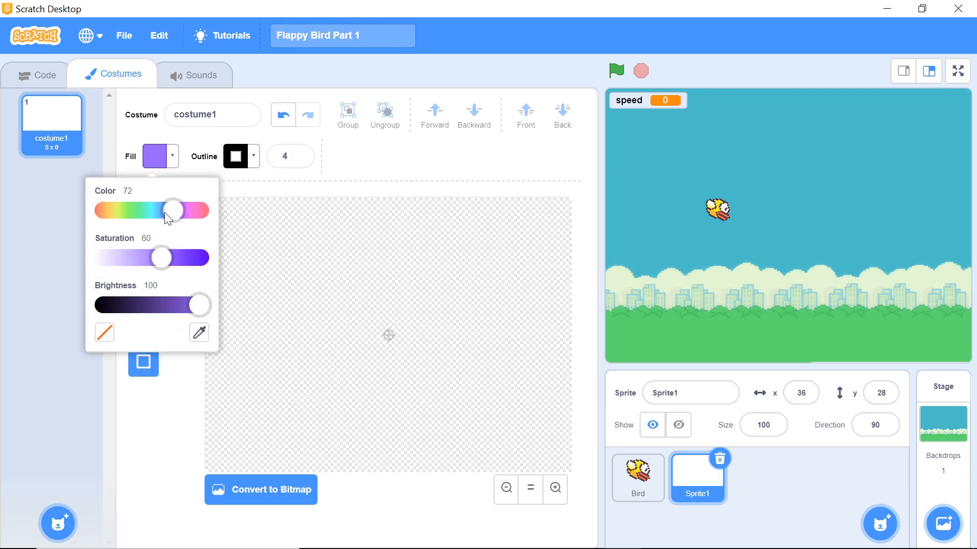
drag(173, 210, 132, 209)
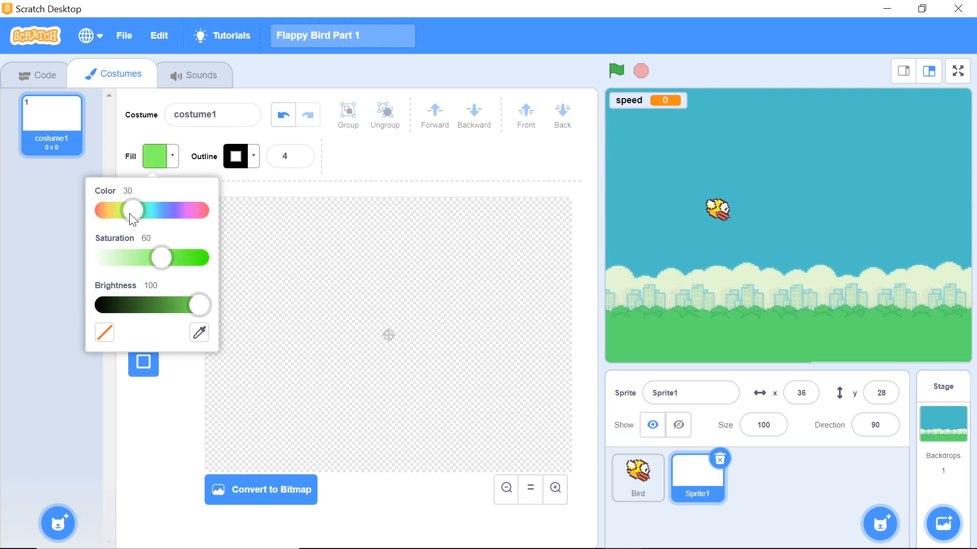
drag(129, 210, 134, 210)
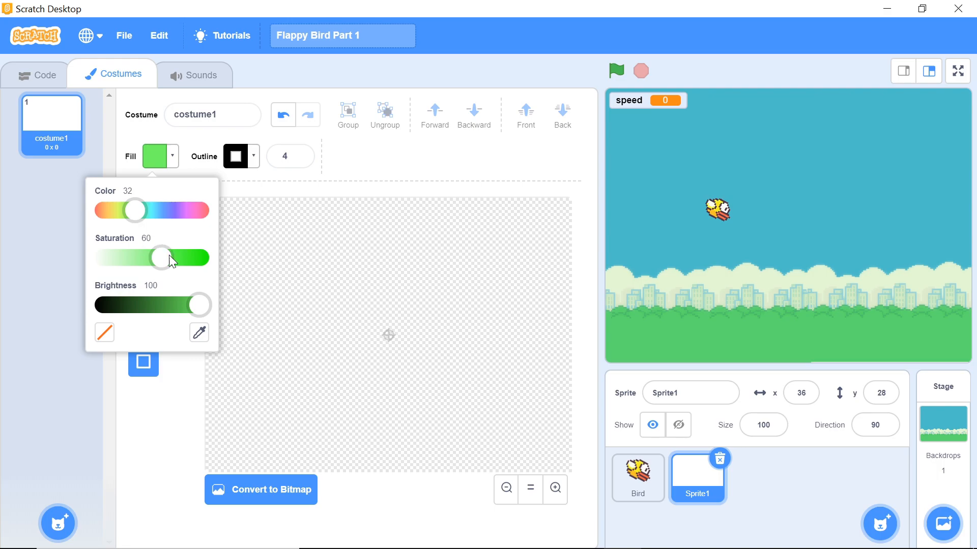
click(387, 330)
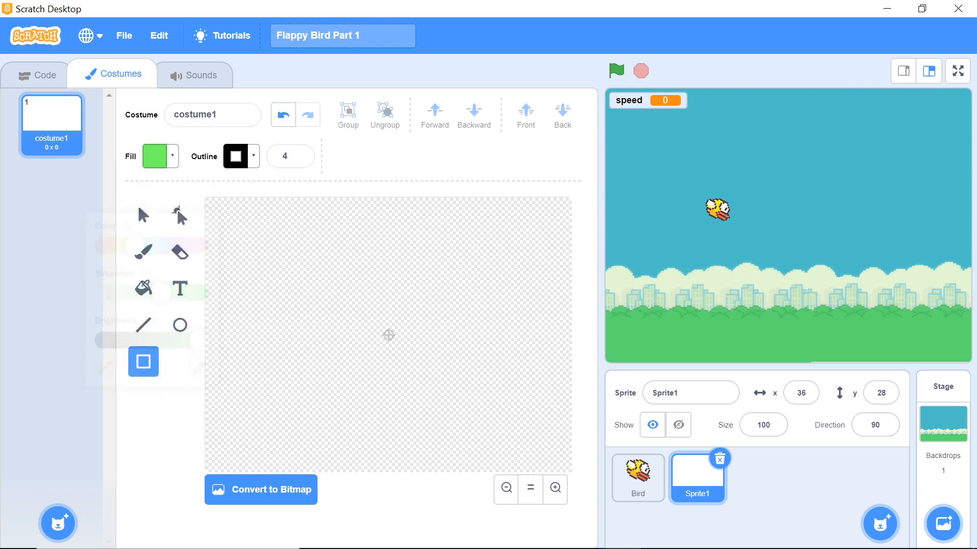
click(235, 156)
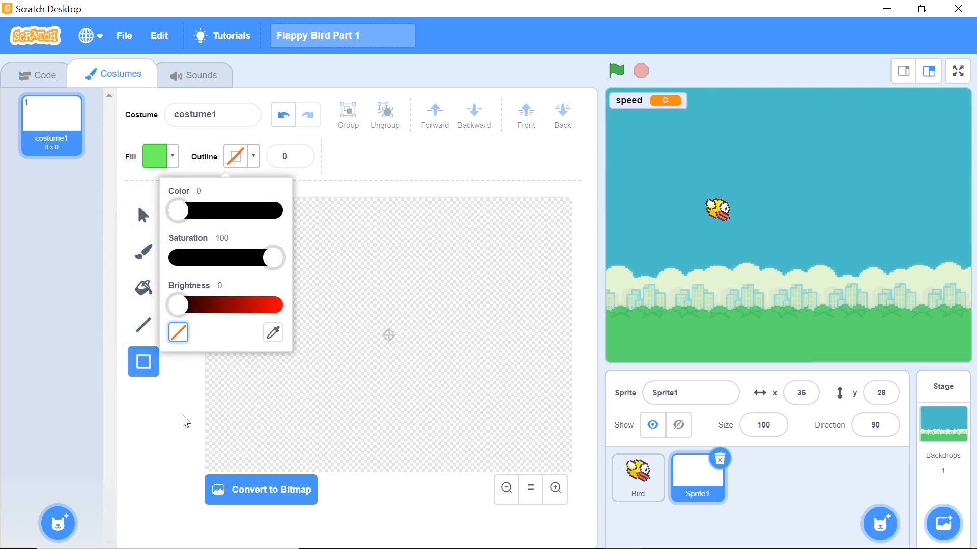
click(258, 311)
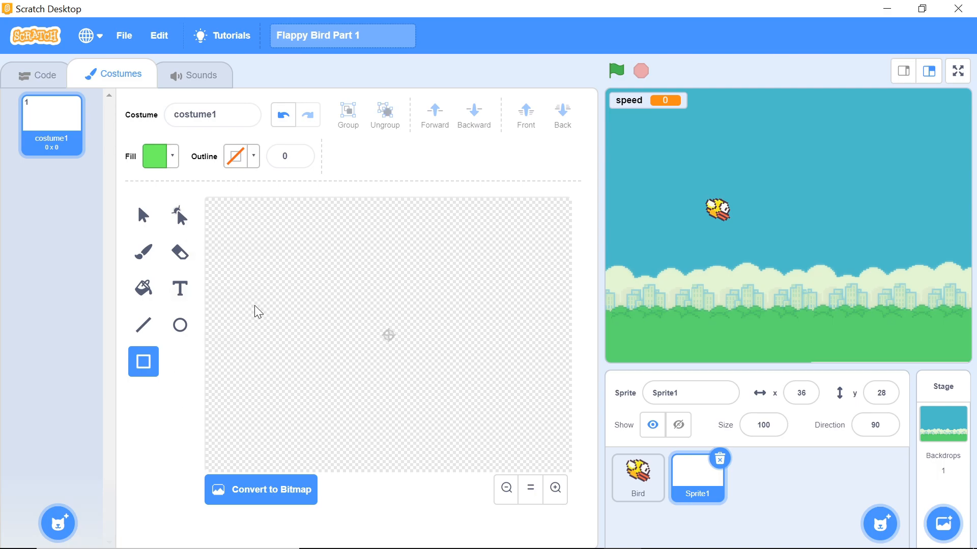
mouse_move(231, 320)
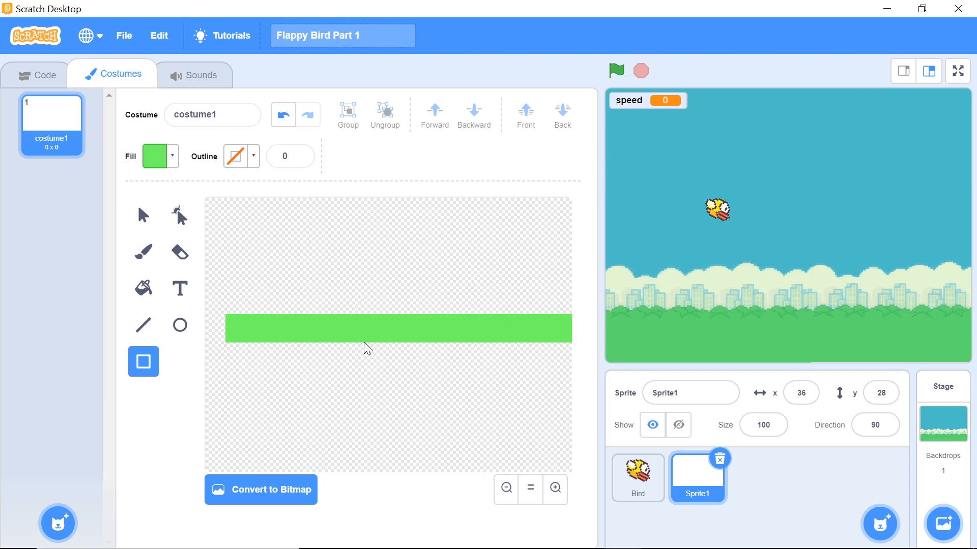
Draw a wide green bar and place it along the bottom of the stage
click(397, 328)
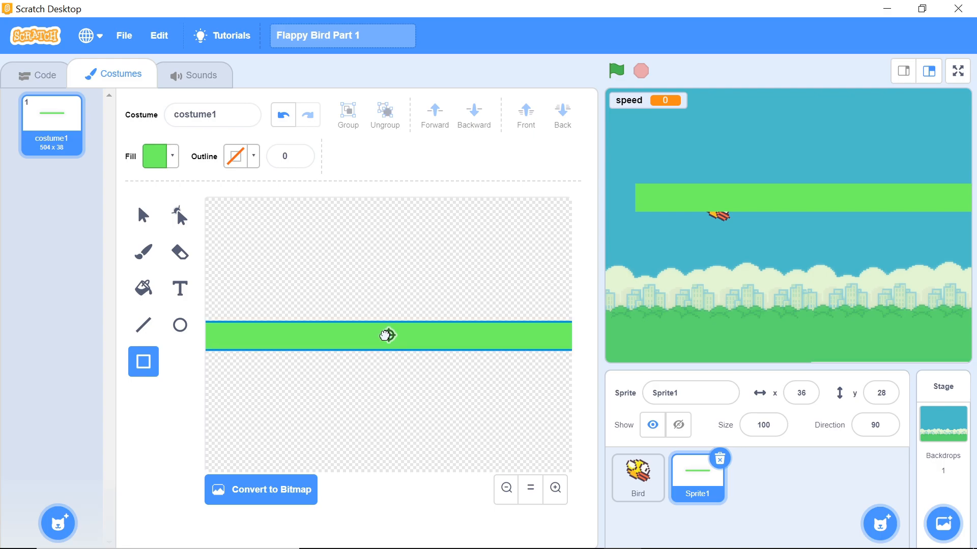
click(557, 261)
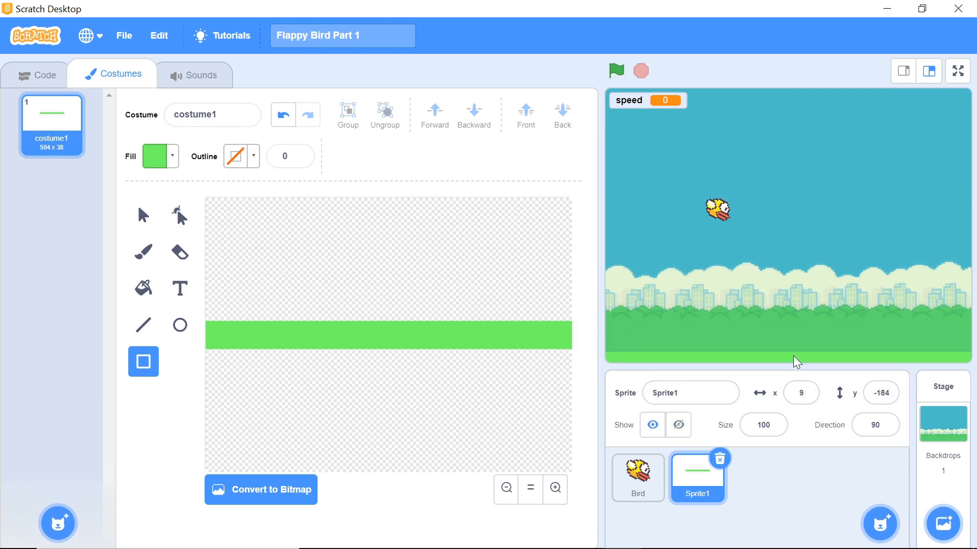
Give the bar a game-start script that goes to x 0, y -184
click(43, 74)
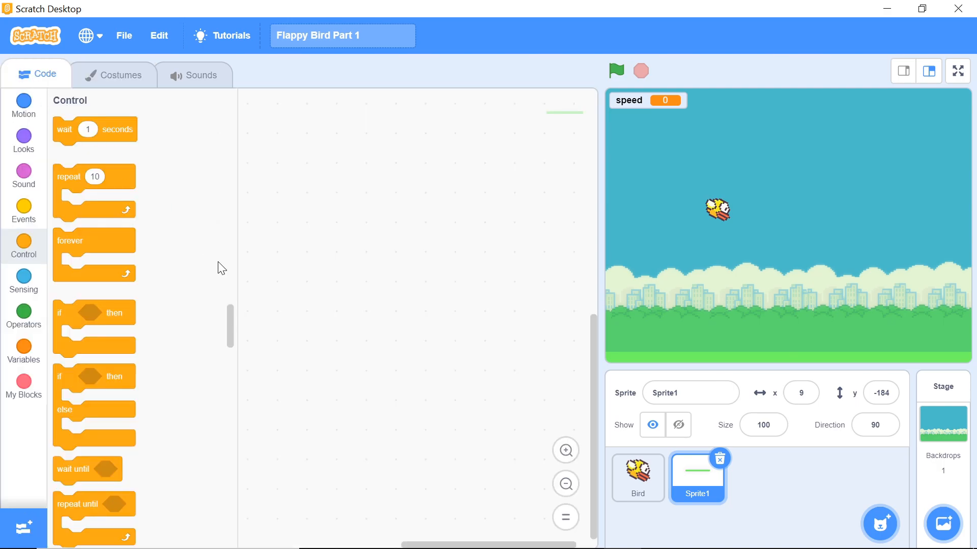
click(24, 105)
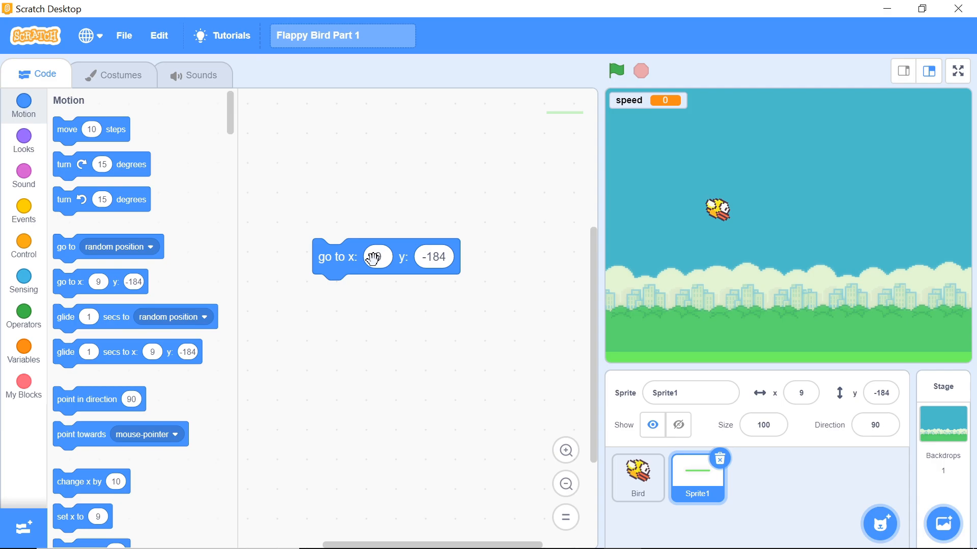
click(380, 256)
text(0)
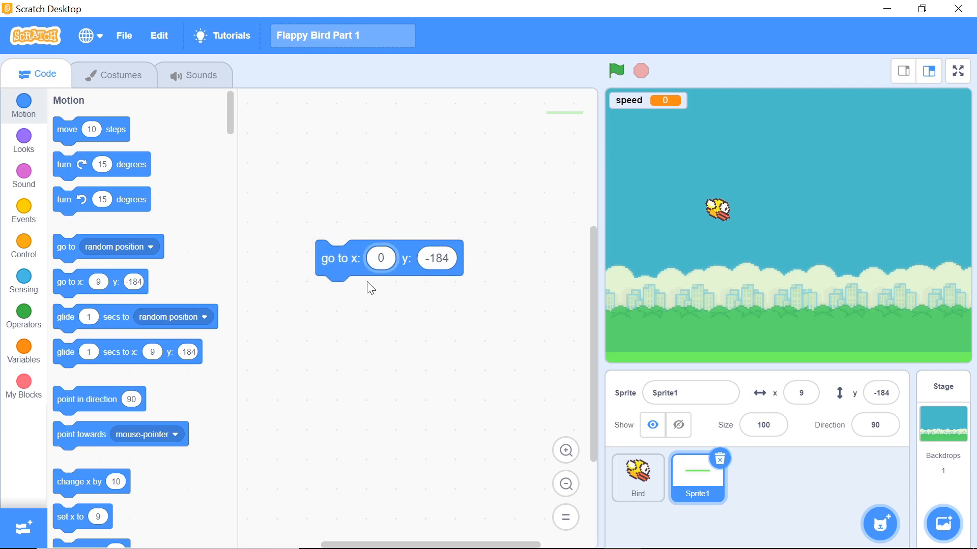
mouse_move(800, 367)
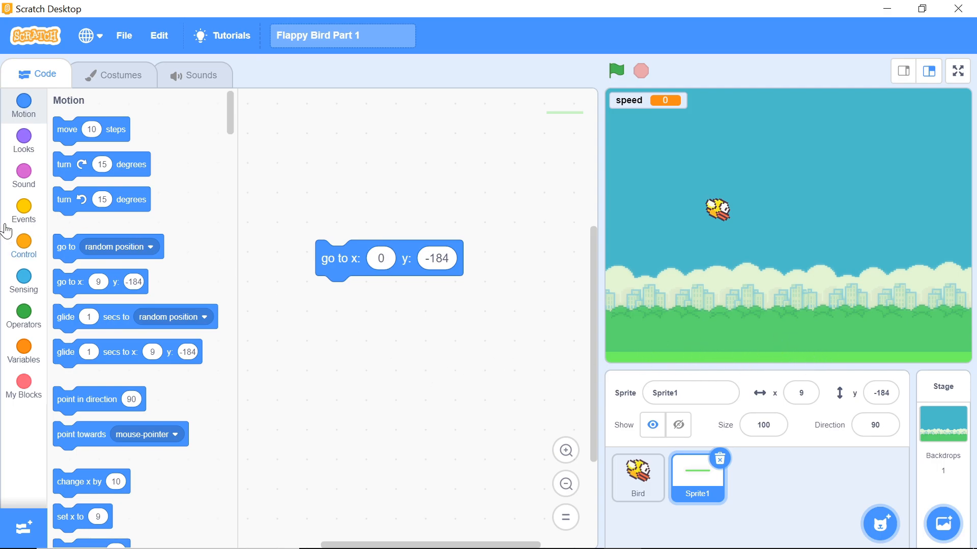
click(23, 211)
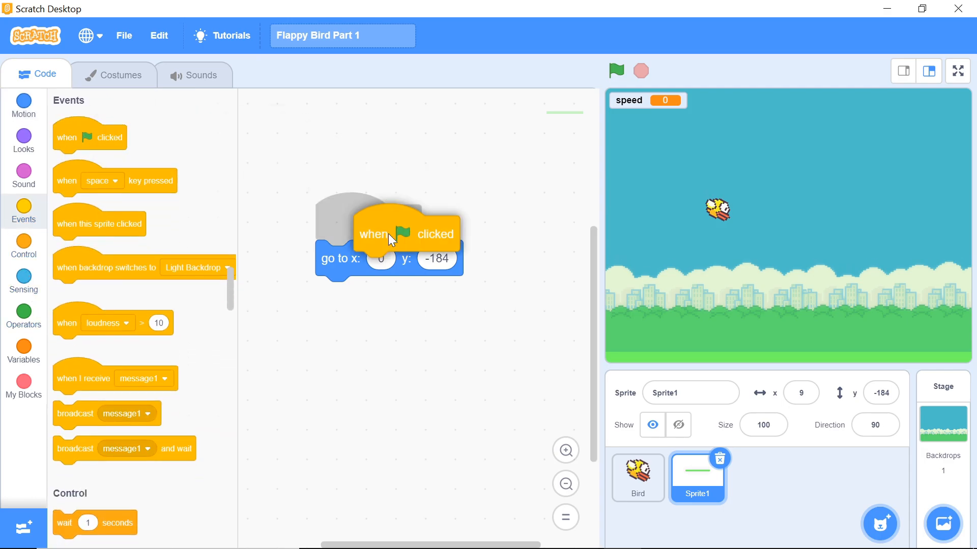
drag(388, 234, 343, 134)
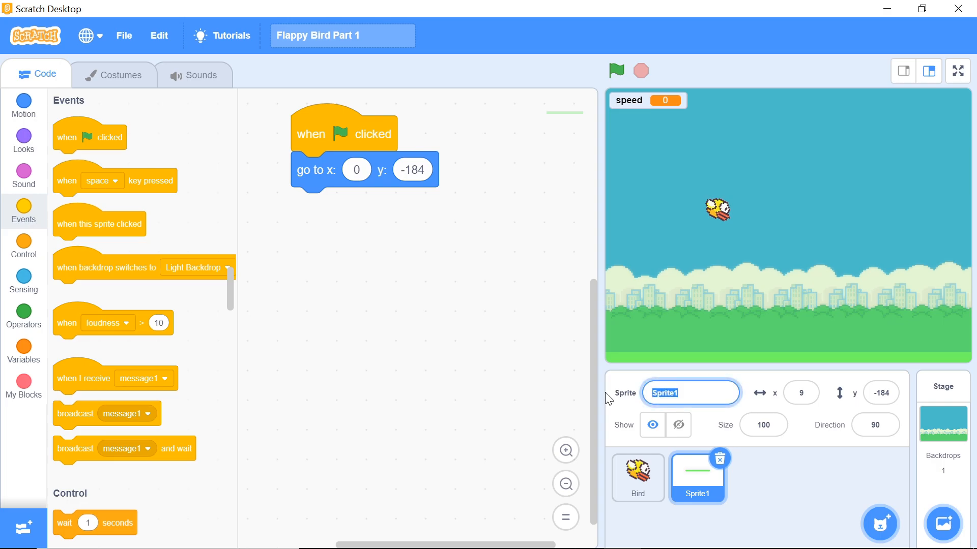
Rename the bar sprite to Ground and return to the Bird sprite
text(Ground)
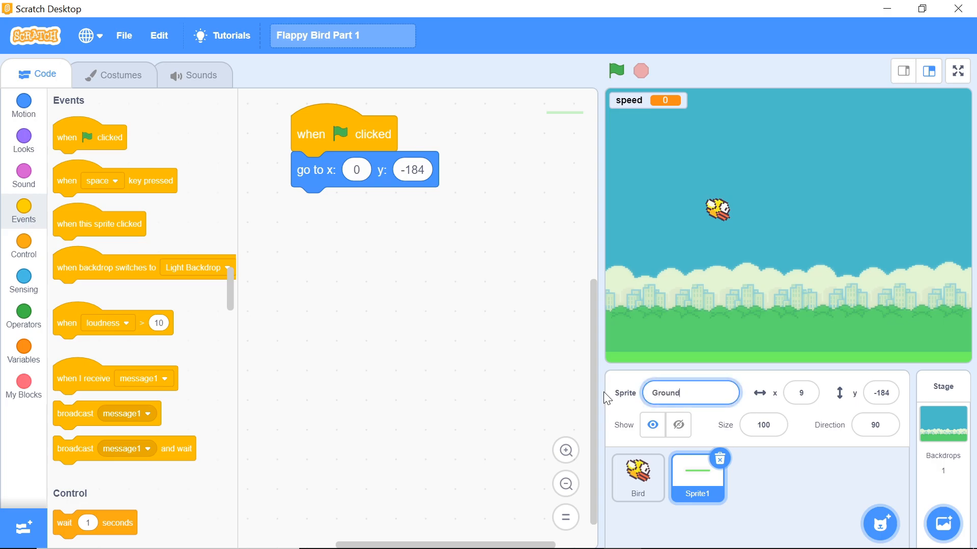
click(636, 478)
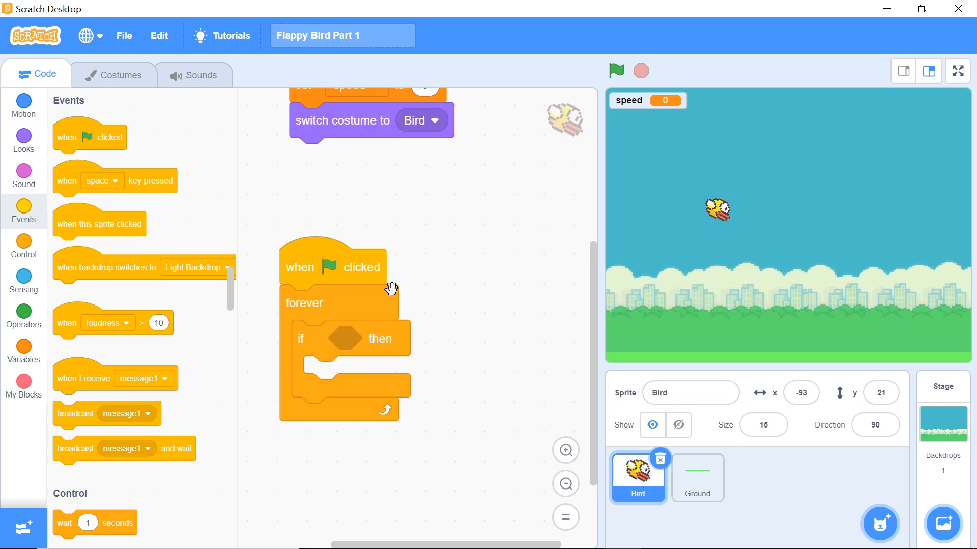
mouse_move(140, 256)
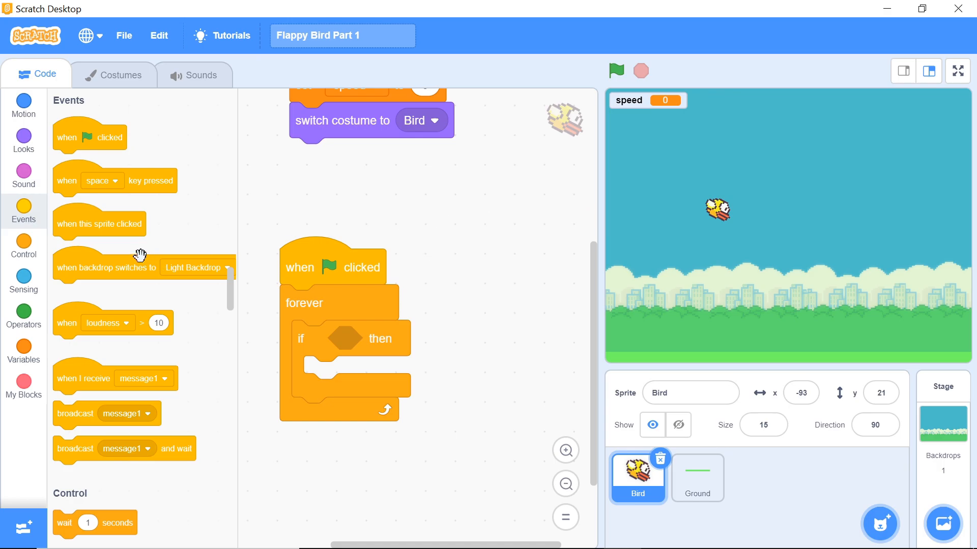
Make the forever loop's if condition test 'not touching Ground?'
click(23, 282)
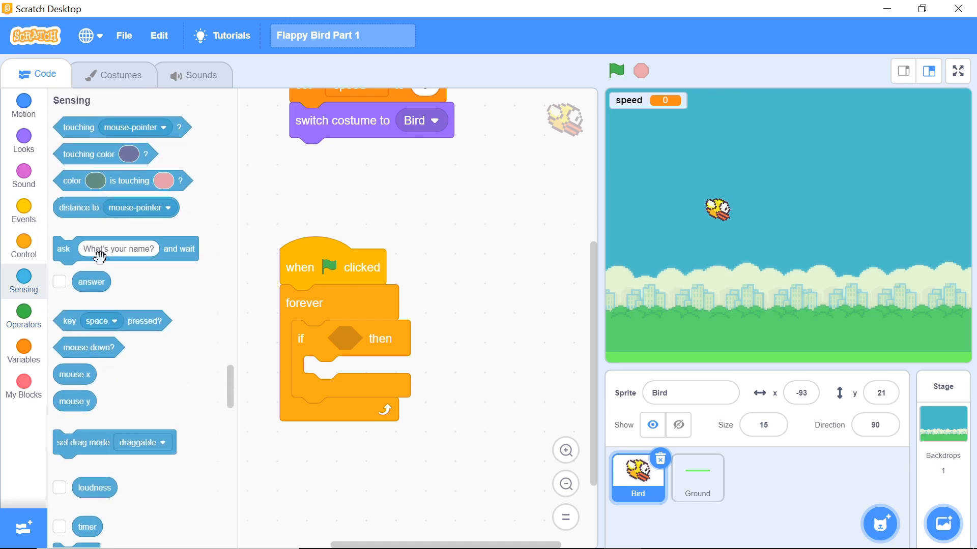
mouse_move(118, 196)
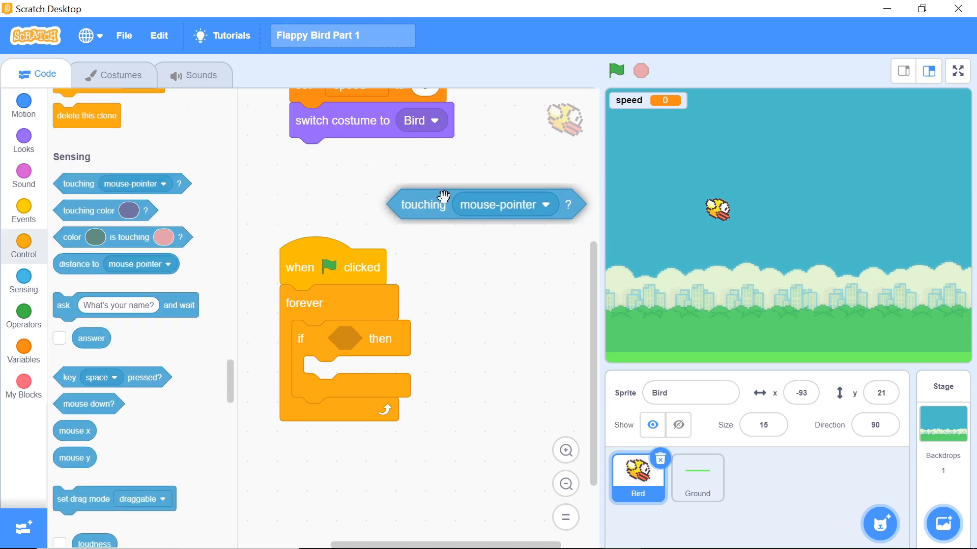
click(468, 295)
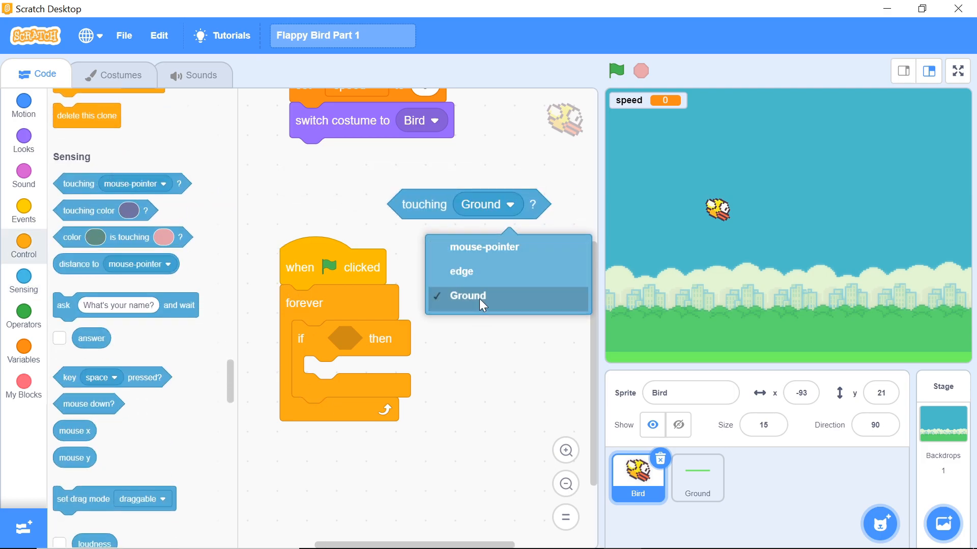
click(468, 296)
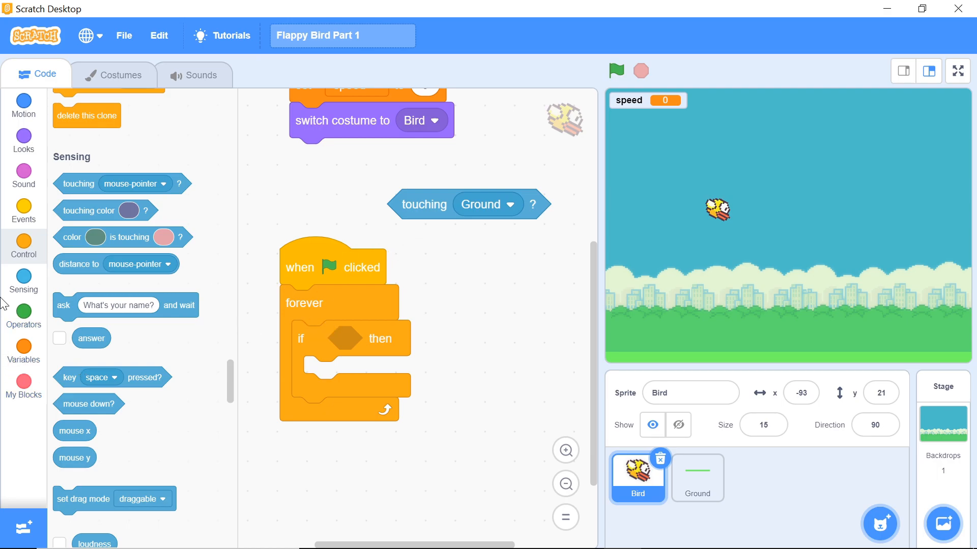
click(23, 316)
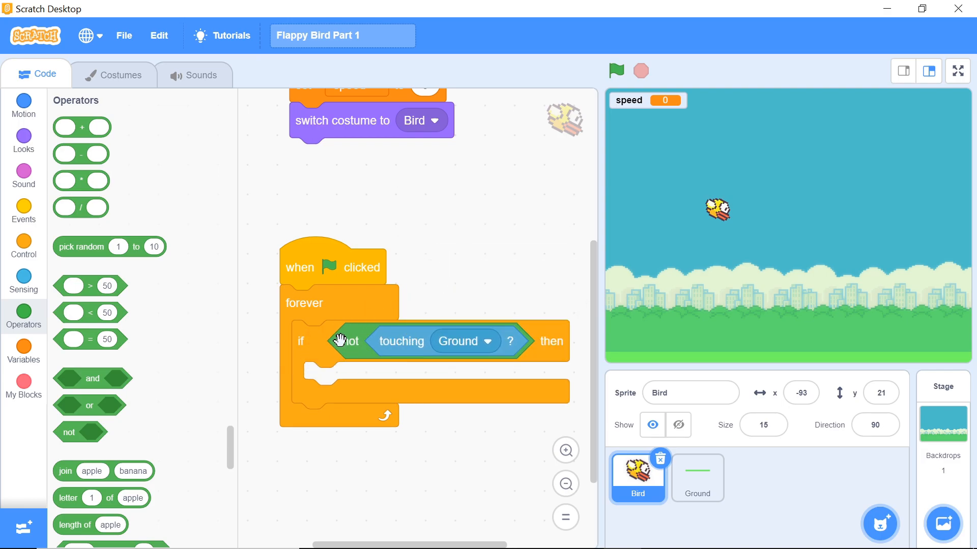
mouse_move(421, 354)
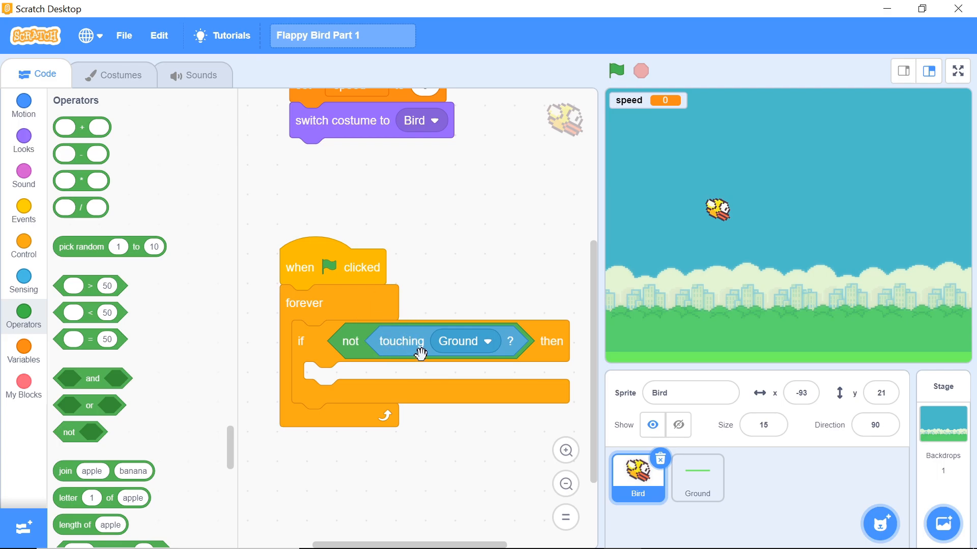
mouse_move(629, 257)
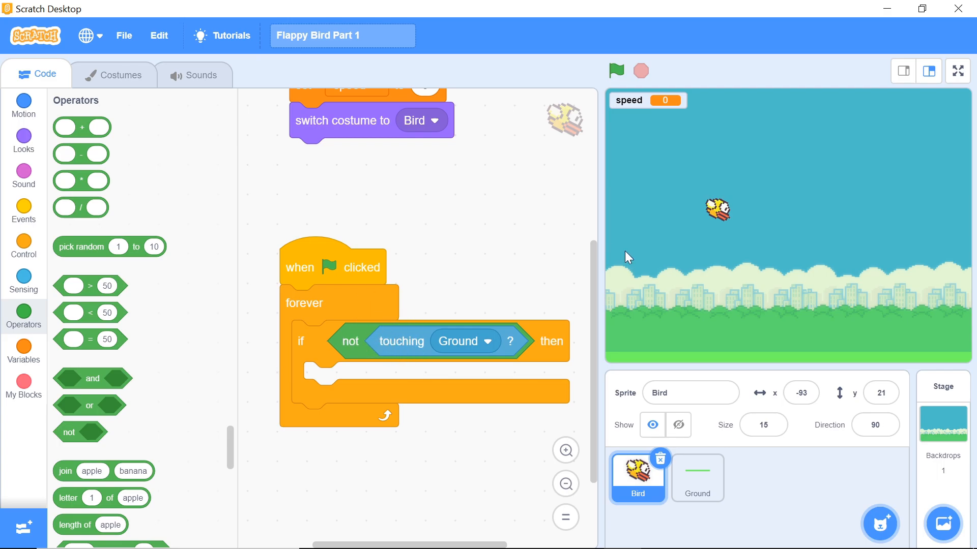
mouse_move(659, 285)
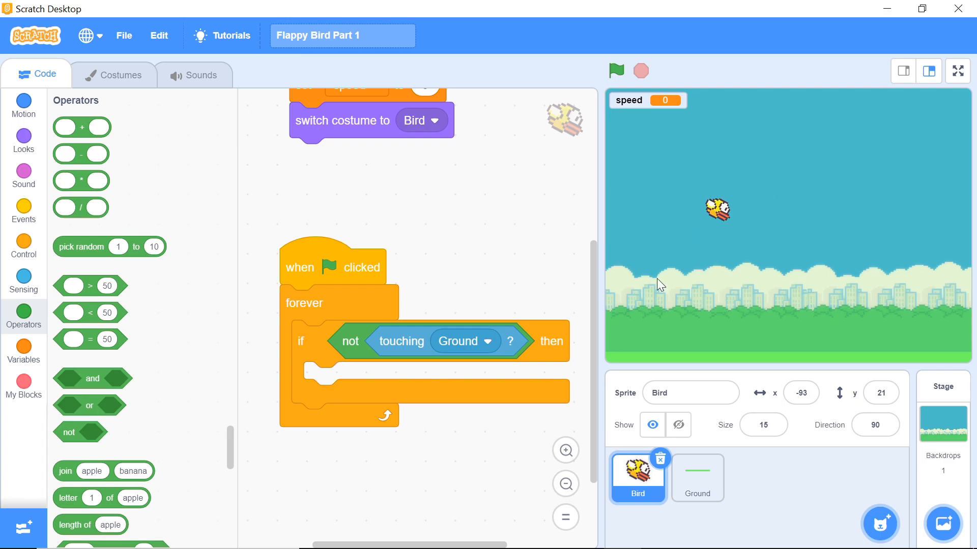
mouse_move(326, 264)
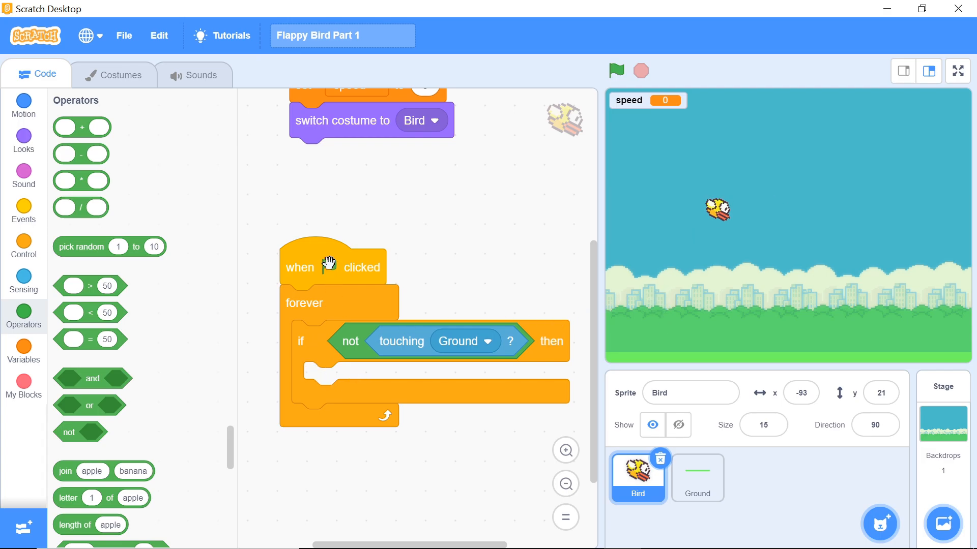
mouse_move(114, 157)
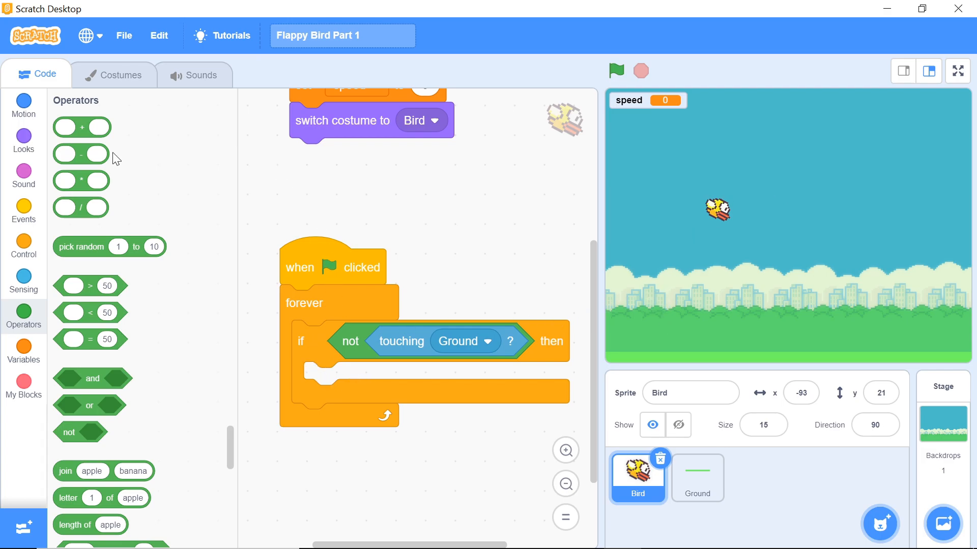
mouse_move(184, 215)
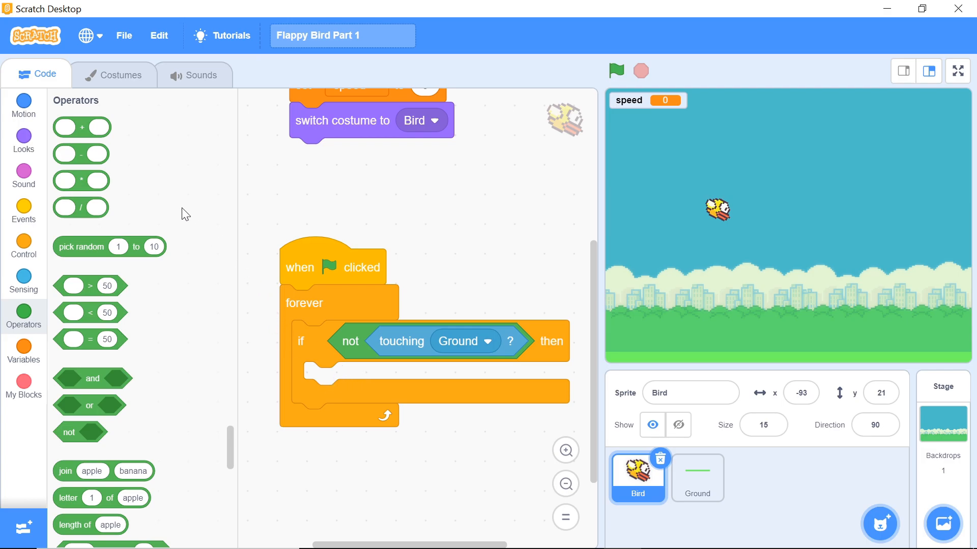
click(23, 106)
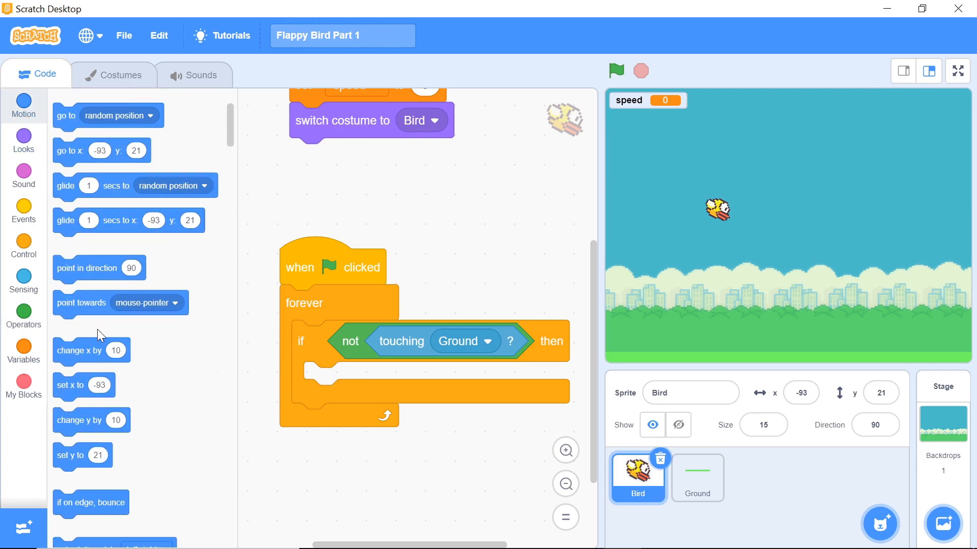
Bring up the variable blocks to fill 'change y by' with speed
scroll(down, 3)
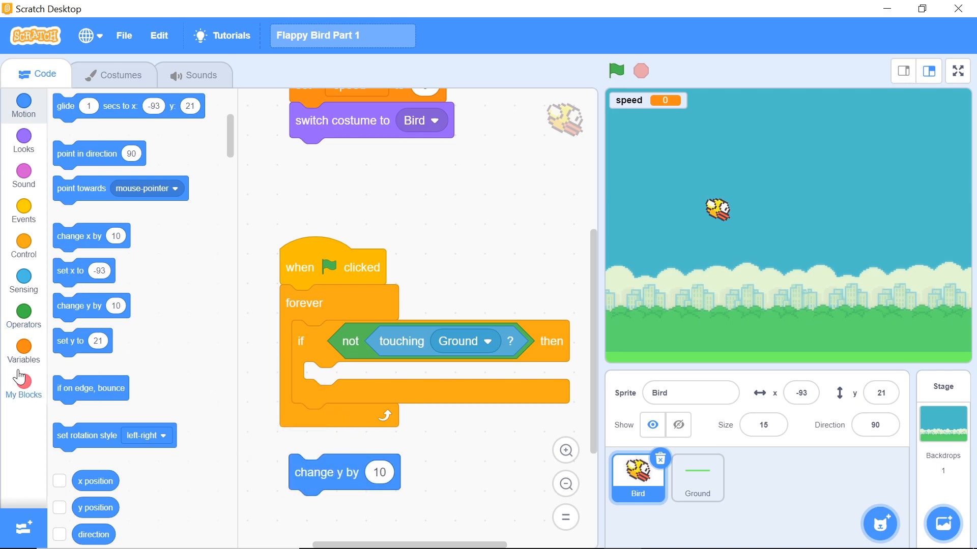
click(23, 348)
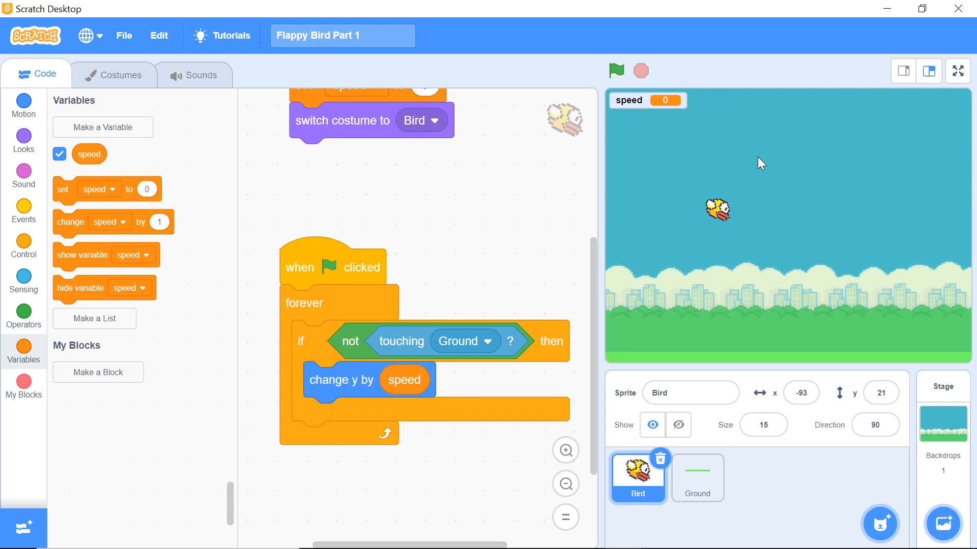
mouse_move(728, 223)
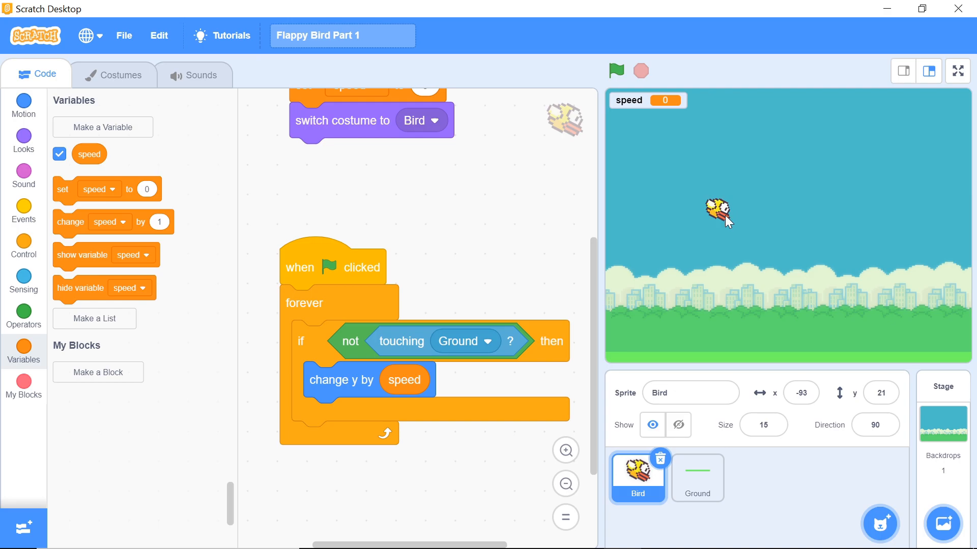
mouse_move(624, 319)
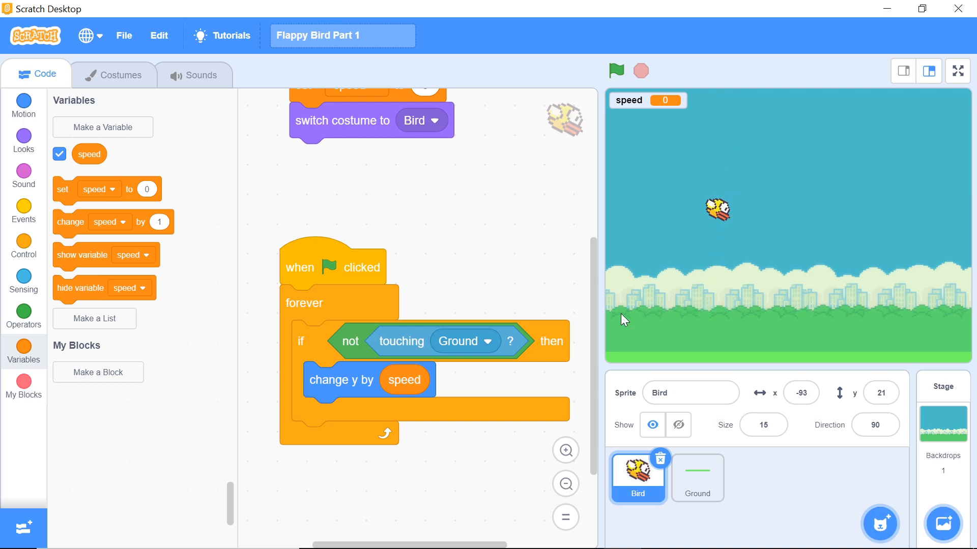
mouse_move(77, 284)
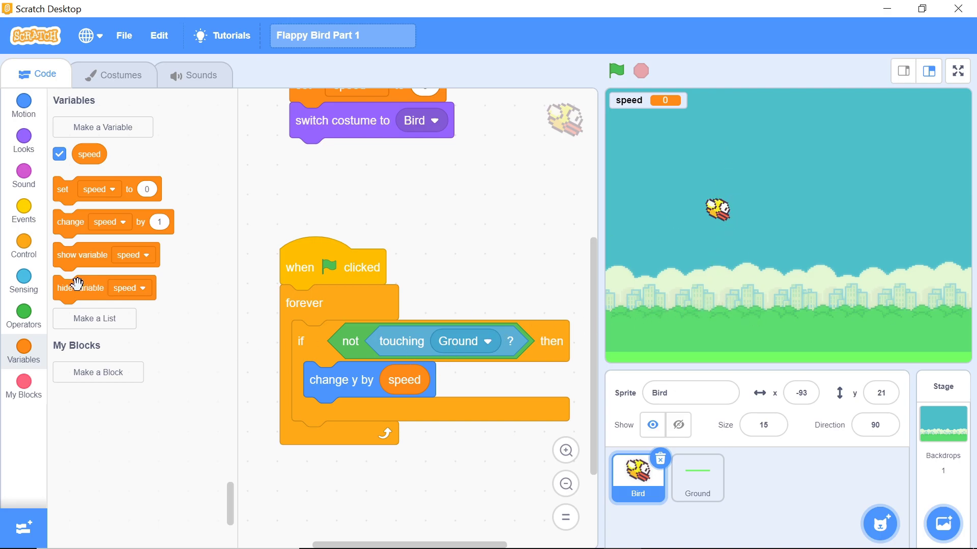
mouse_move(631, 217)
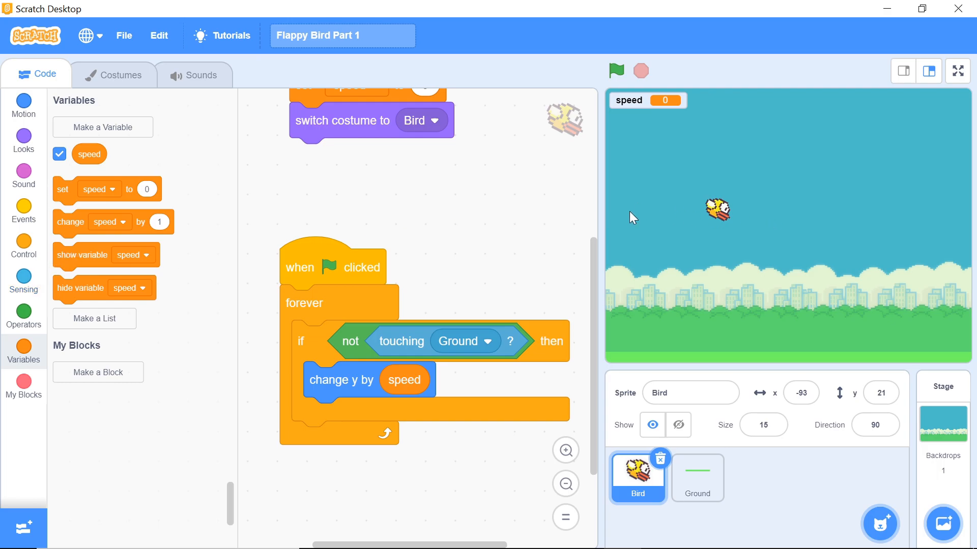
mouse_move(62, 212)
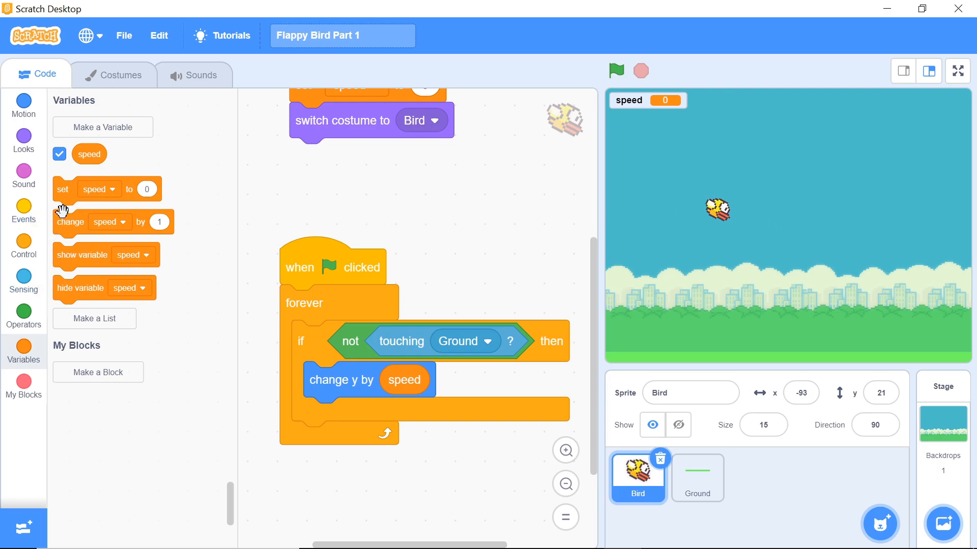
mouse_move(60, 216)
text(1.5)
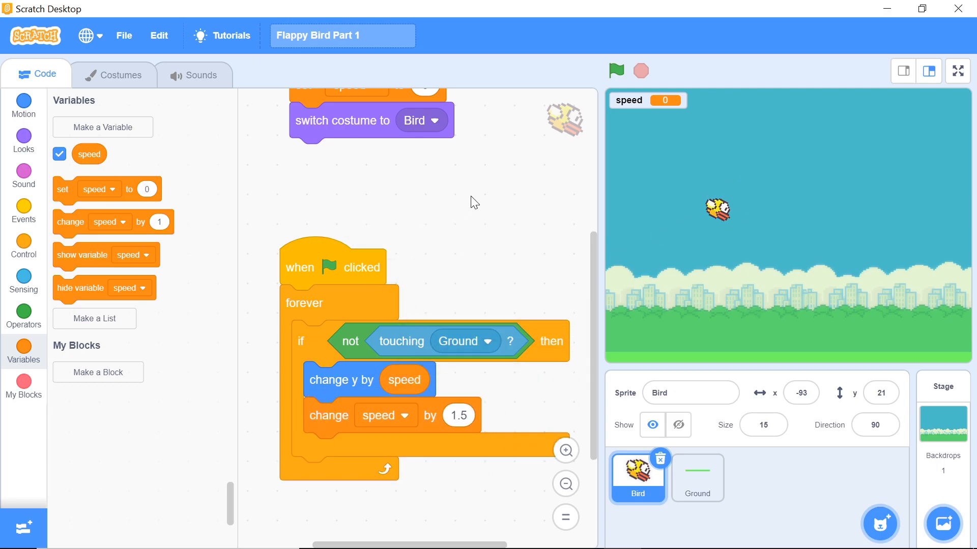
Set the loop's speed change to -1.5 and test-run so the bird sinks to the ground
click(615, 70)
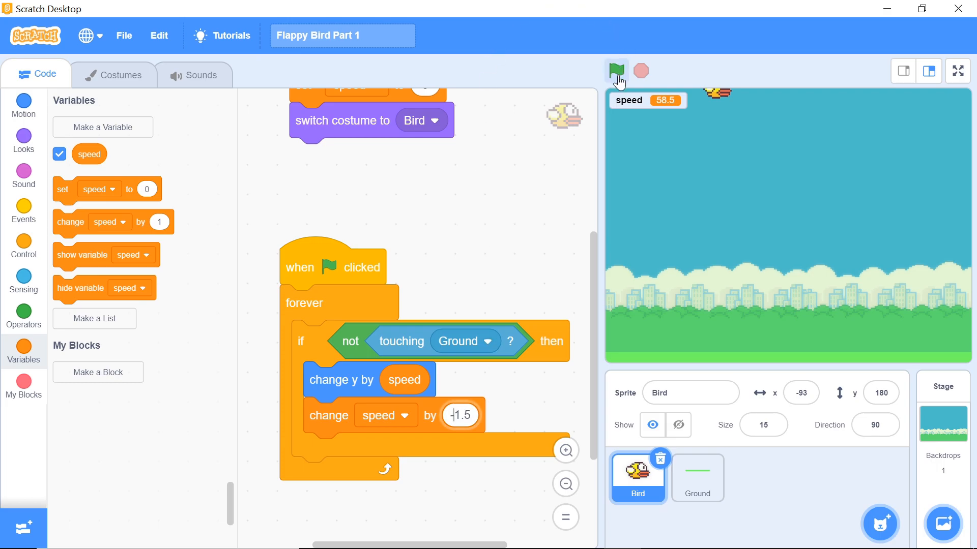
click(617, 71)
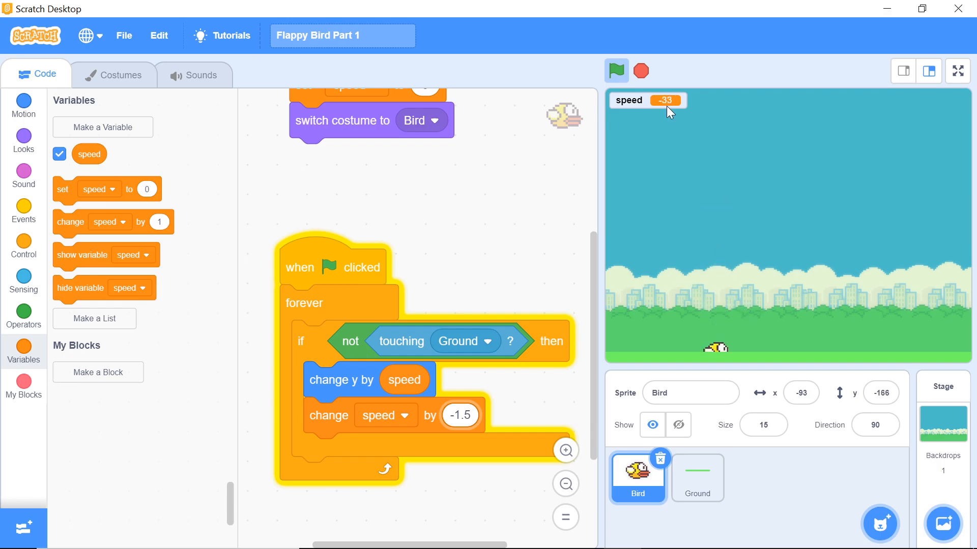
mouse_move(614, 206)
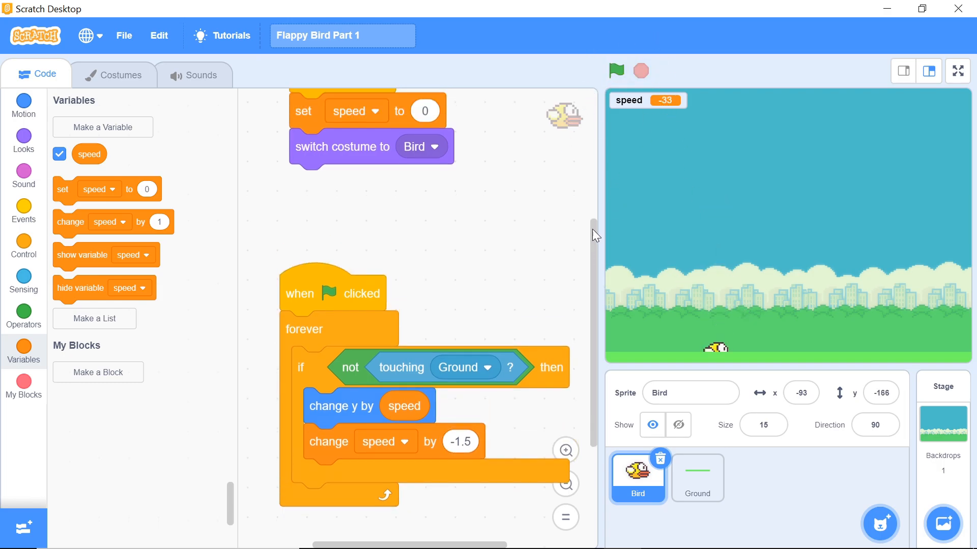
scroll(down, 3)
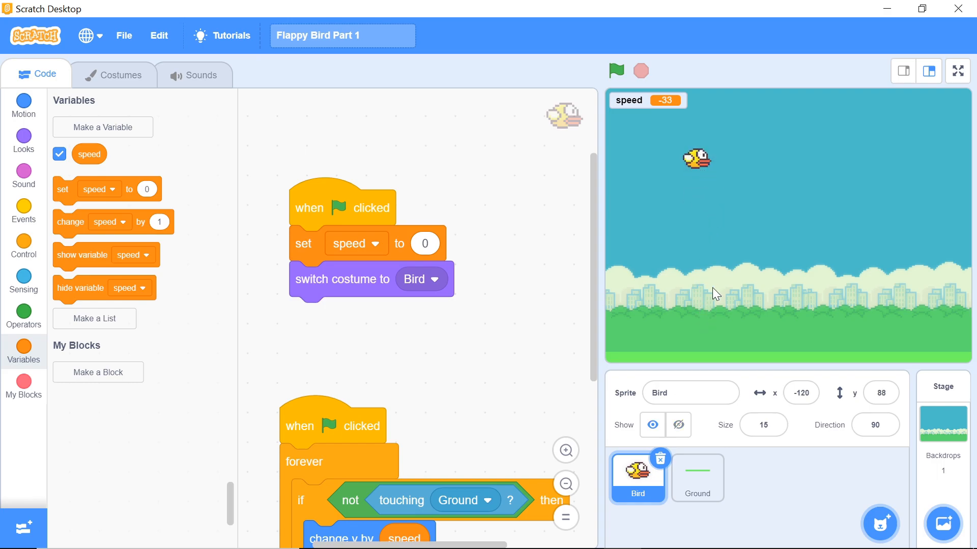
mouse_move(692, 297)
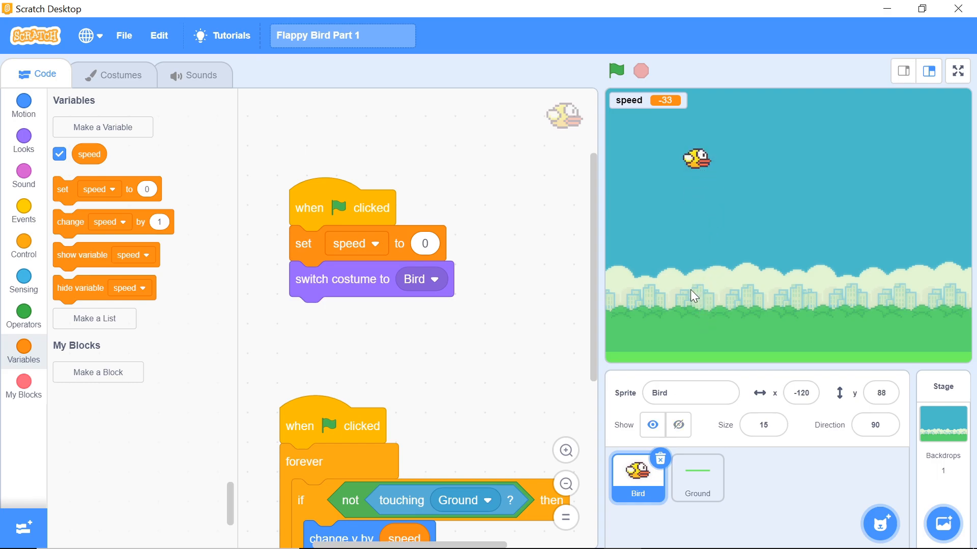
mouse_move(170, 228)
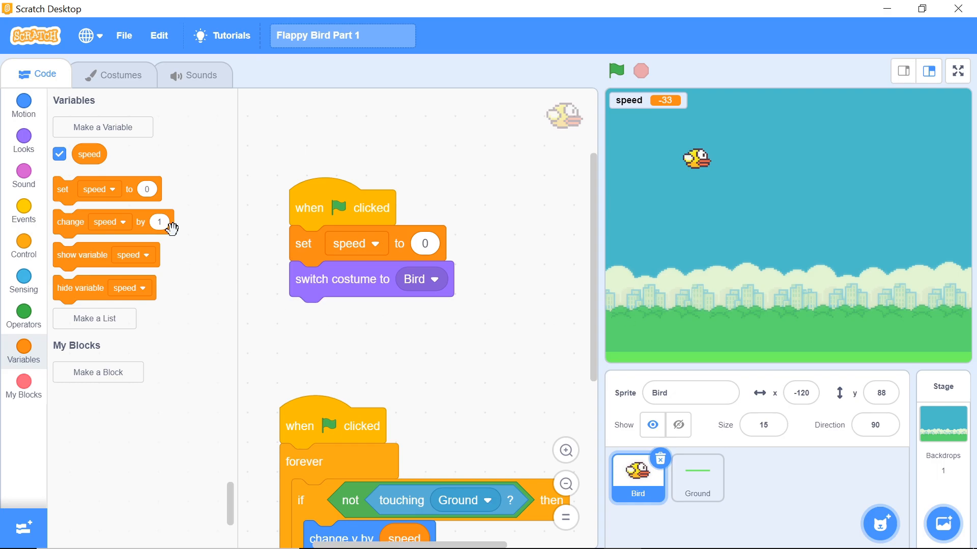
Add 'go to x: -120 y: 80' under 'switch costume to Bird' in the start script
click(23, 106)
text(80)
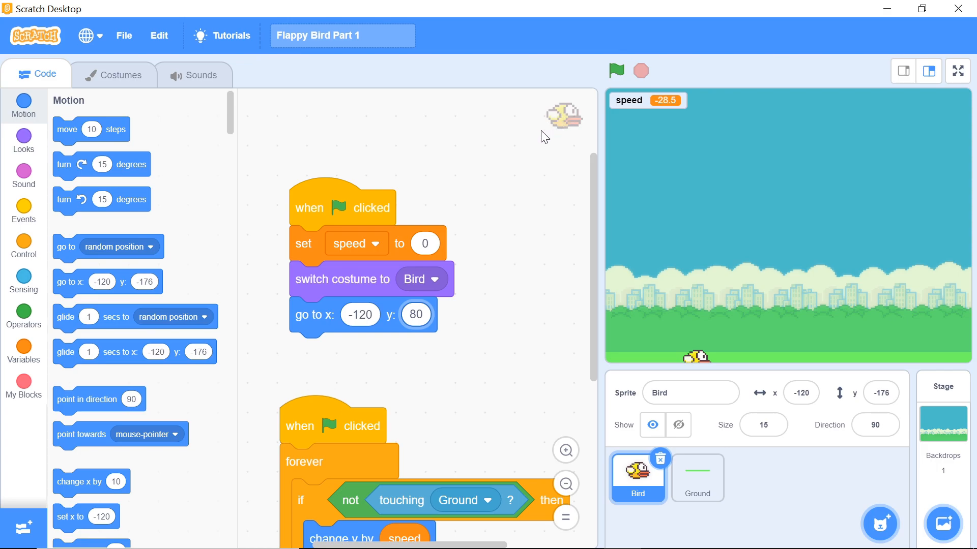
scroll(down, 3)
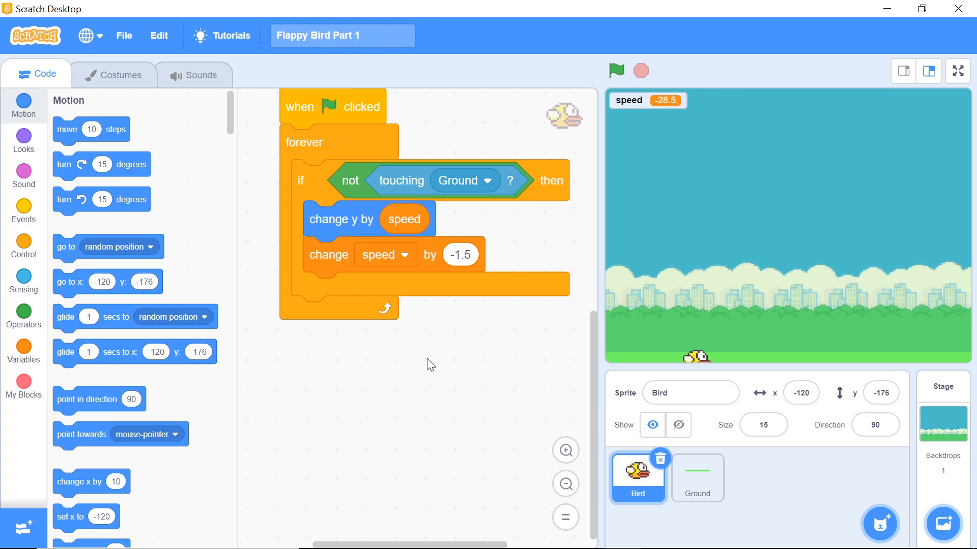
mouse_move(415, 350)
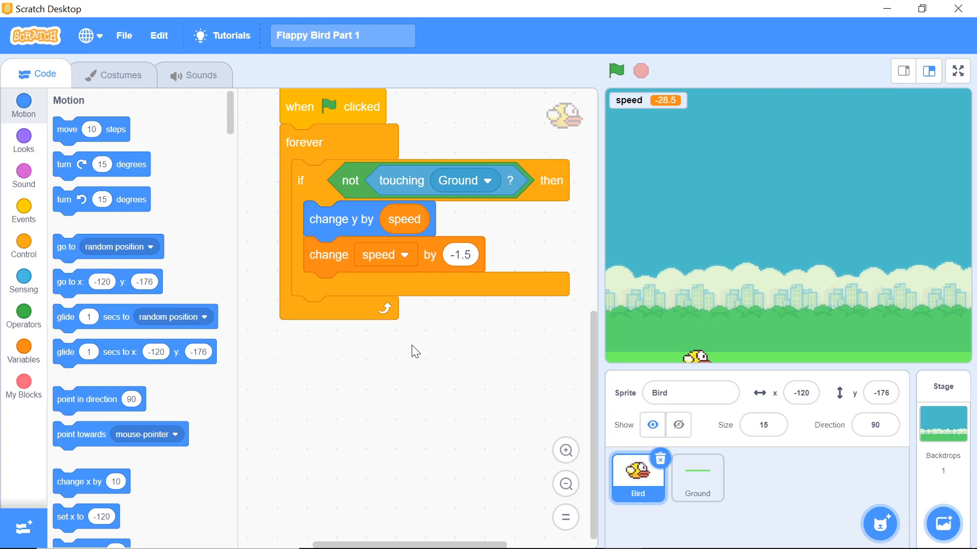
mouse_move(403, 352)
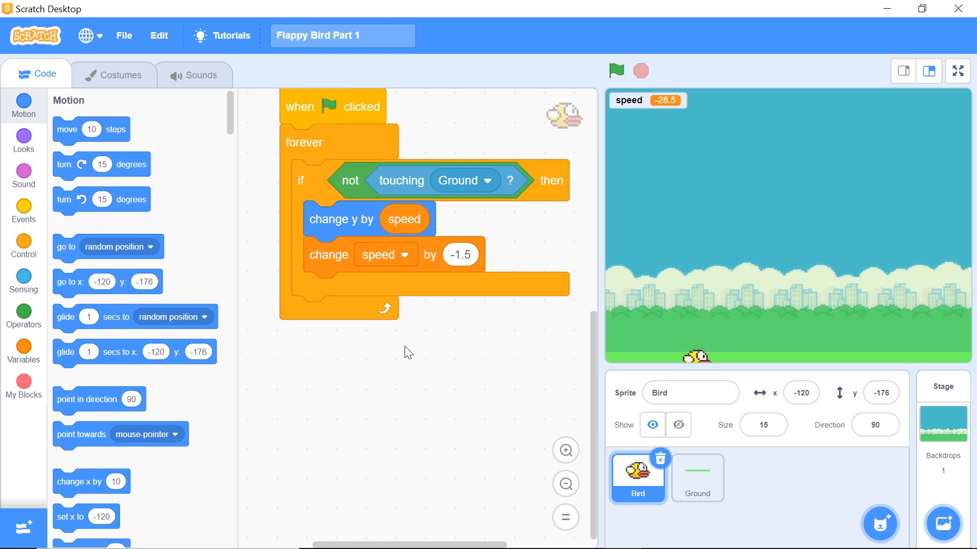
mouse_move(365, 290)
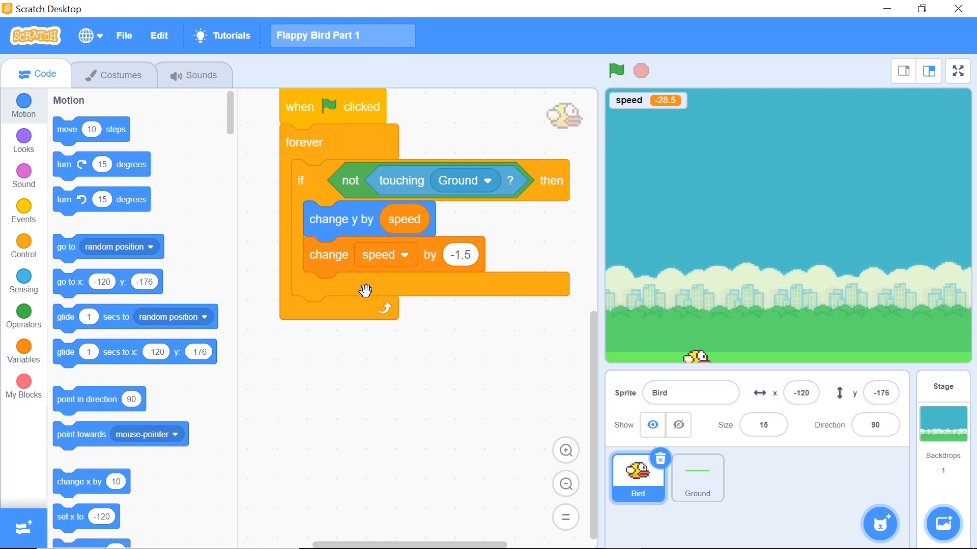
click(23, 210)
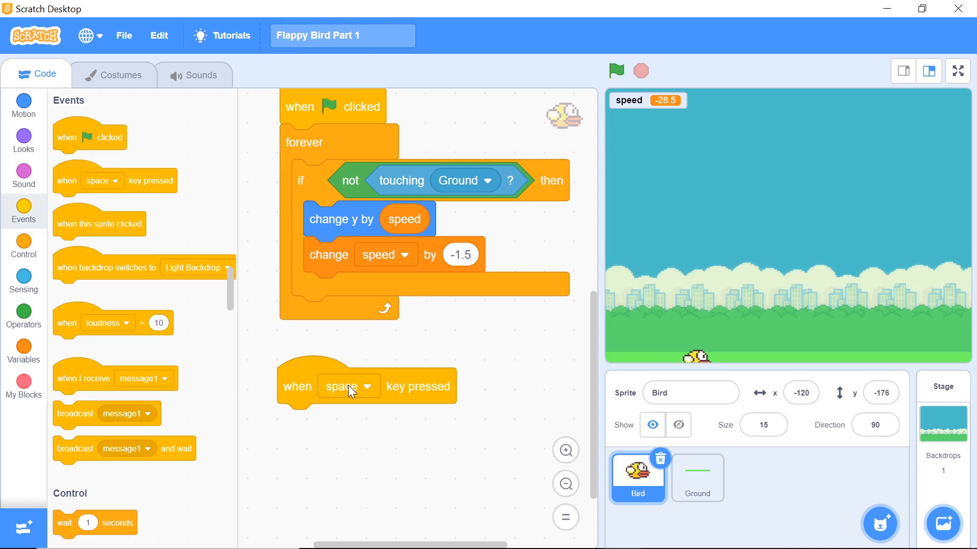
mouse_move(390, 410)
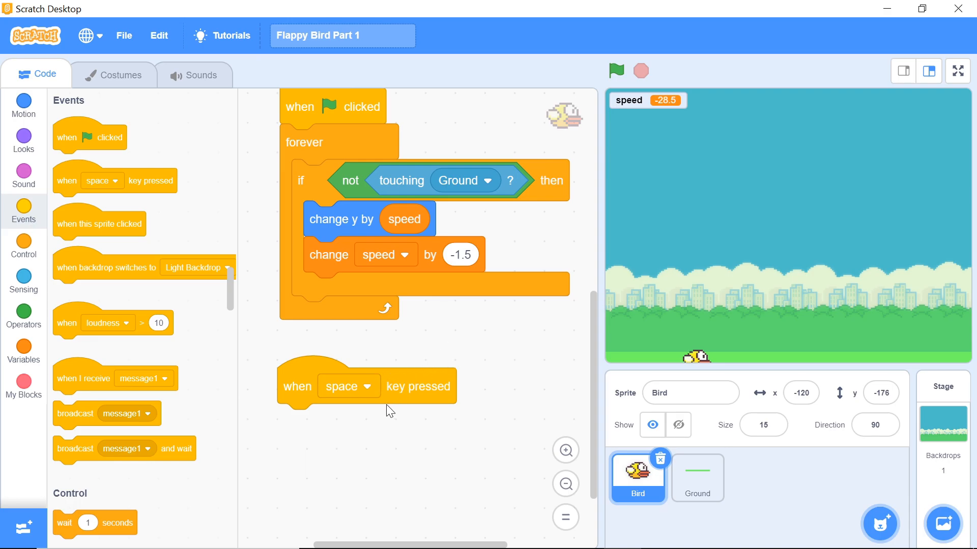
mouse_move(291, 364)
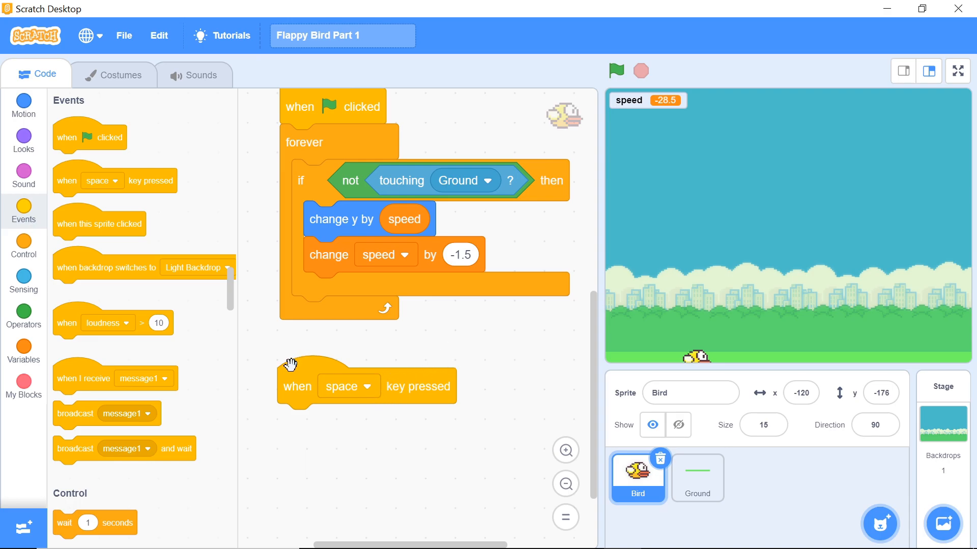
mouse_move(281, 382)
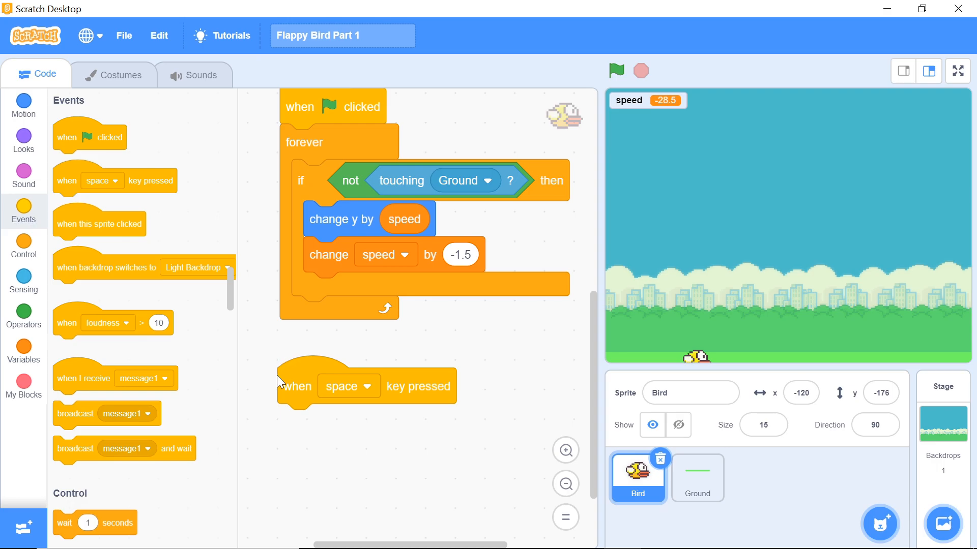
mouse_move(231, 268)
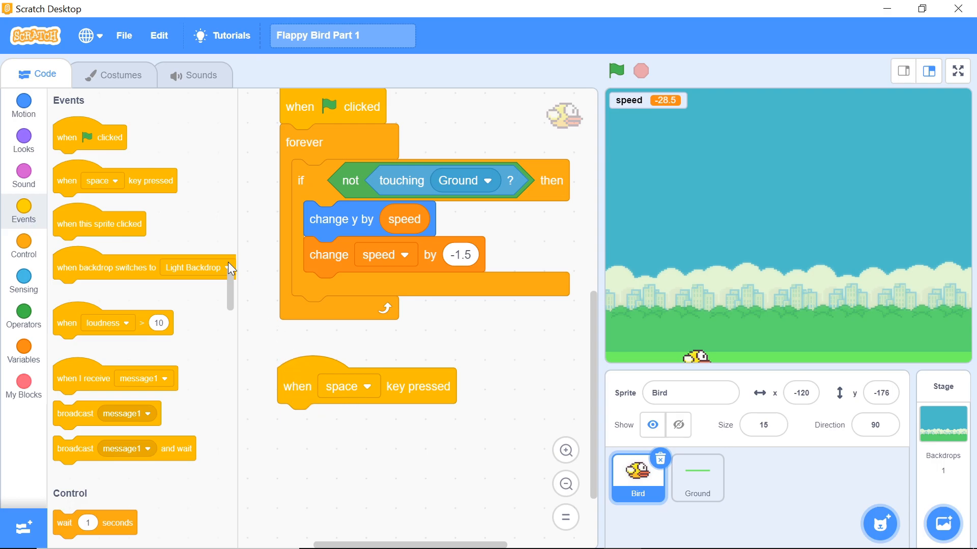
Build a 'when space key pressed' script that sets speed to 17 for the jump
click(24, 106)
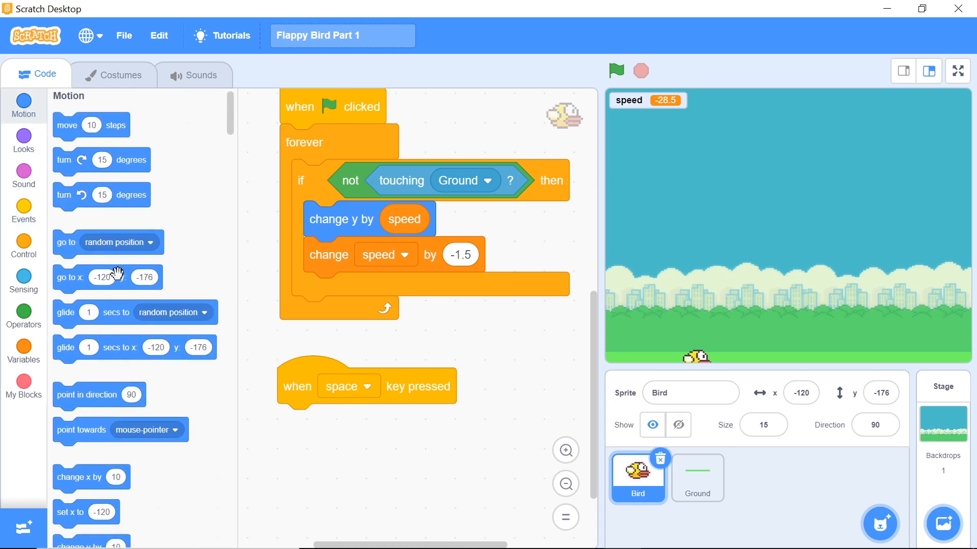
click(24, 350)
text(17)
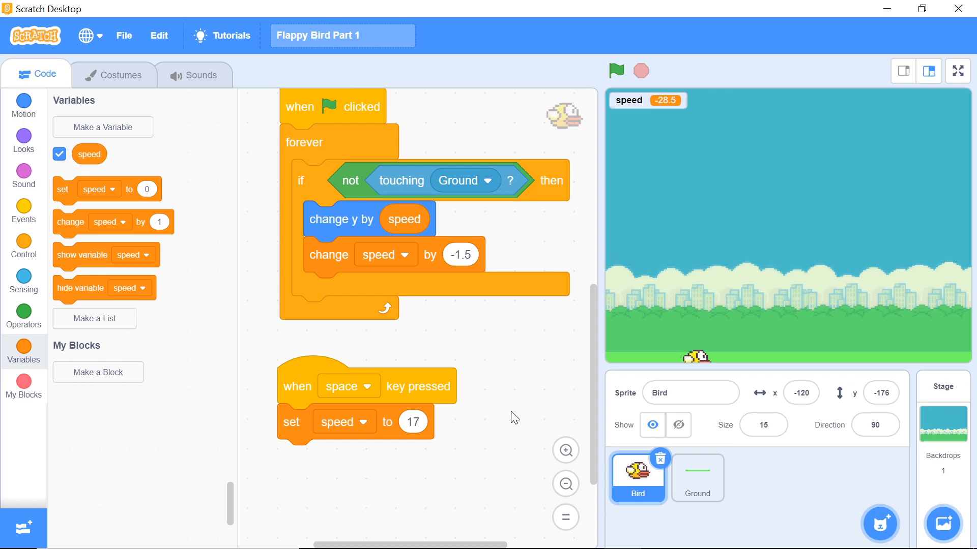
mouse_move(460, 402)
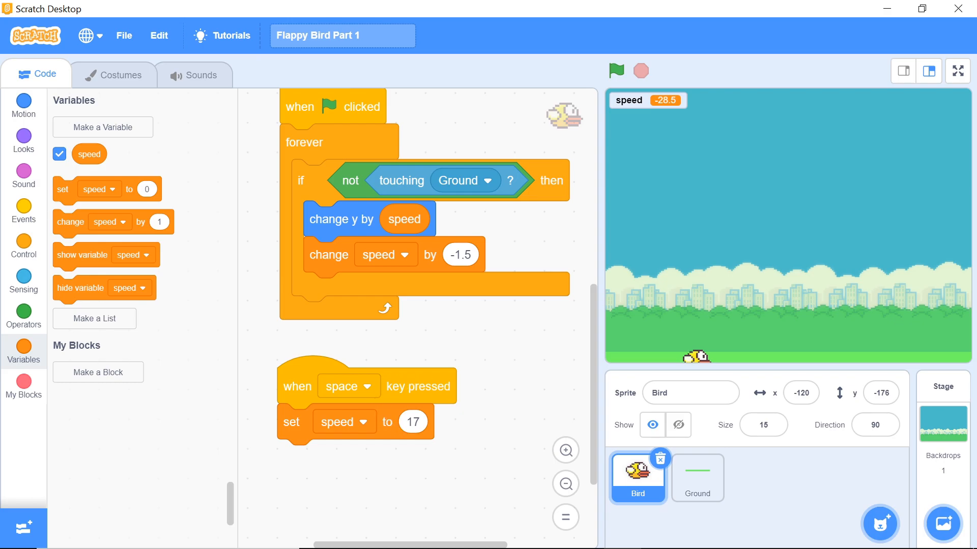
mouse_move(439, 434)
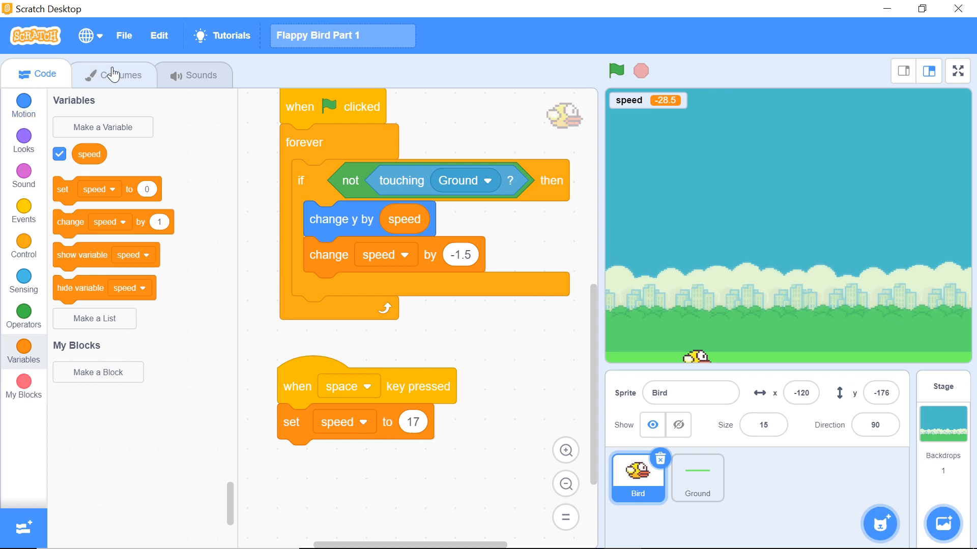
Add a 'repeat 4' with 'wait .1 seconds' and 'next costume' to the jump script, then test-run
click(113, 74)
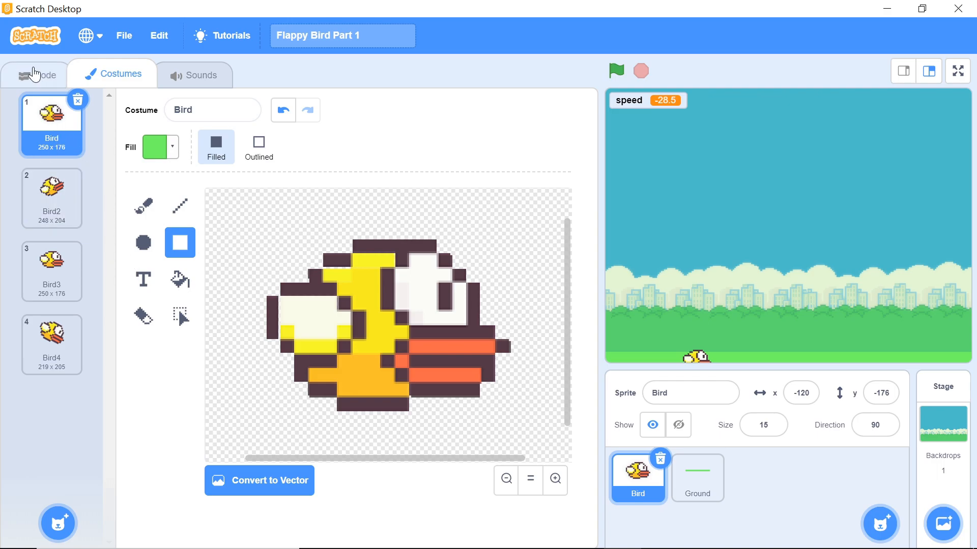
click(35, 74)
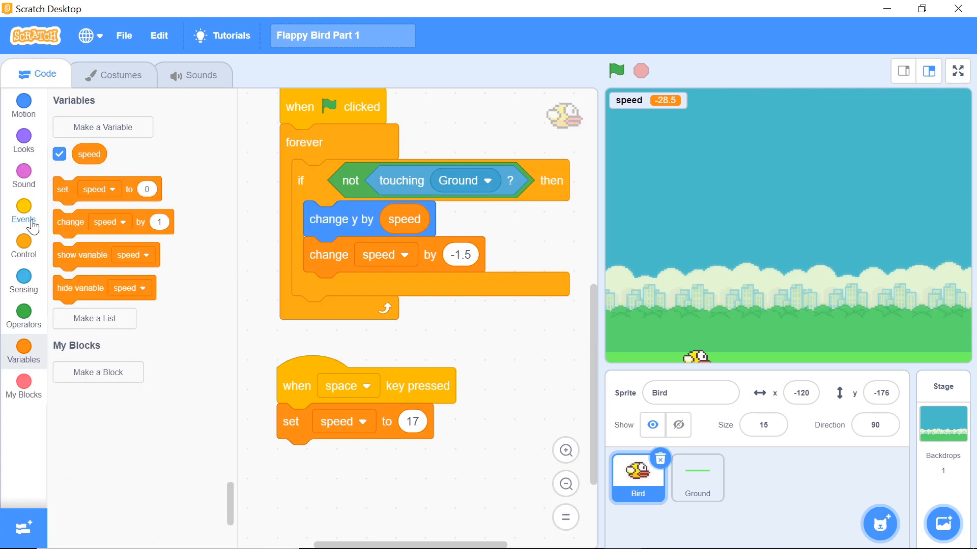
click(24, 246)
text(.1)
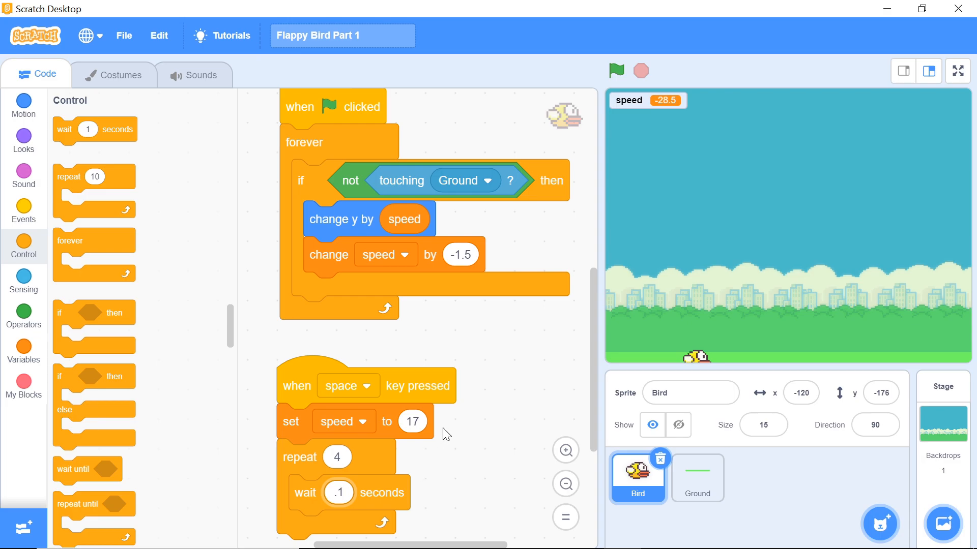
mouse_move(23, 181)
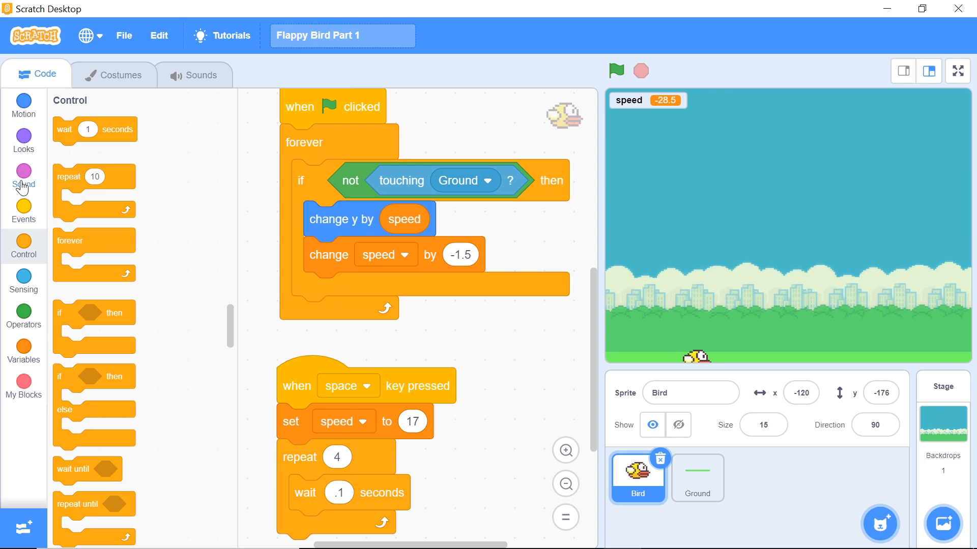
click(23, 138)
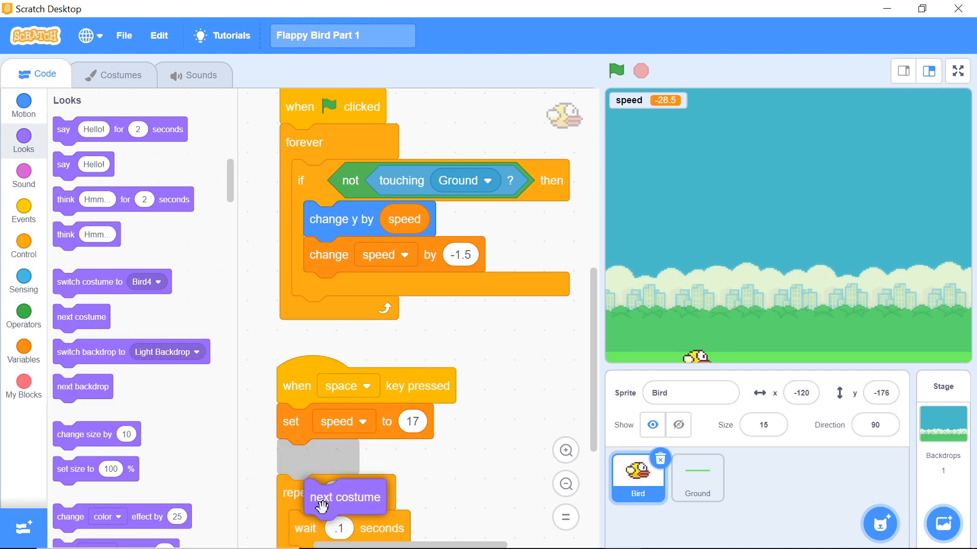
click(615, 71)
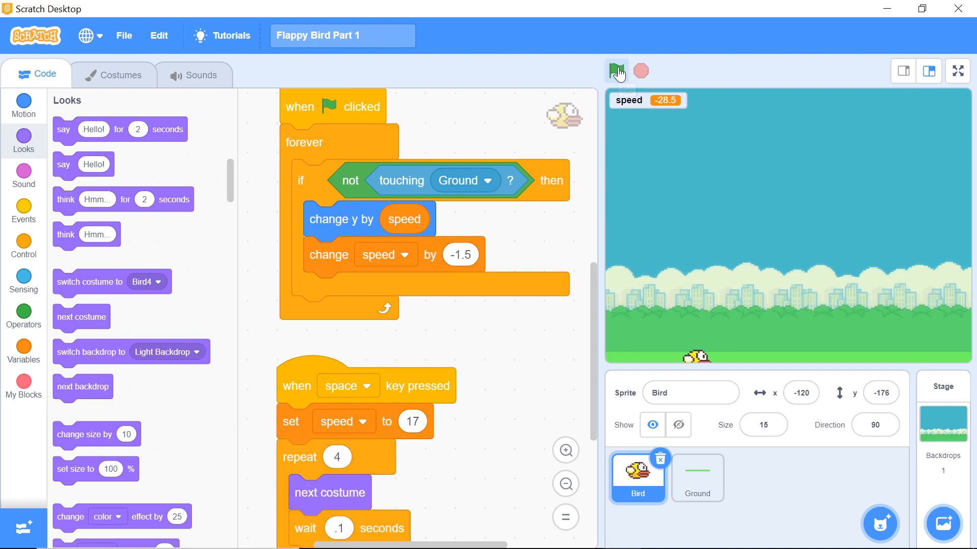
click(616, 70)
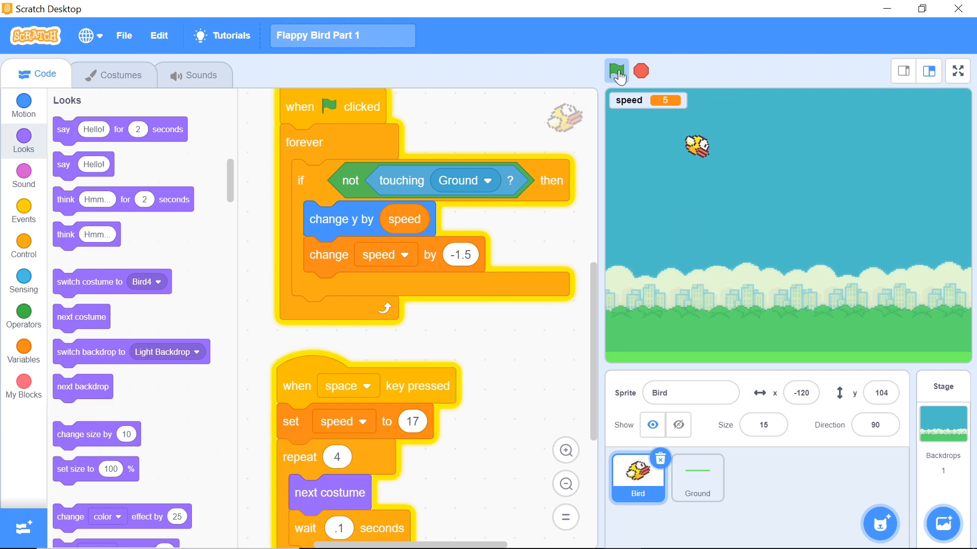
click(617, 71)
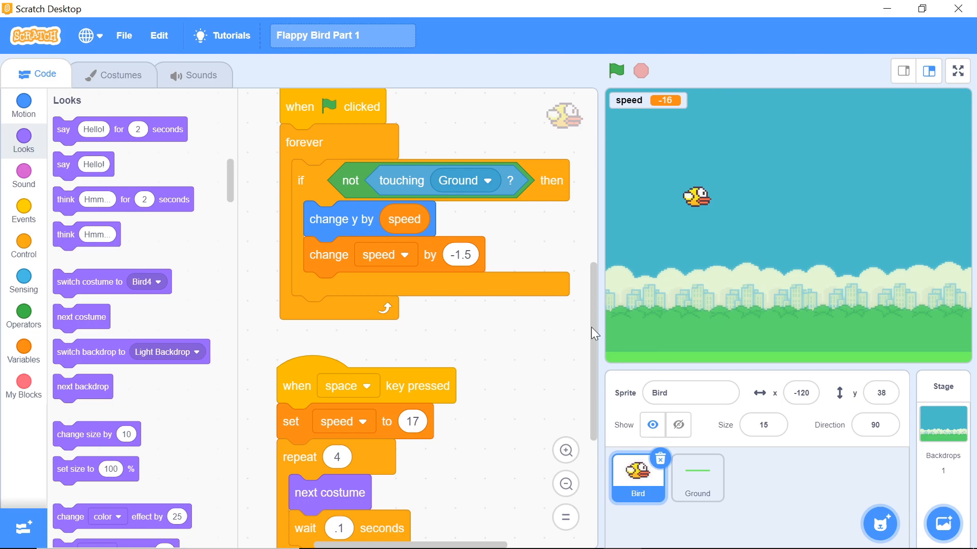
Duplicate the jump script for the up arrow key and set both flap waits to 0.05 seconds
scroll(down, 3)
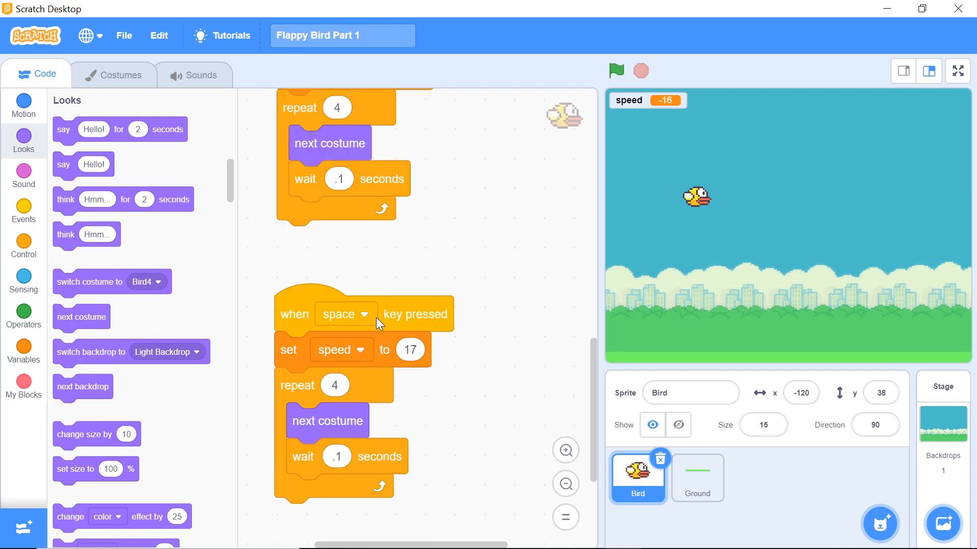
click(343, 313)
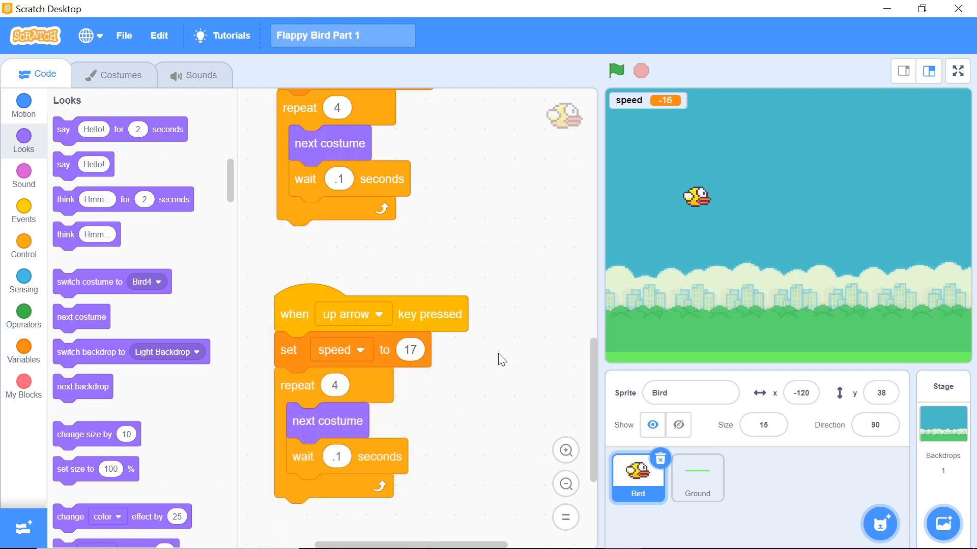
mouse_move(494, 295)
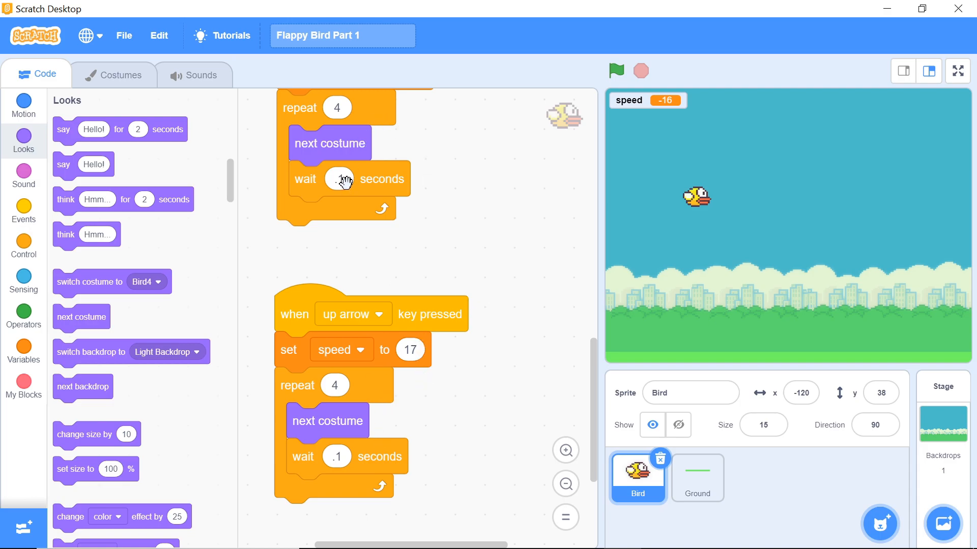
click(338, 179)
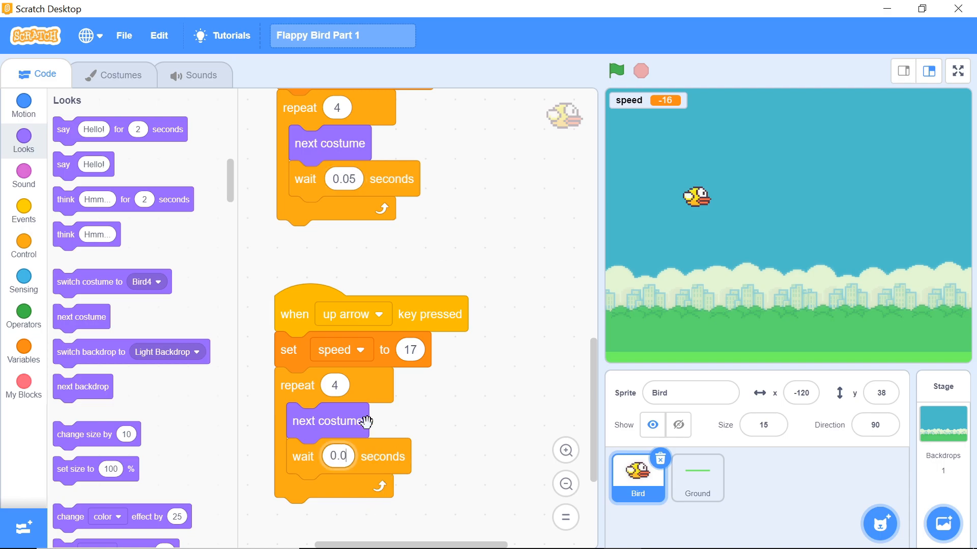
click(615, 71)
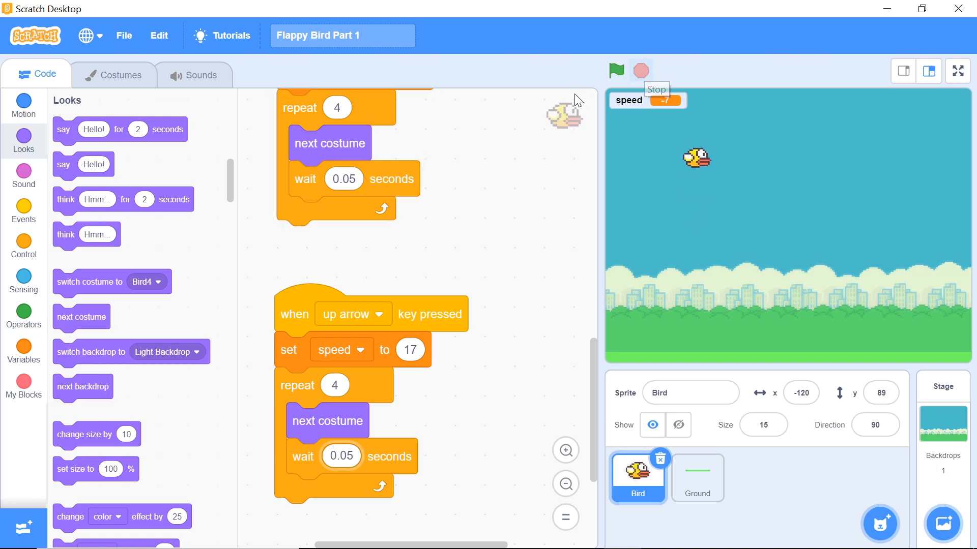
Swap the gravity loop's 'if' for an 'if else' and put 'hide' in the else branch
scroll(up, 3)
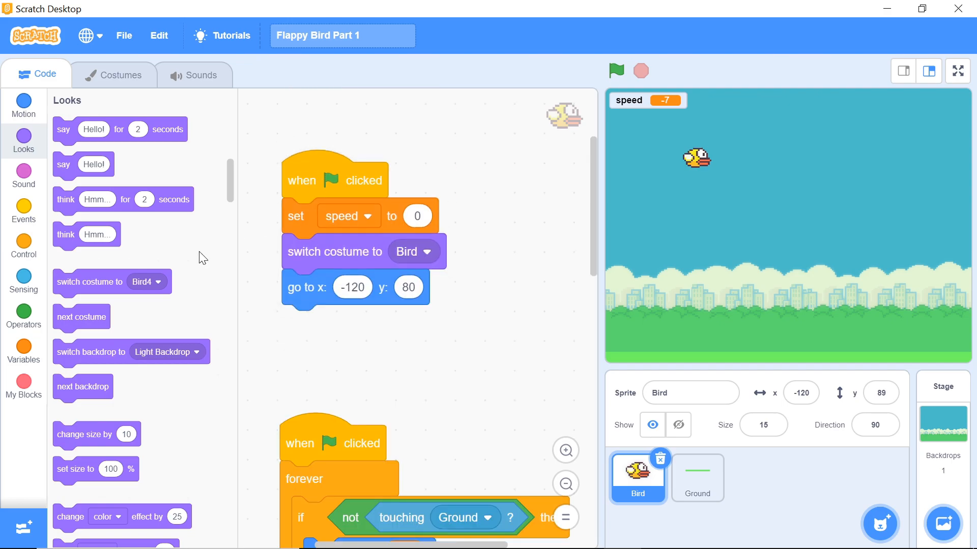
scroll(down, 3)
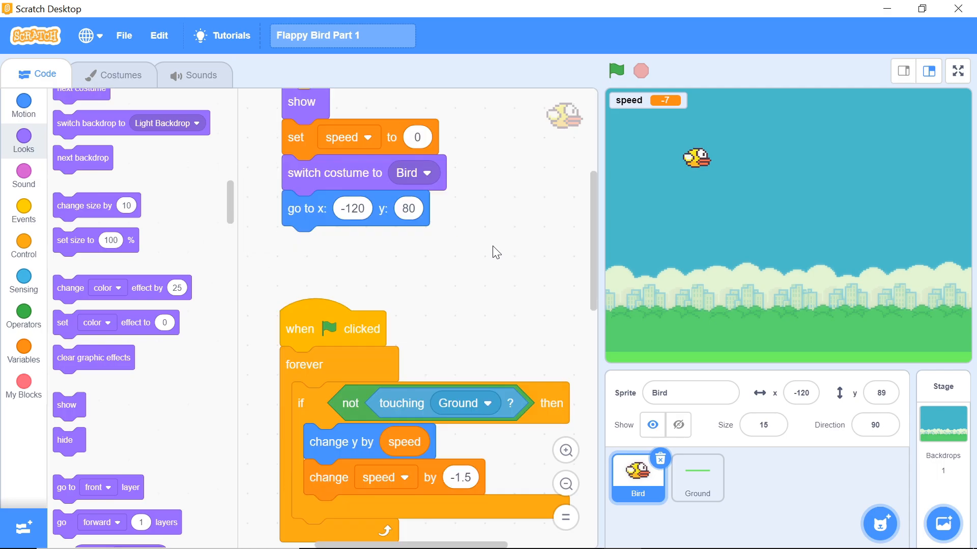
scroll(down, 3)
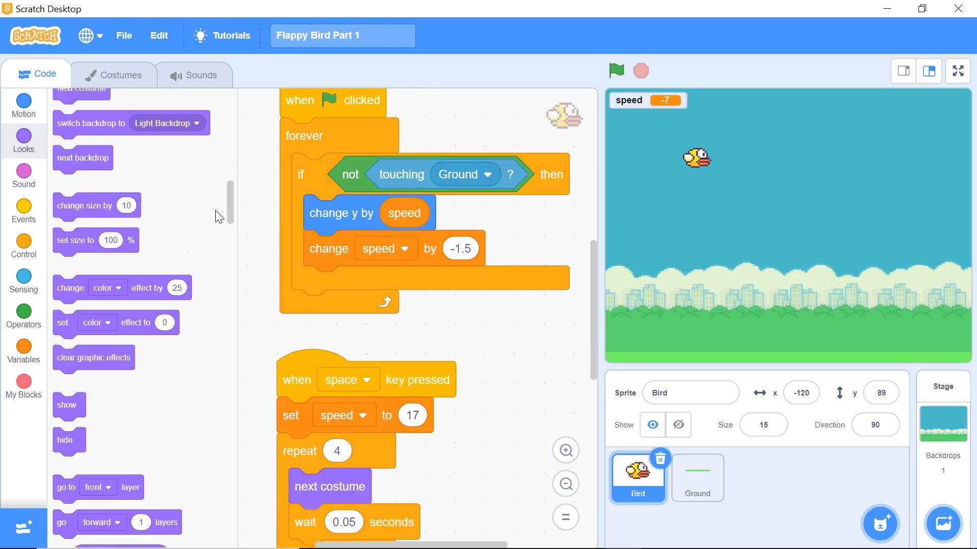
scroll(down, 3)
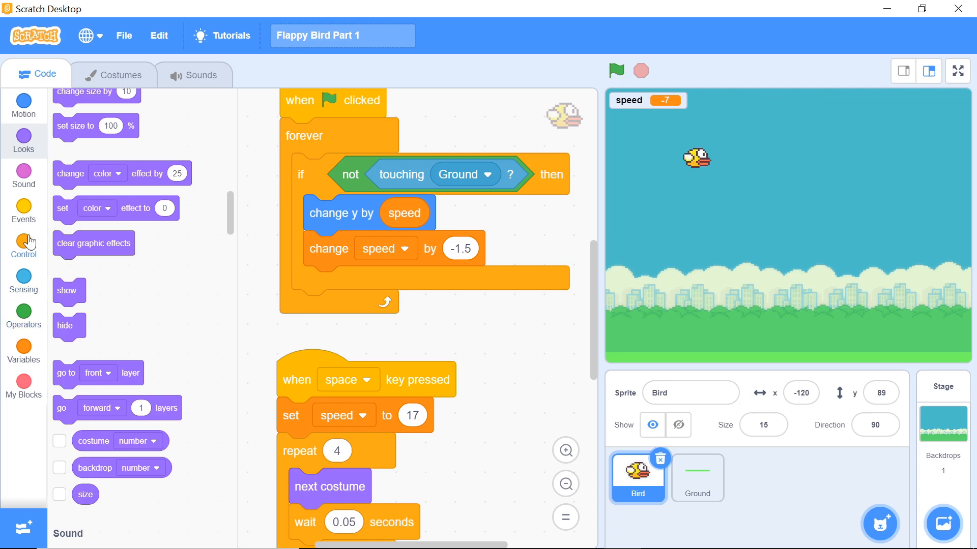
click(24, 243)
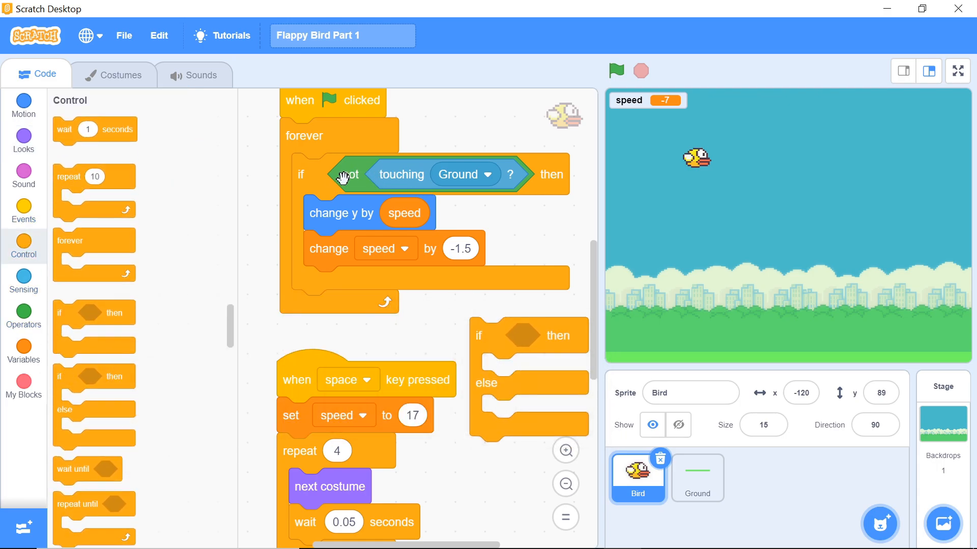
drag(346, 174, 502, 130)
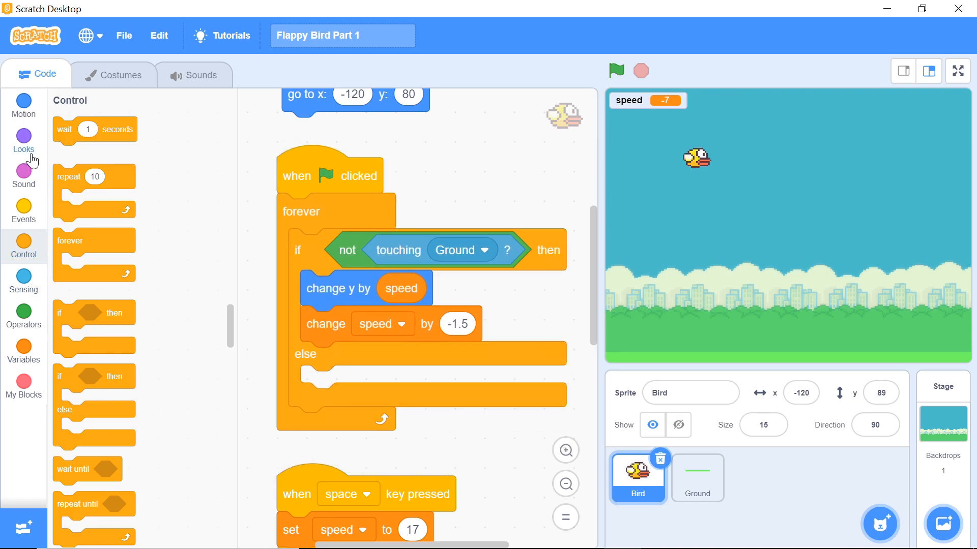
click(23, 137)
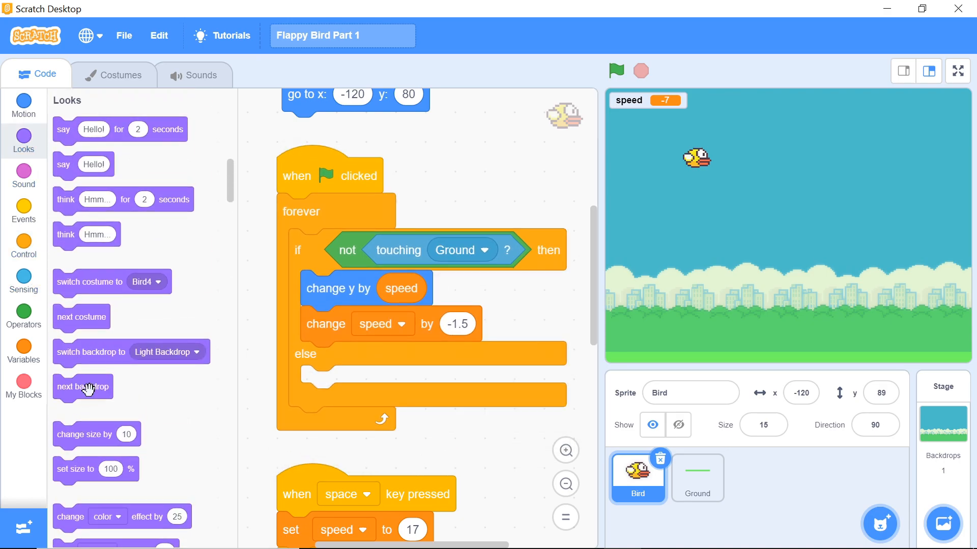
scroll(down, 3)
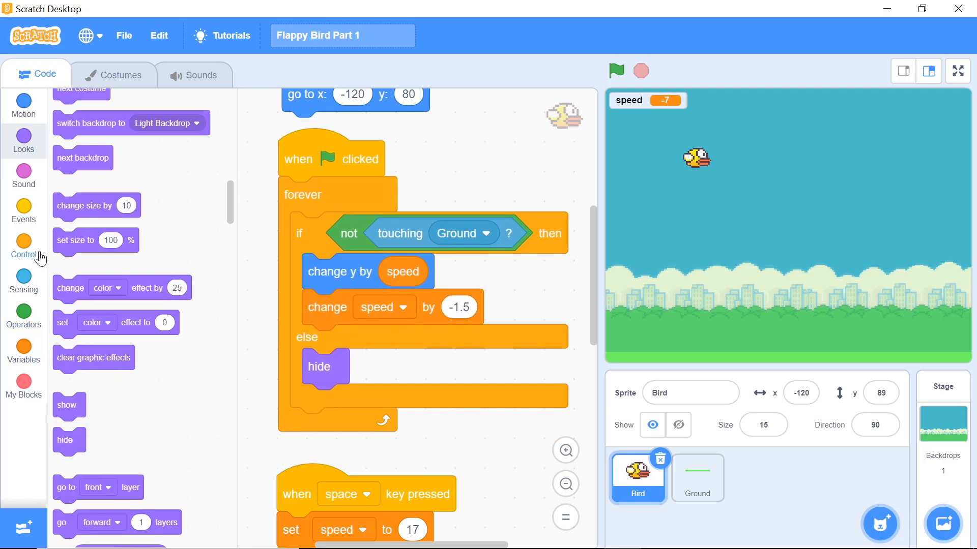
Broadcast a new message named 'Game Over!' after 'hide' in the else branch
click(23, 211)
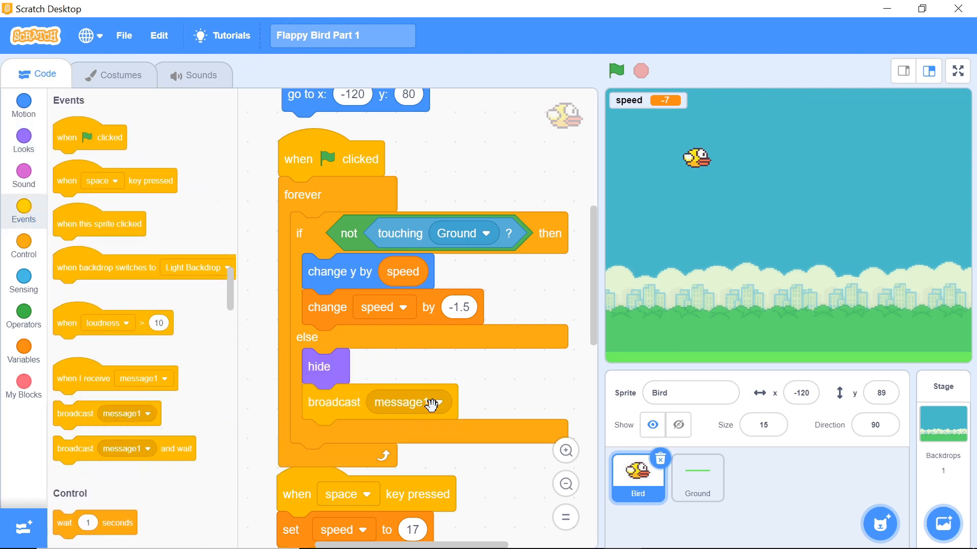
click(437, 402)
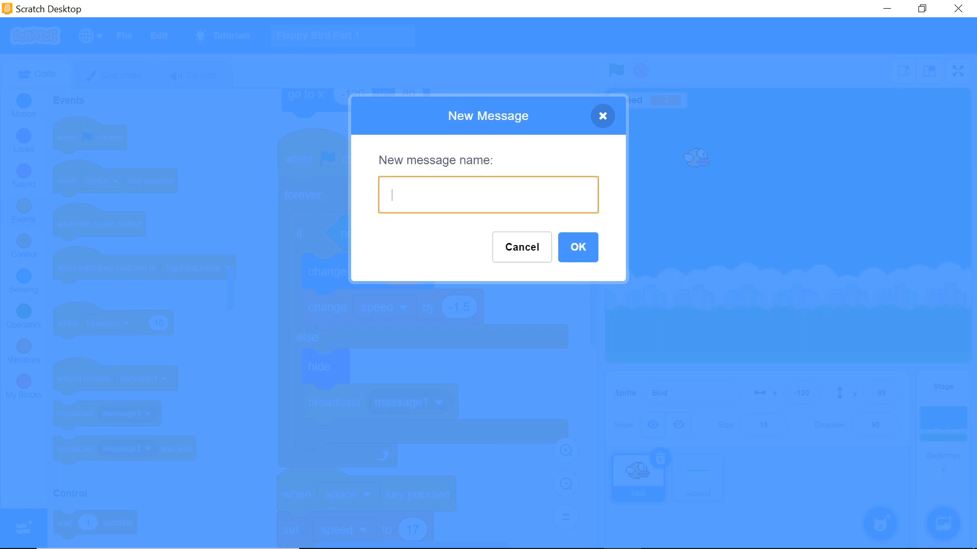
text(Game)
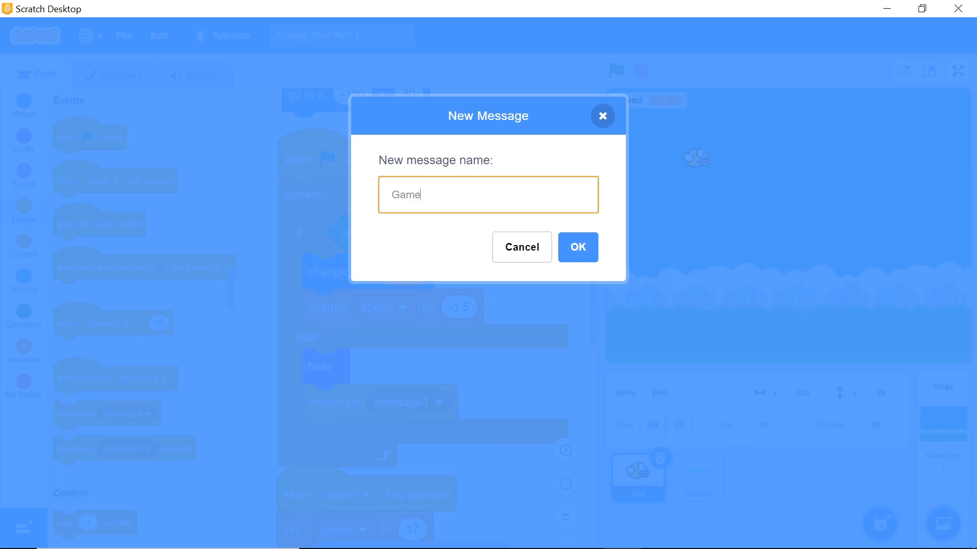
click(576, 246)
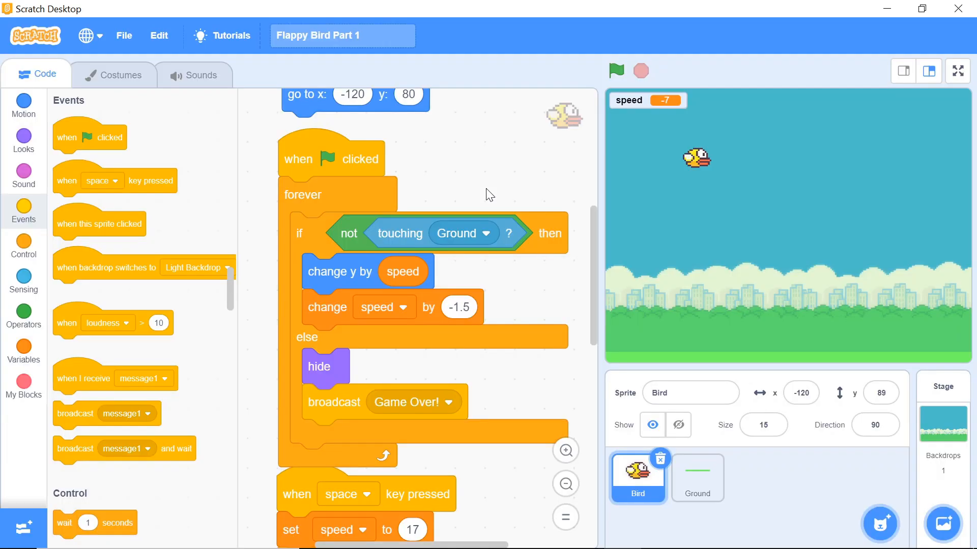
scroll(up, 3)
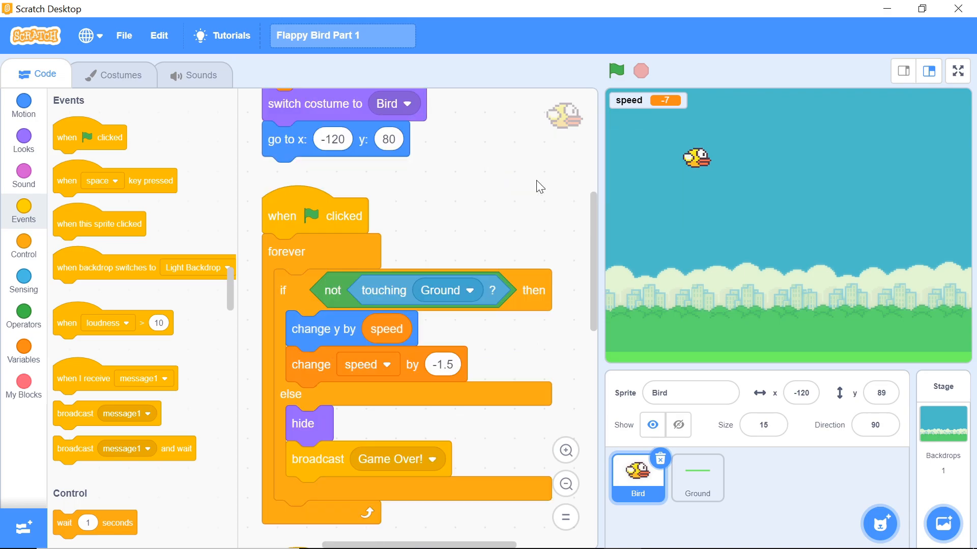